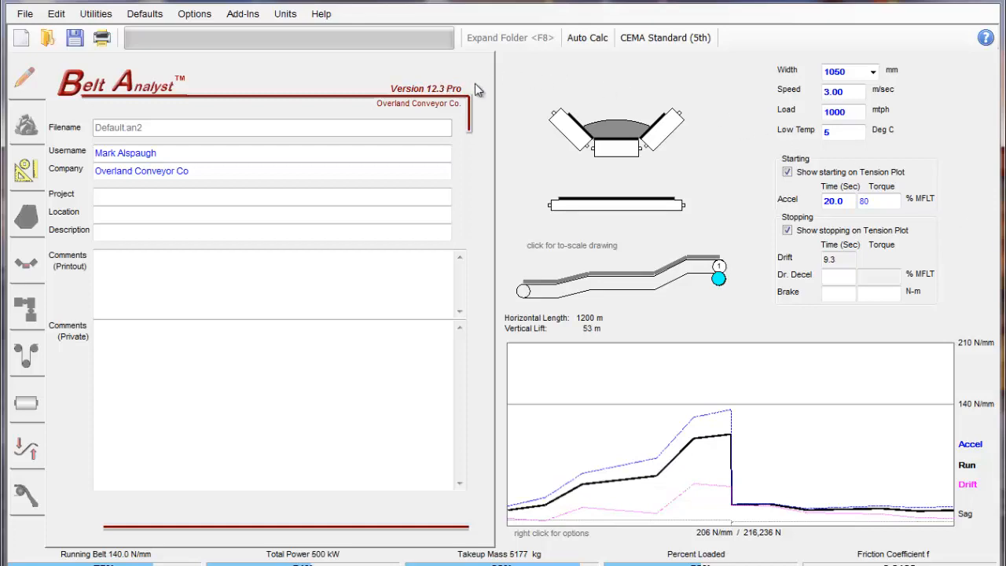
Show the Drives table and inspect nameplate power and running friction factor for drives 1 and 2
left_click(242, 13)
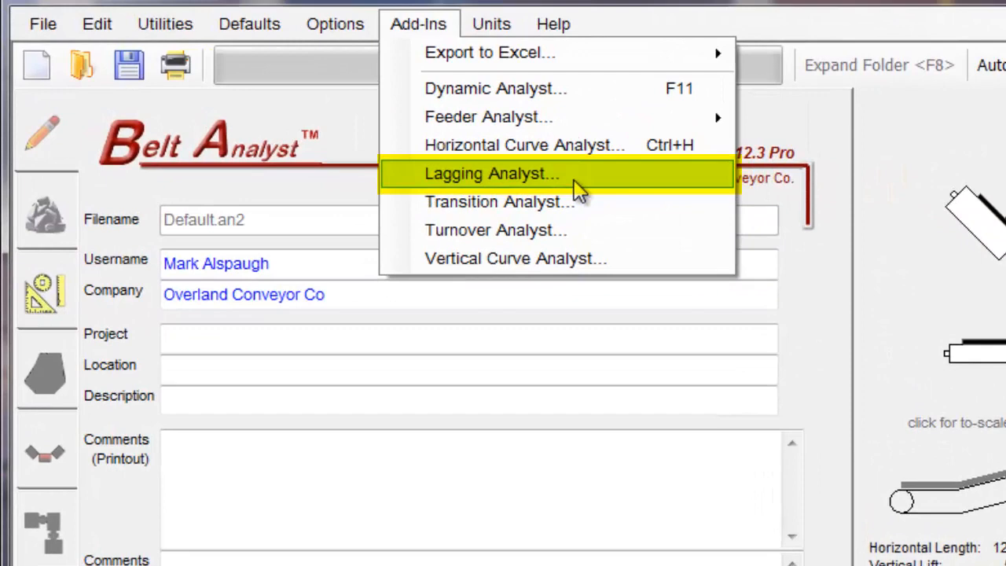
mouse_move(585, 192)
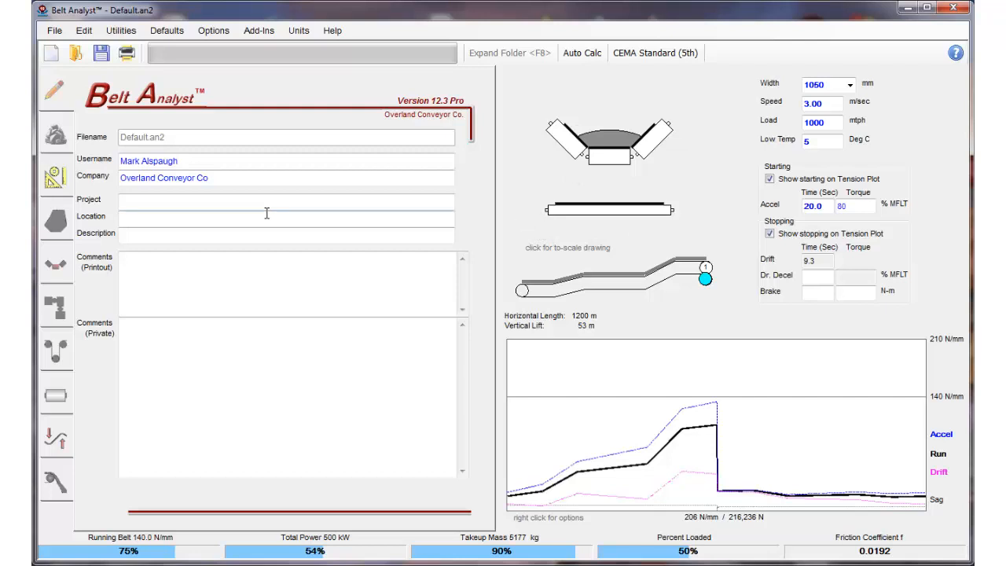
mouse_move(57, 264)
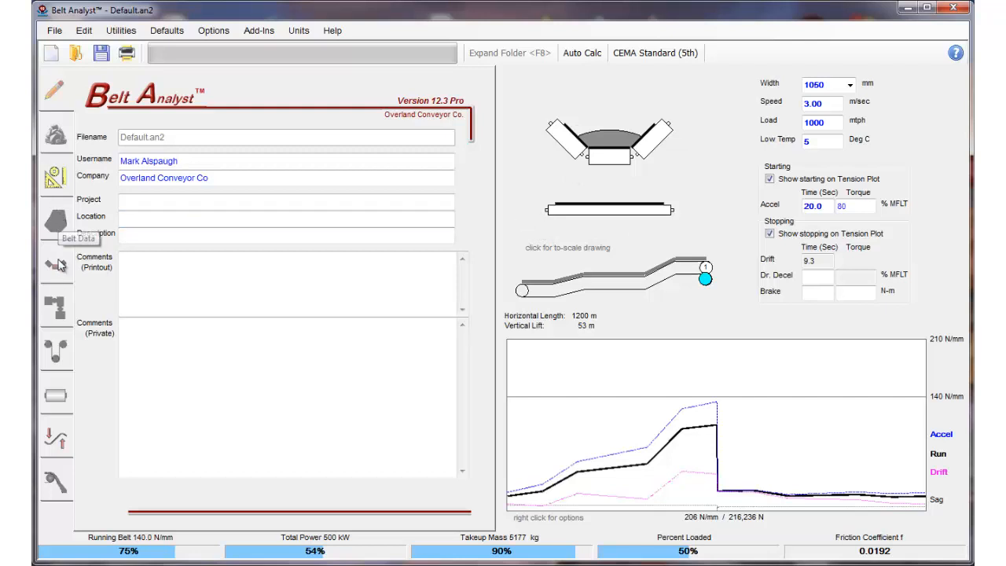
left_click(57, 306)
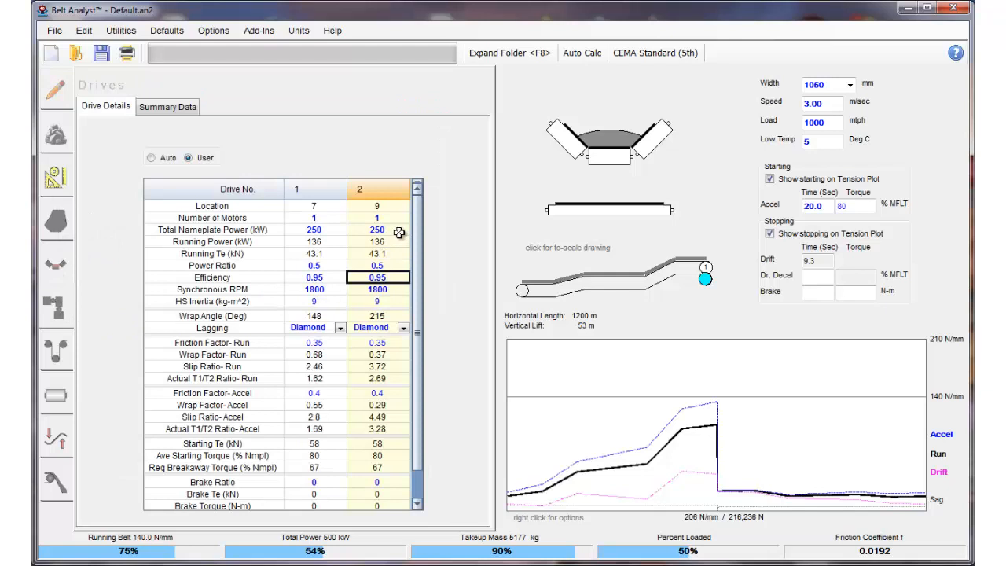
left_click(314, 230)
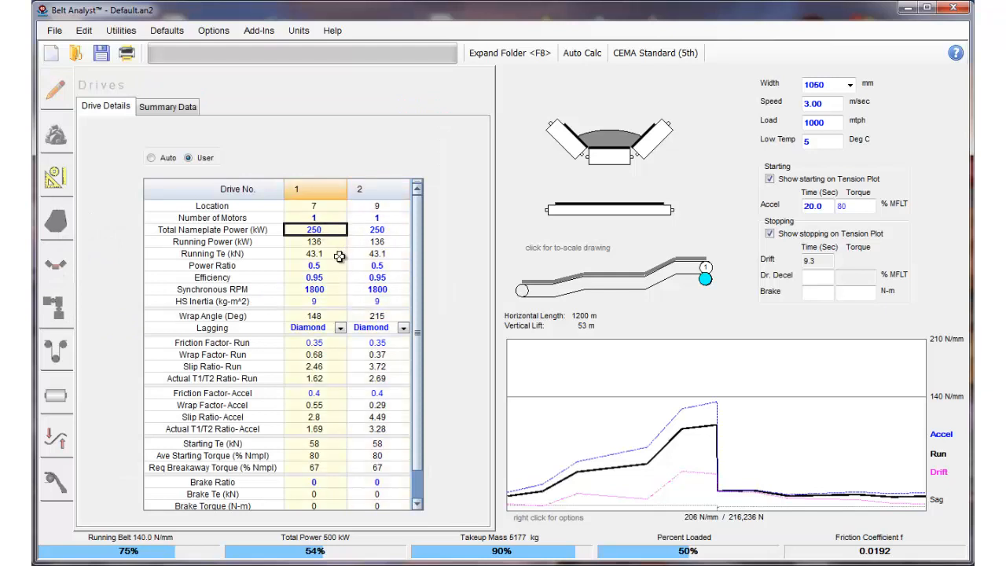
left_click(377, 229)
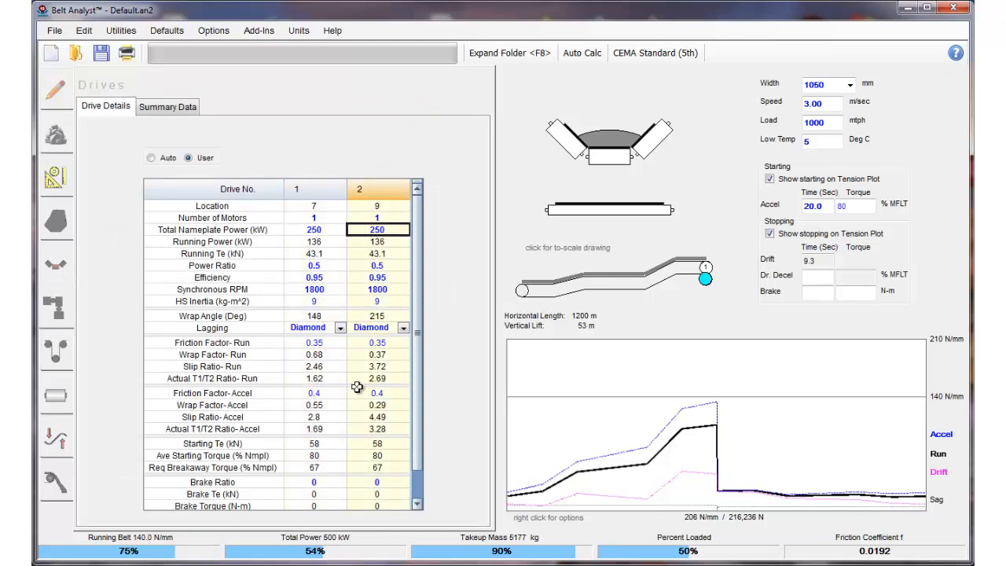
left_click(377, 343)
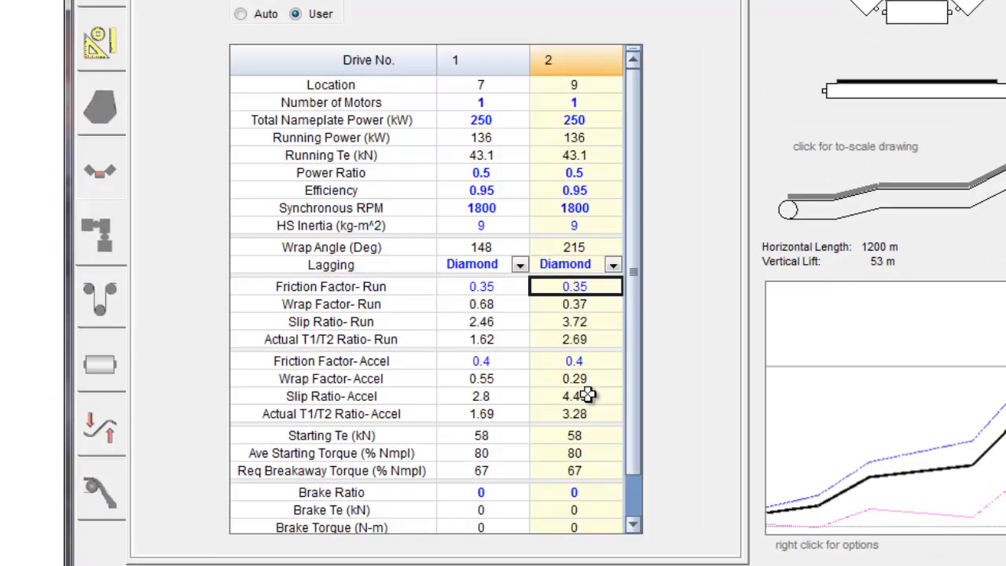
mouse_move(610, 127)
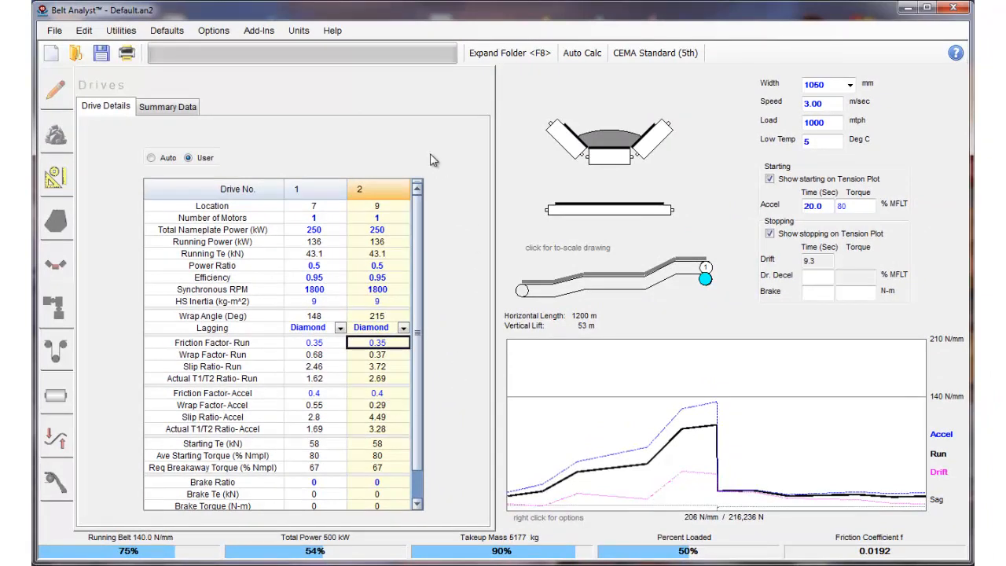
left_click(257, 31)
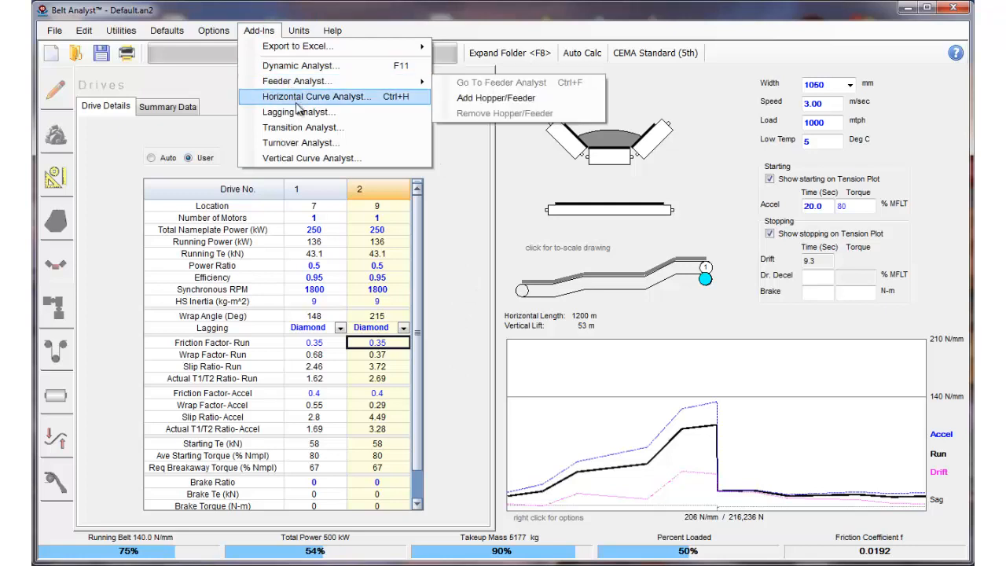
left_click(300, 112)
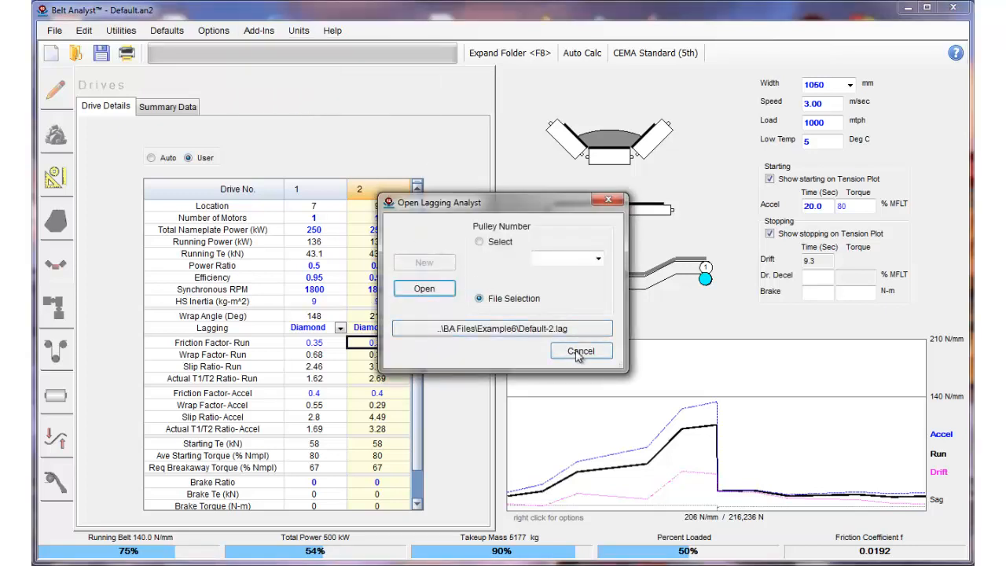
left_click(580, 350)
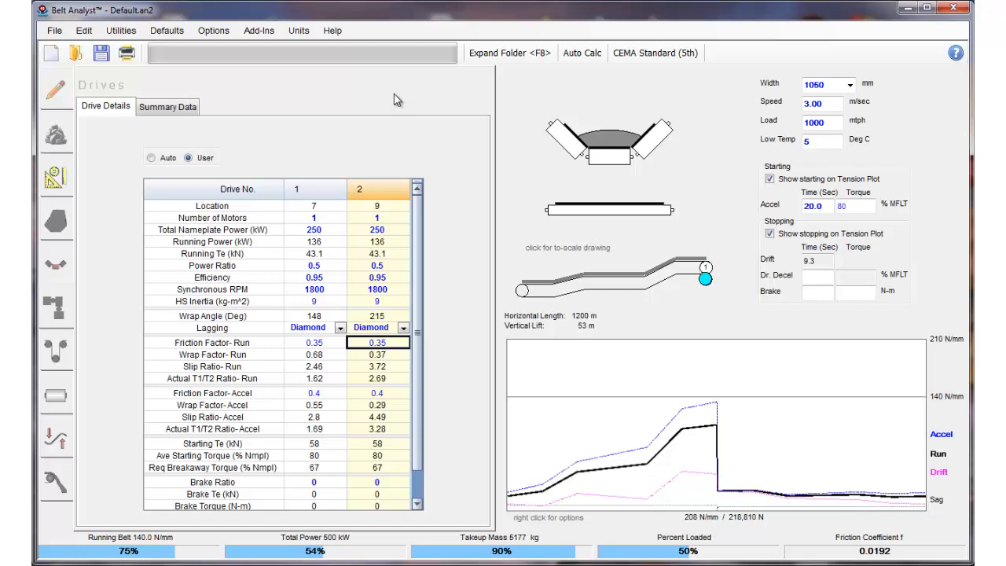
mouse_move(369, 101)
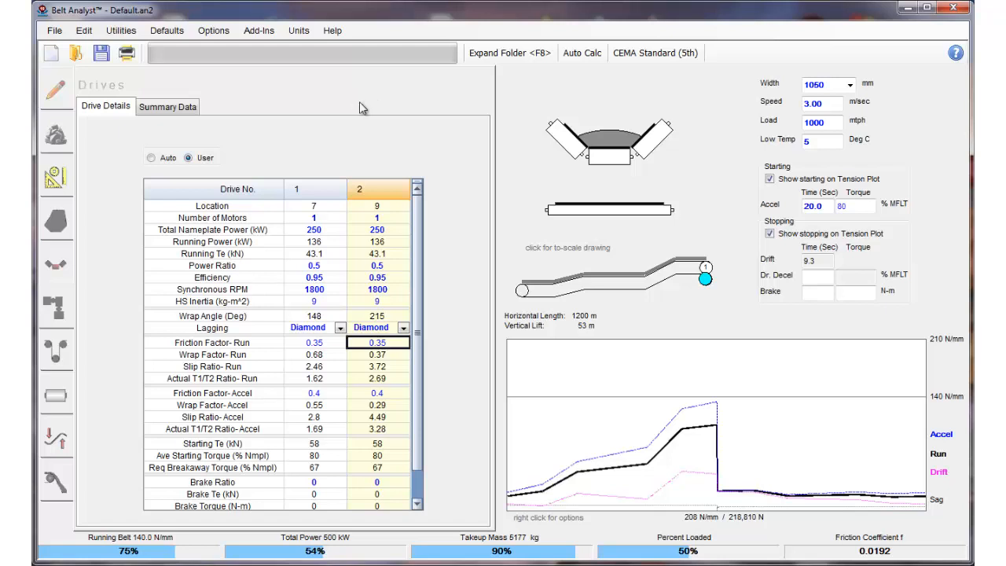
left_click(314, 204)
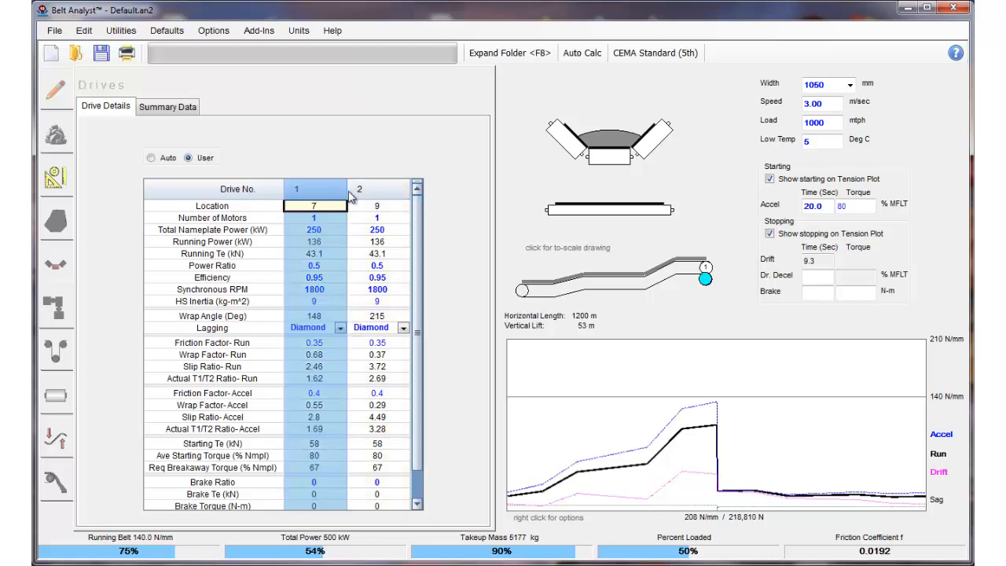
left_click(377, 204)
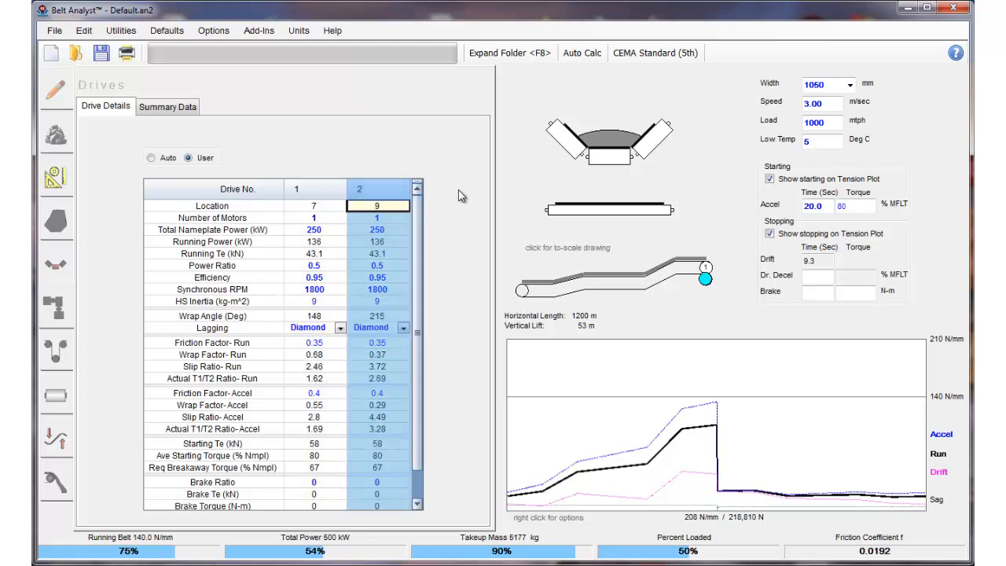
mouse_move(450, 192)
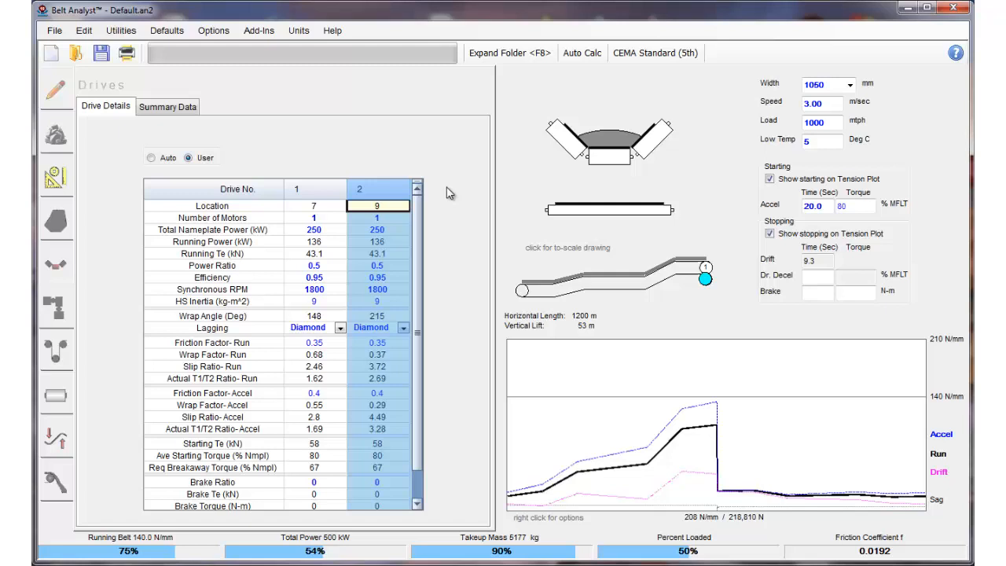
left_click(314, 230)
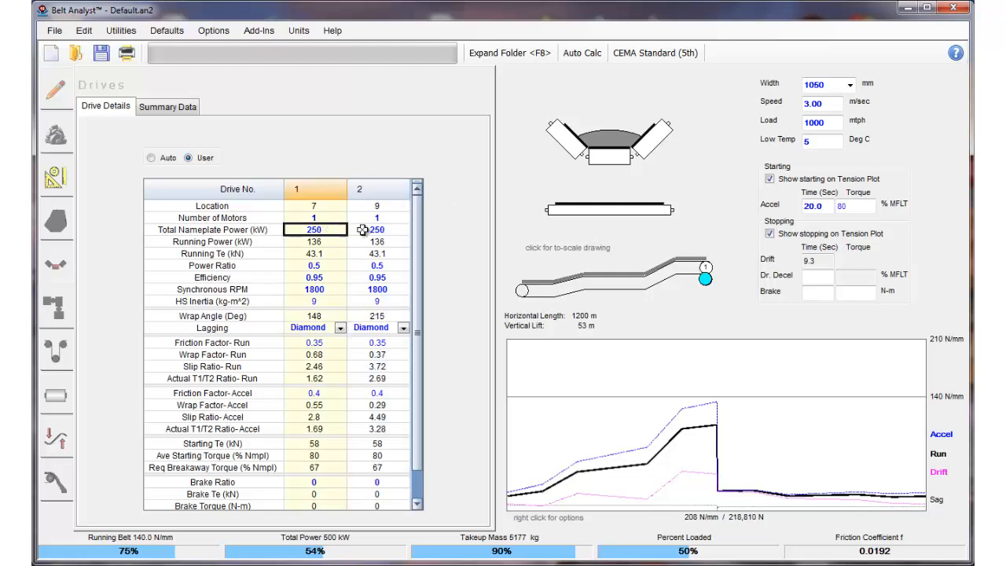
left_click(377, 230)
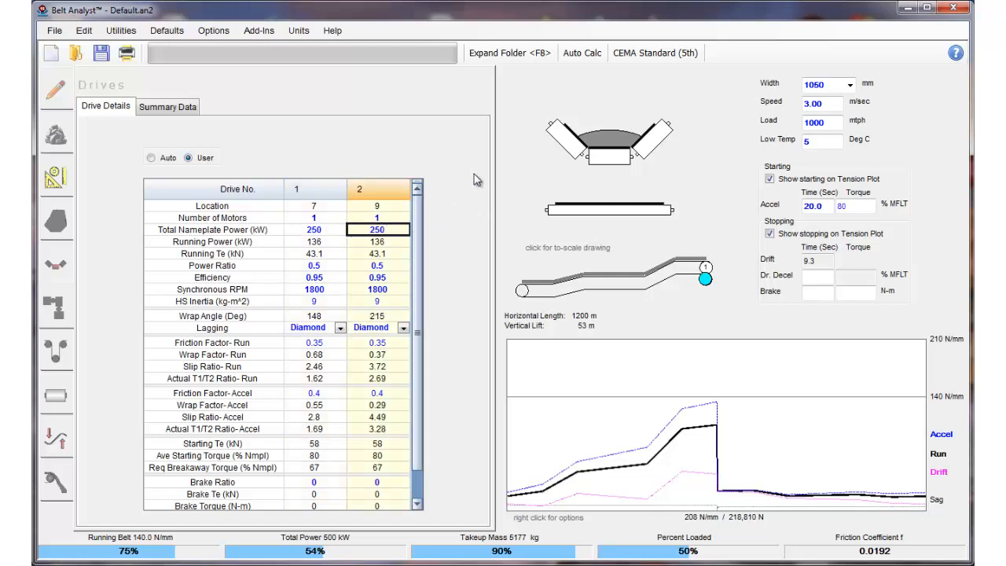
mouse_move(440, 160)
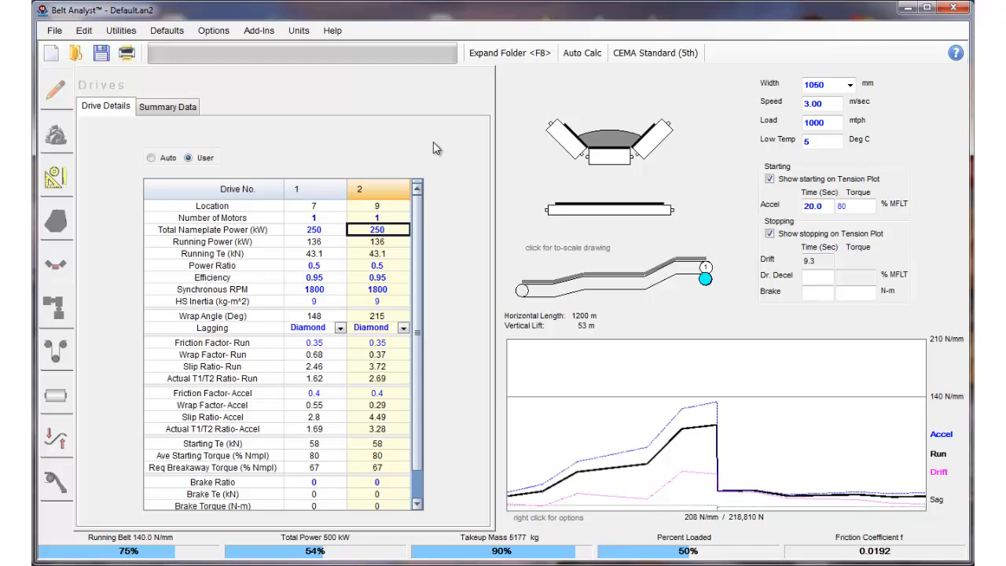
mouse_move(258, 61)
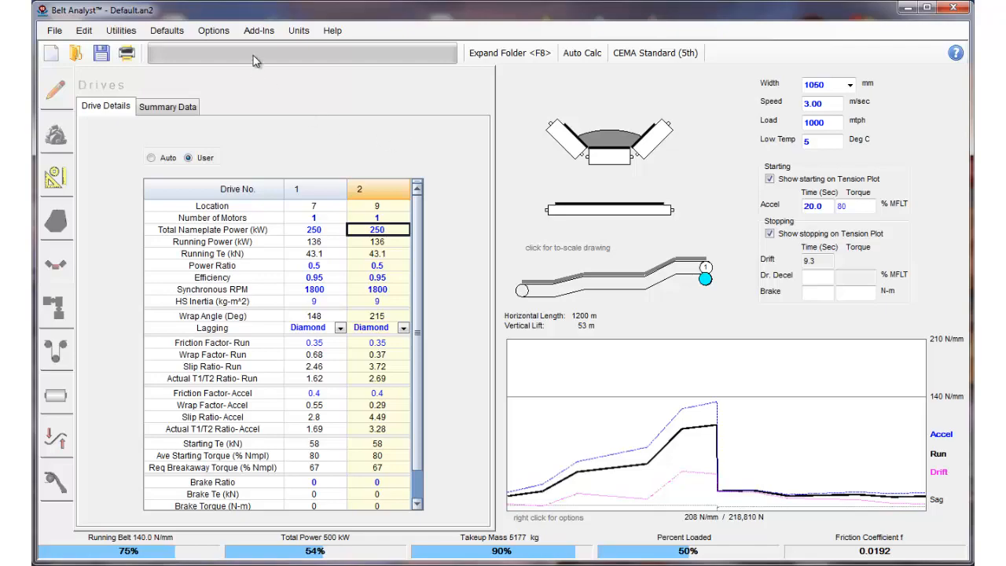
Launch Lagging Analyst, select pulley 2 - Drive by number and create a new lagging analysis
left_click(258, 30)
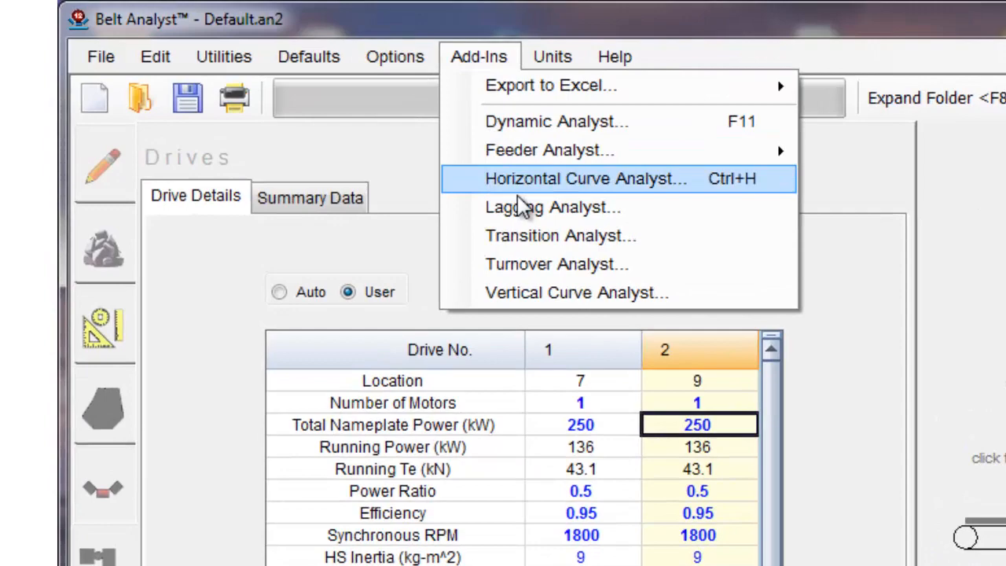
mouse_move(550, 208)
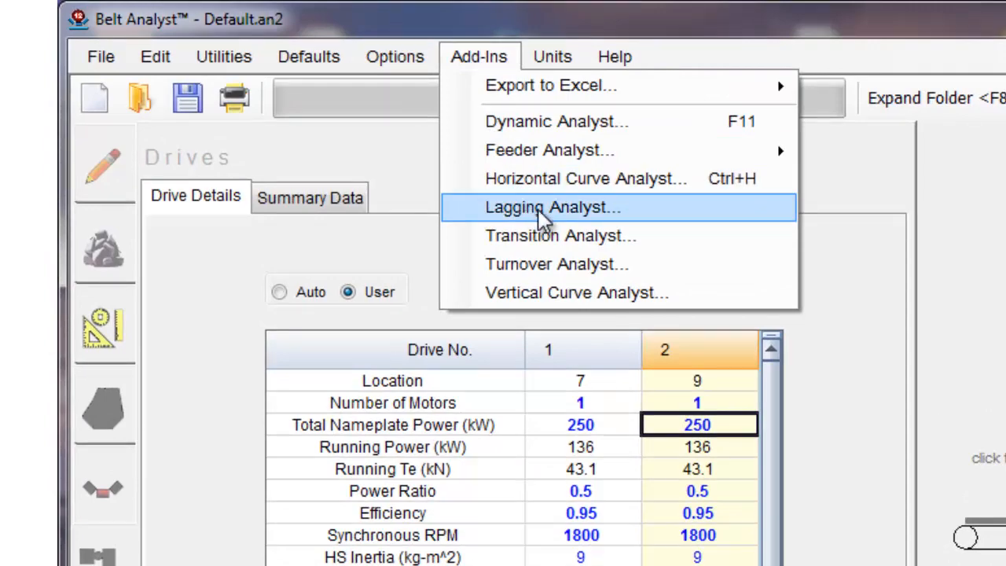
left_click(553, 207)
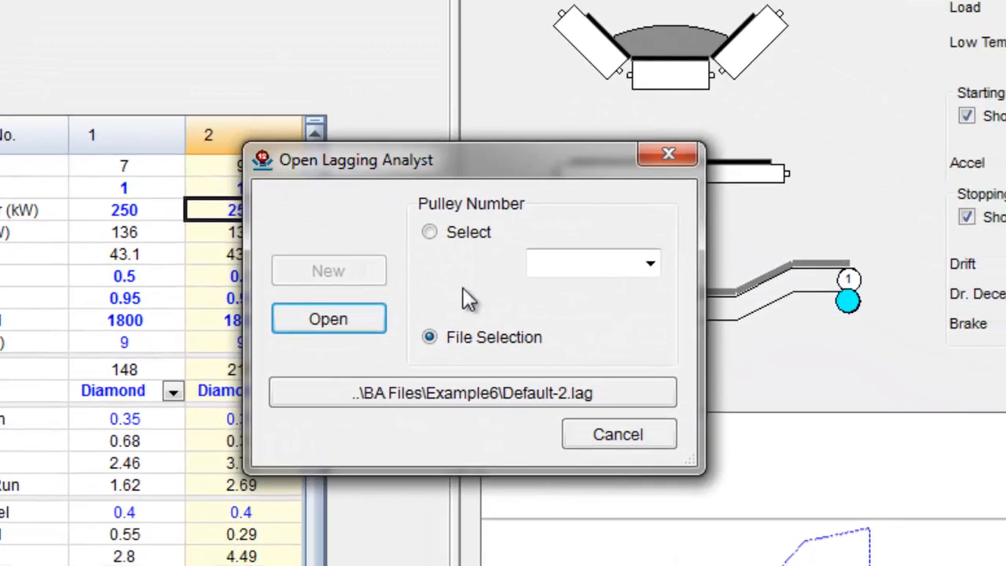
left_click(429, 231)
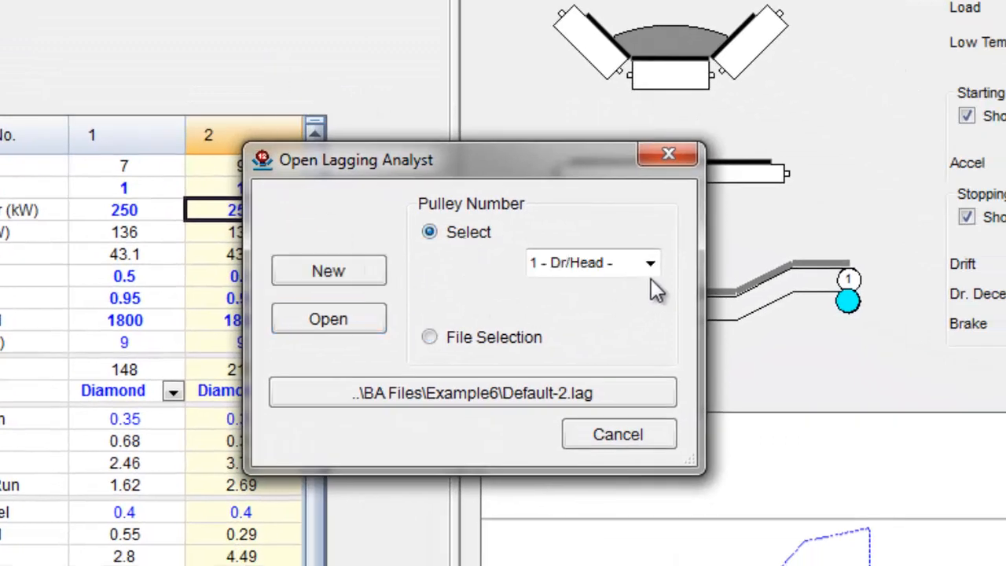
left_click(649, 263)
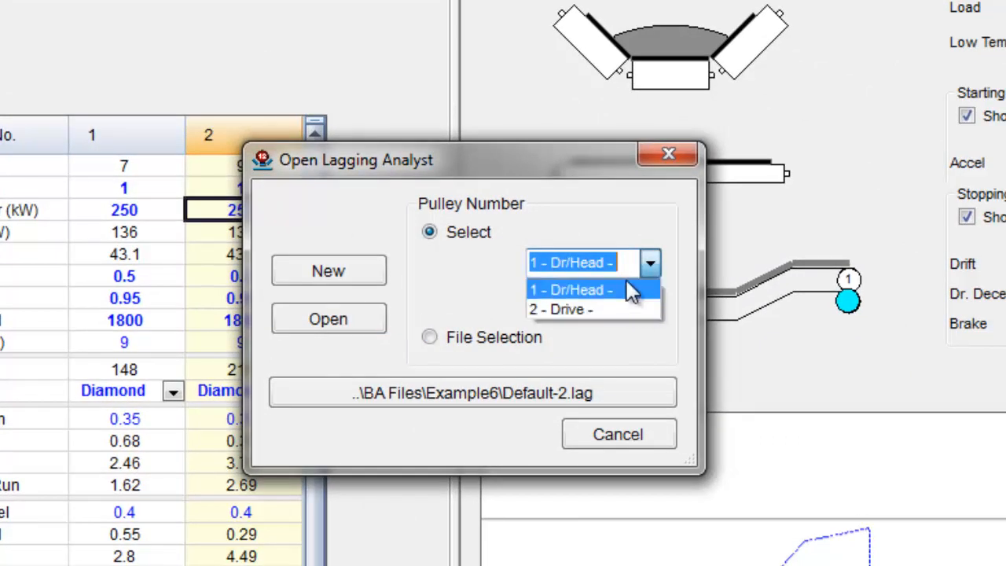
mouse_move(585, 308)
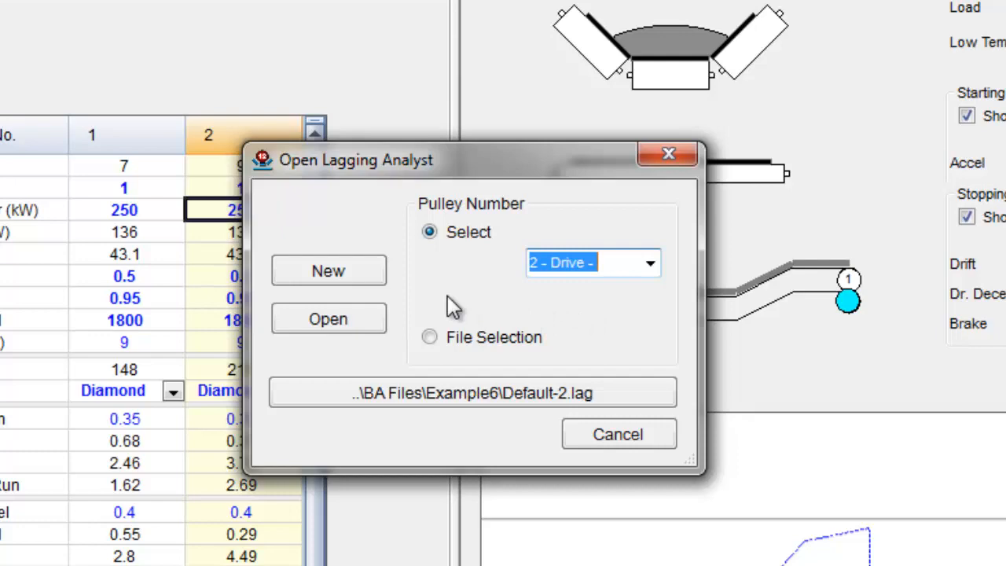
left_click(327, 270)
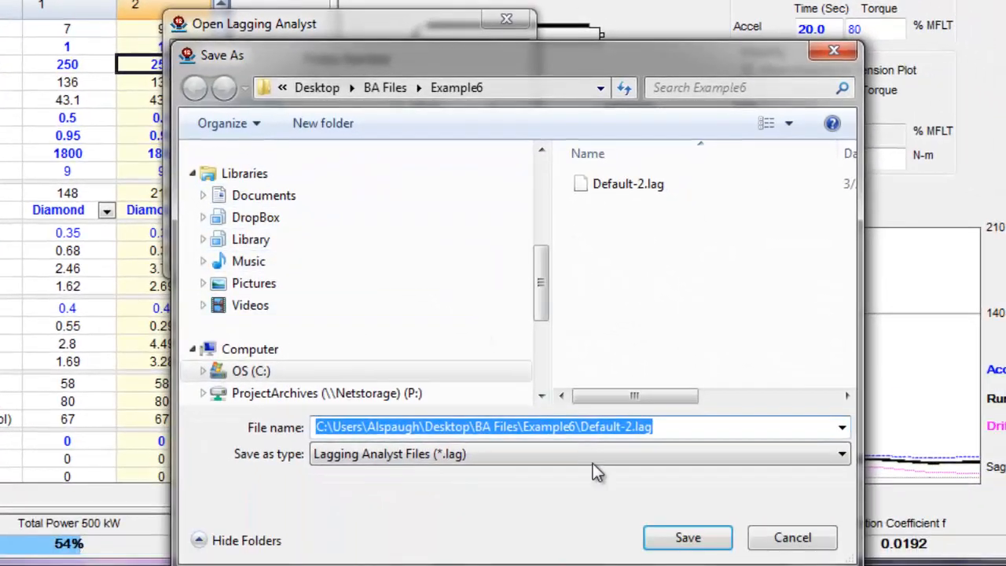
Save the new lagging file, replacing the existing Default-2.lag
left_click(687, 537)
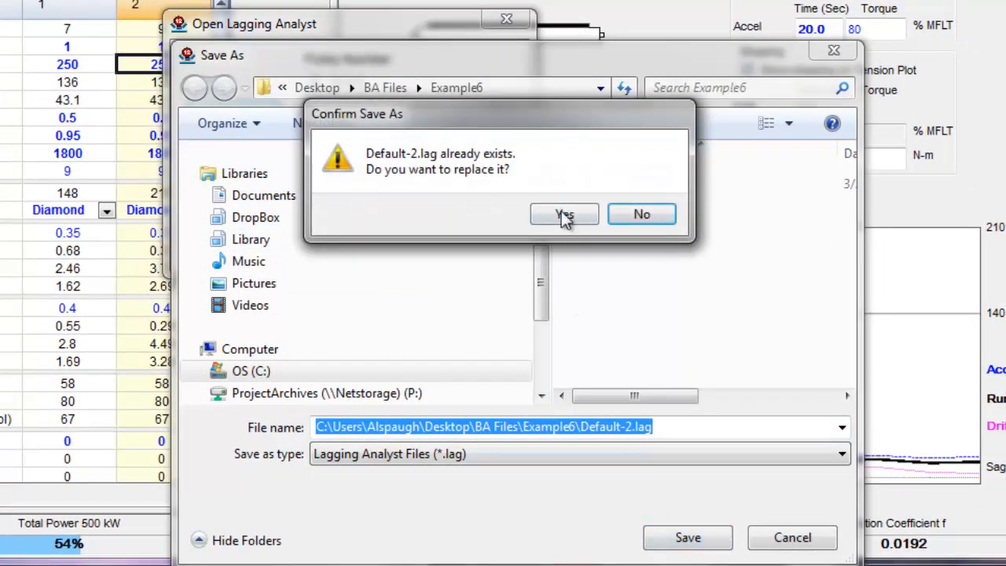
left_click(562, 214)
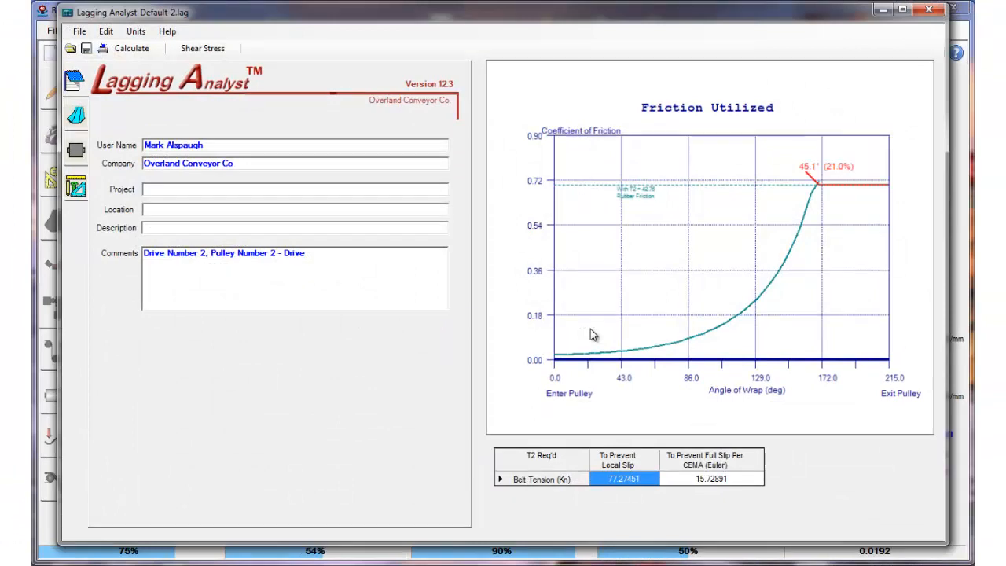
mouse_move(347, 22)
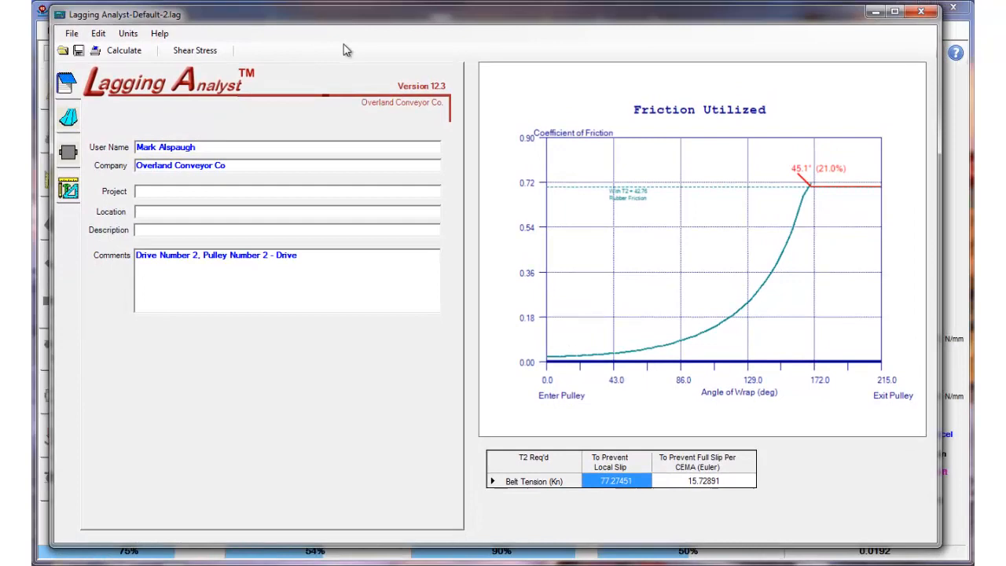
mouse_move(228, 104)
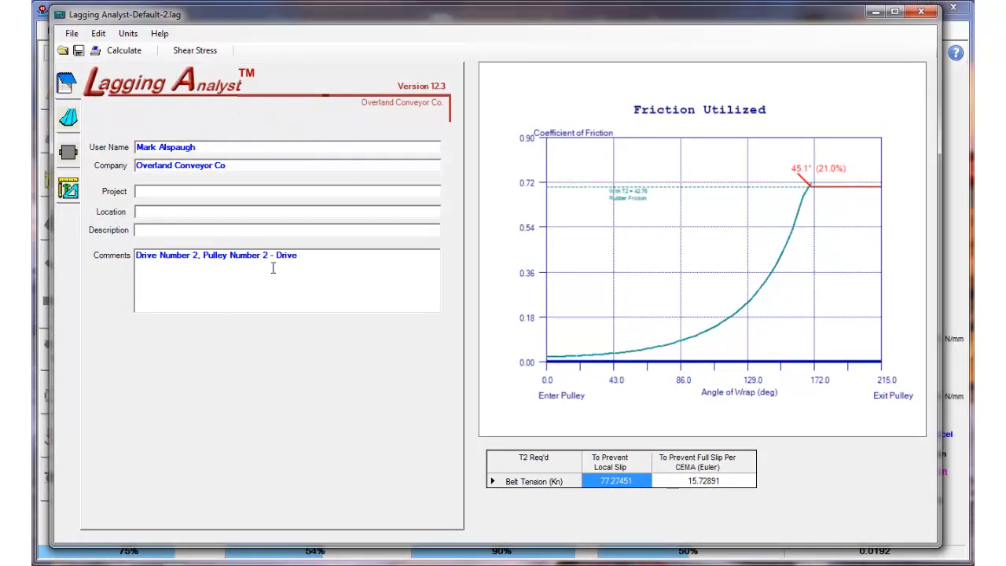
mouse_move(261, 129)
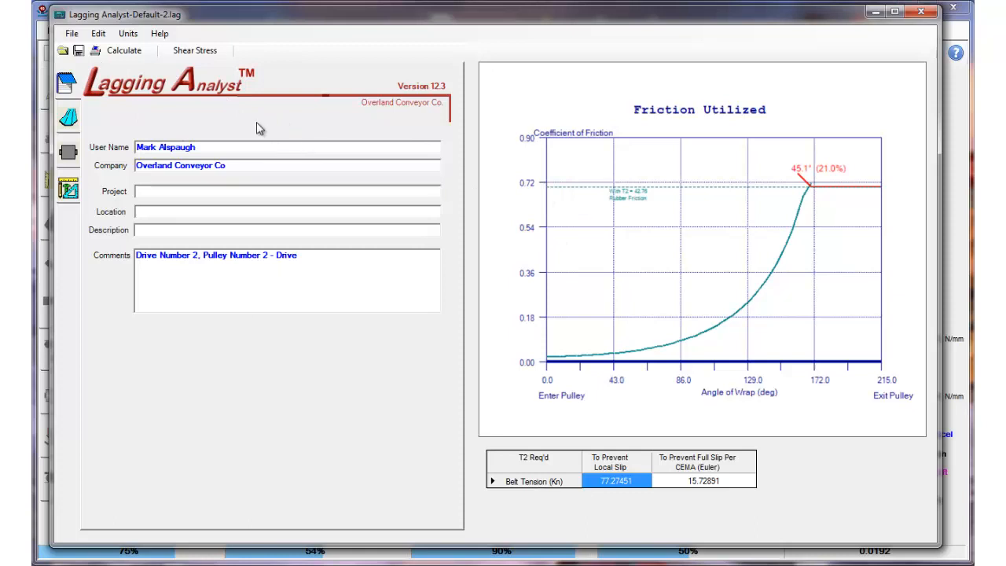
mouse_move(176, 116)
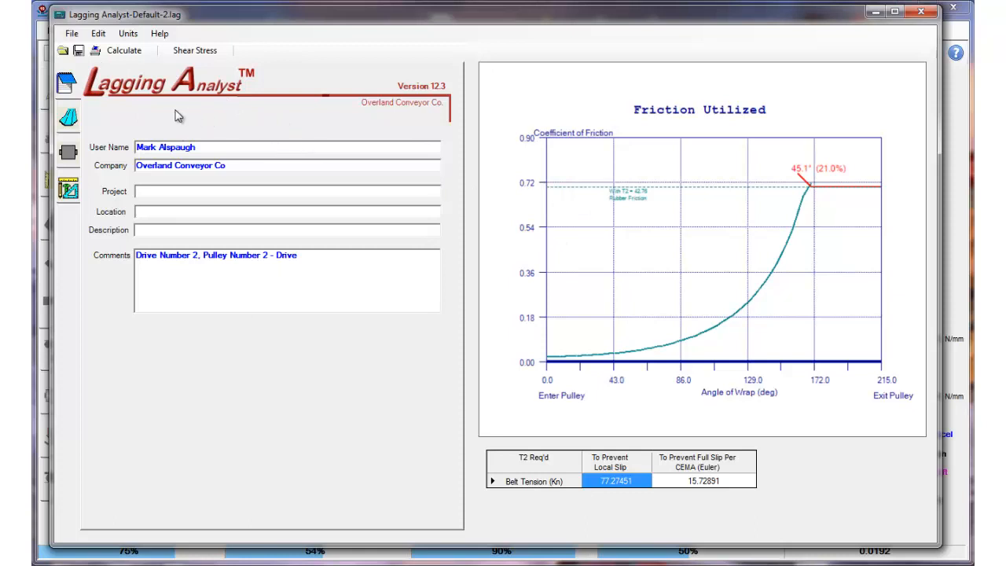
mouse_move(157, 116)
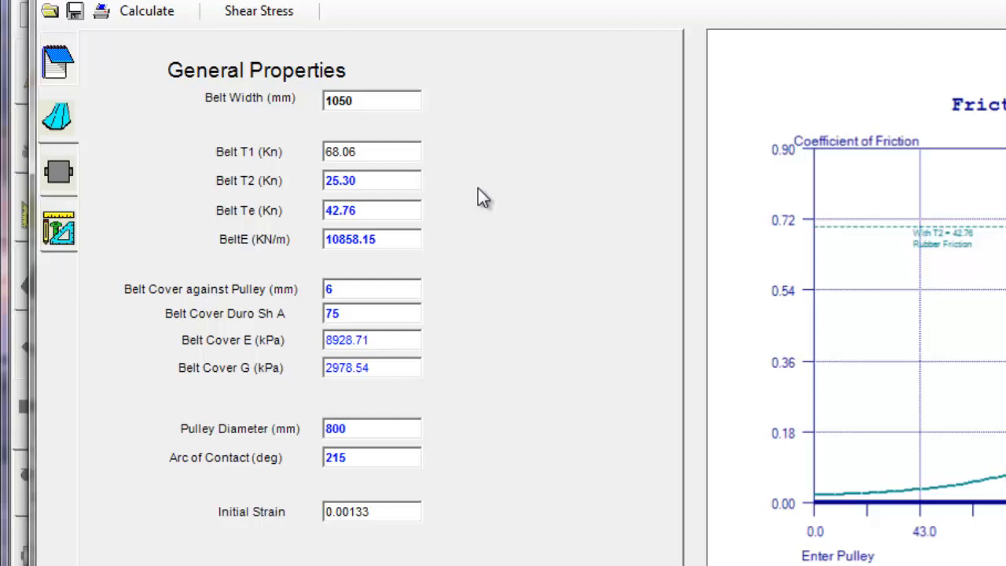
mouse_move(433, 95)
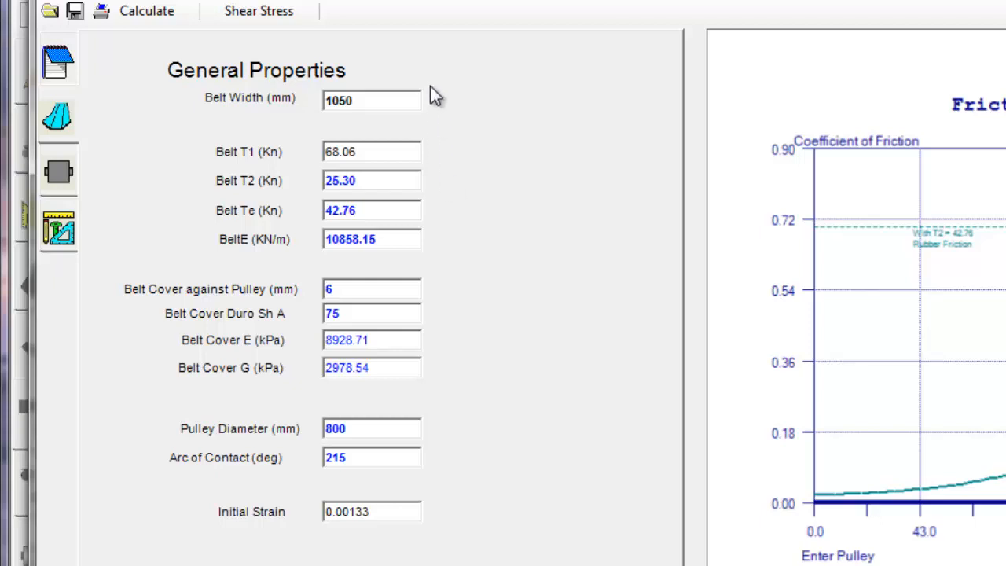
mouse_move(468, 232)
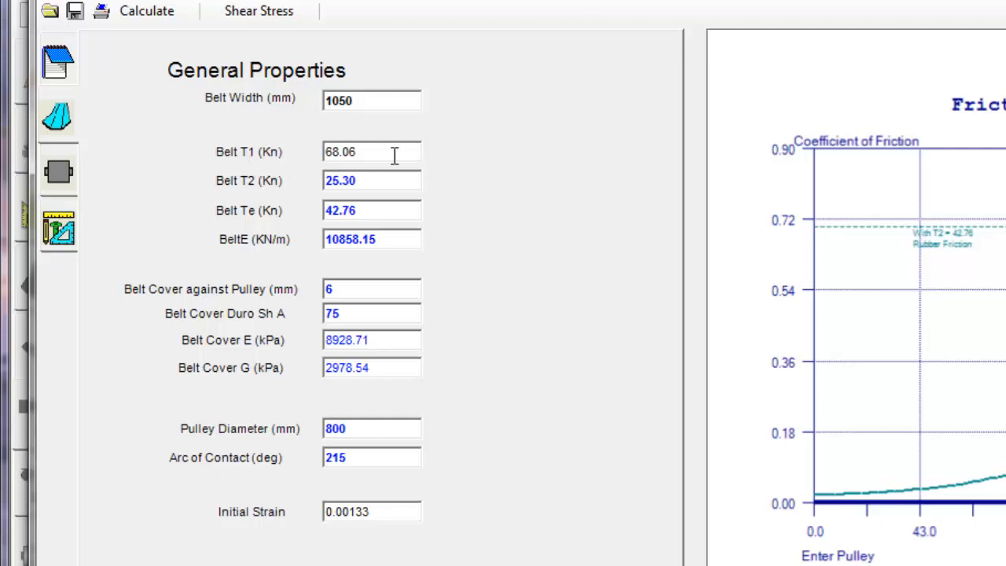
mouse_move(374, 232)
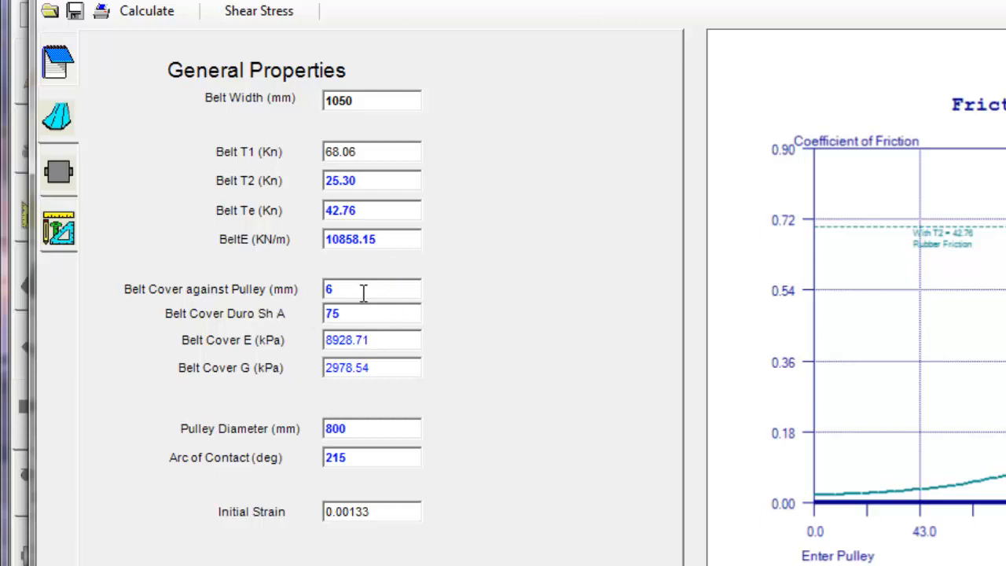
mouse_move(358, 292)
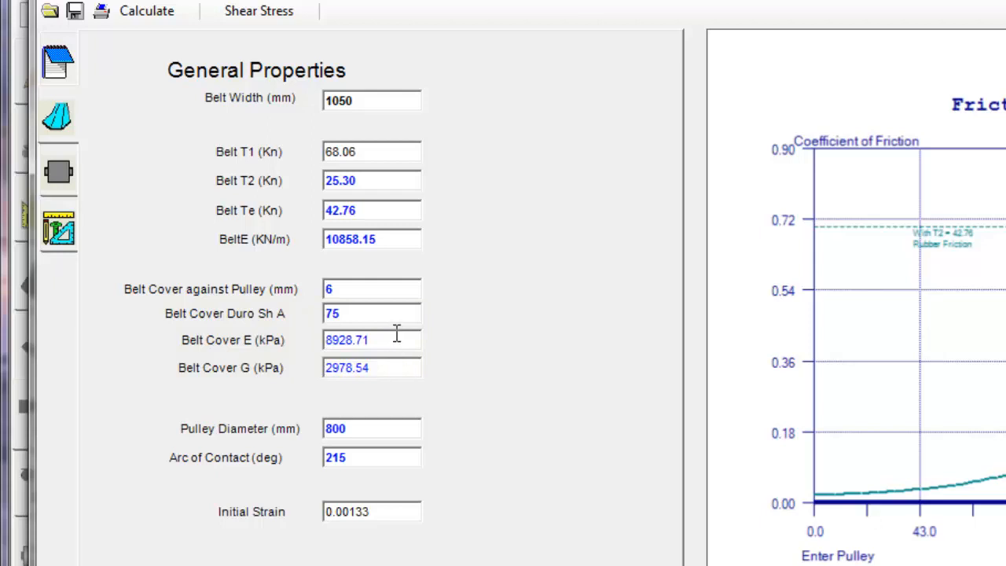
mouse_move(370, 315)
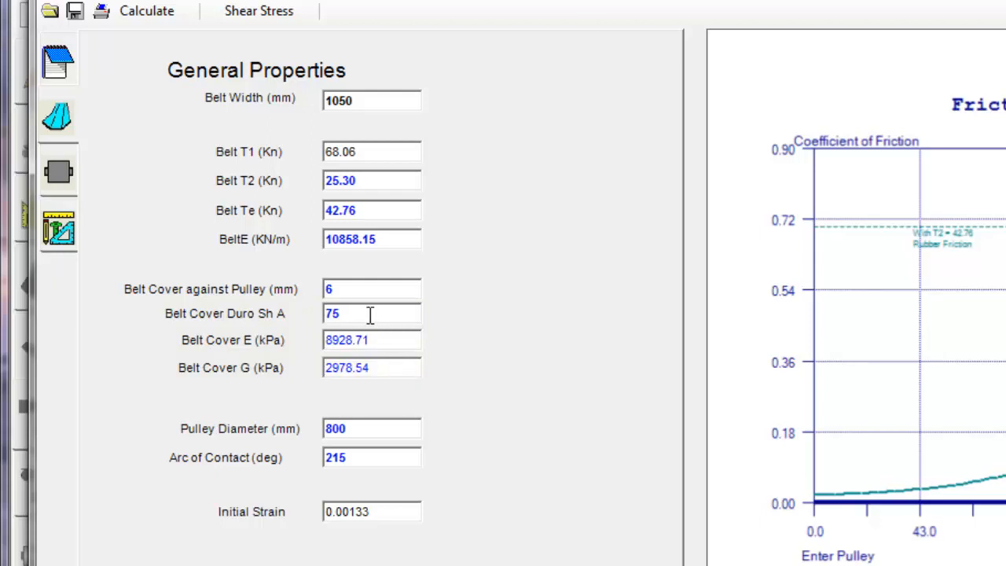
mouse_move(408, 377)
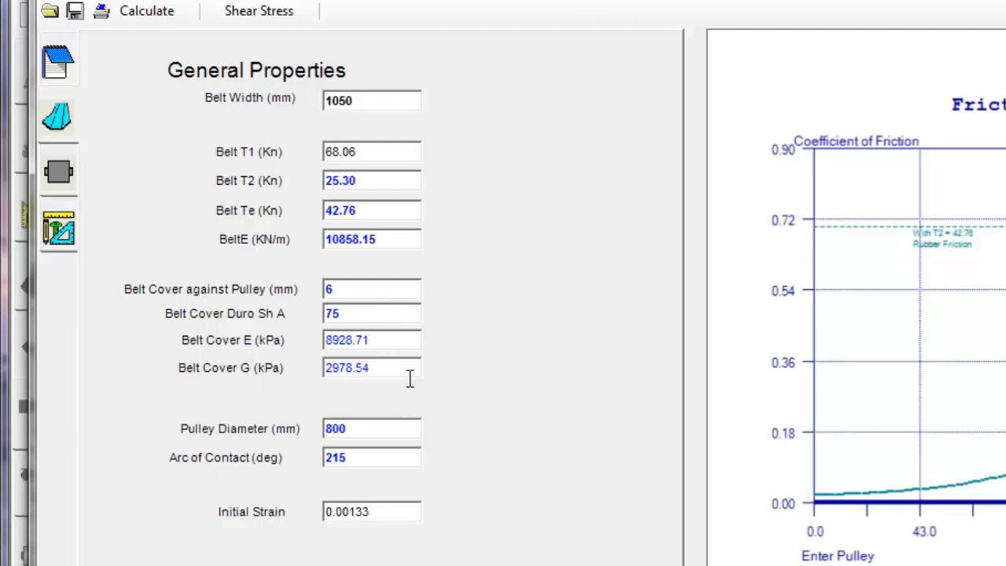
mouse_move(380, 333)
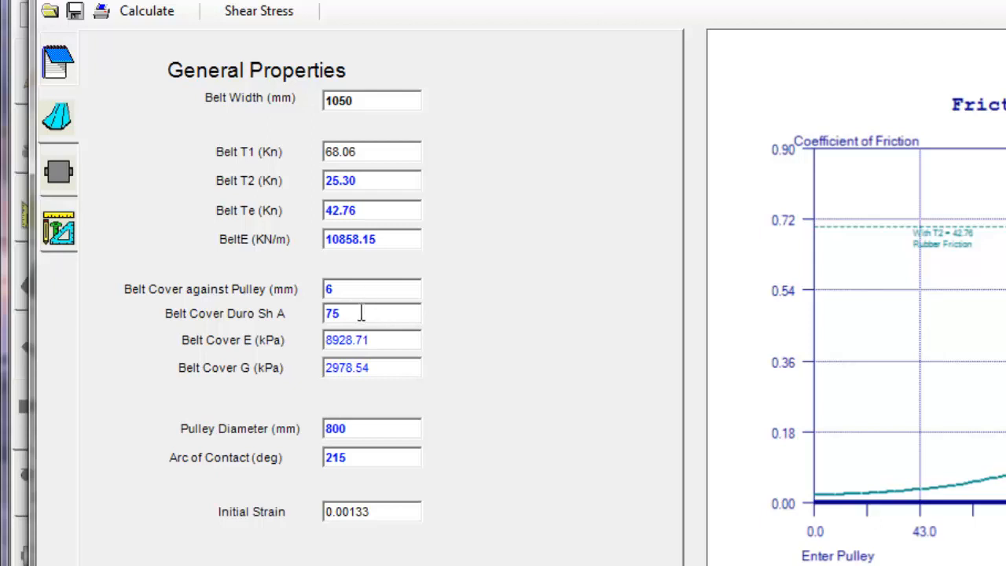
mouse_move(415, 405)
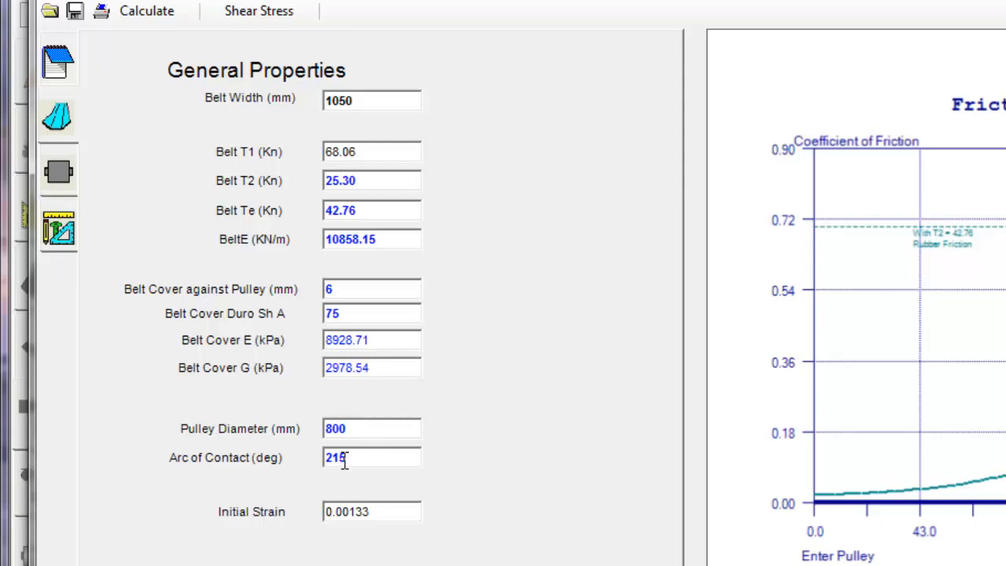
mouse_move(364, 464)
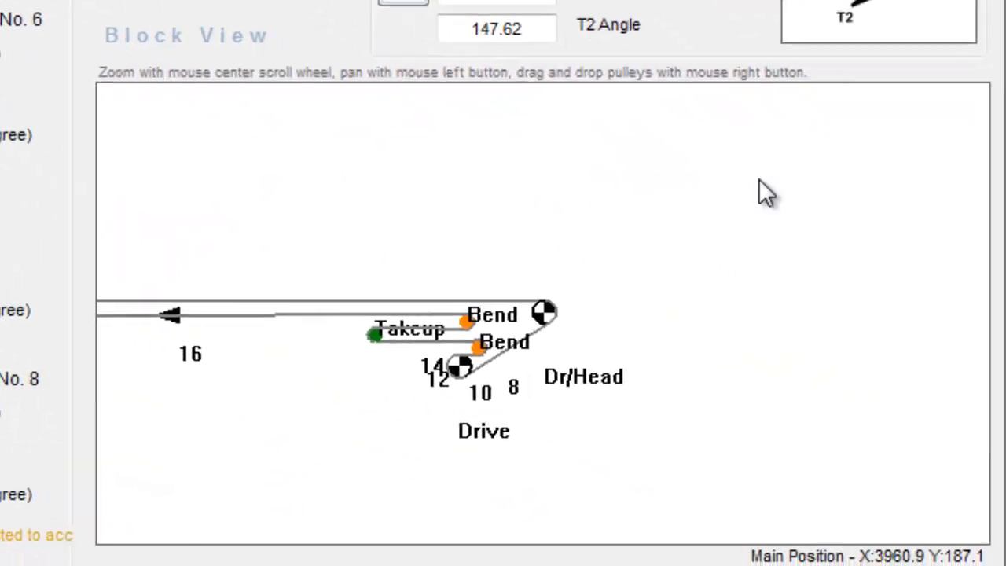
Pick the drive pulley in the Block View to reopen its Default-2.lag analysis
scroll("up", 3)
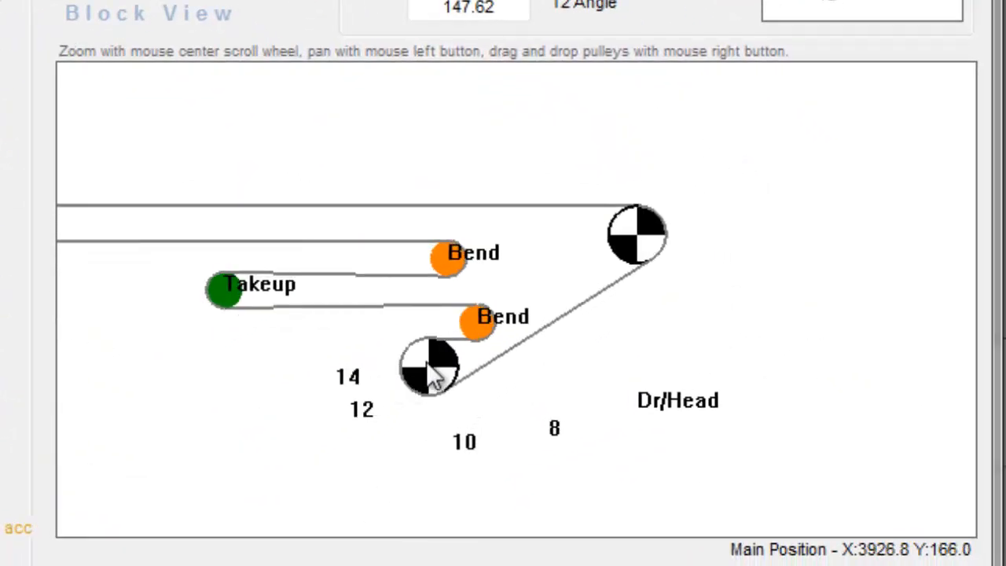
left_click(427, 364)
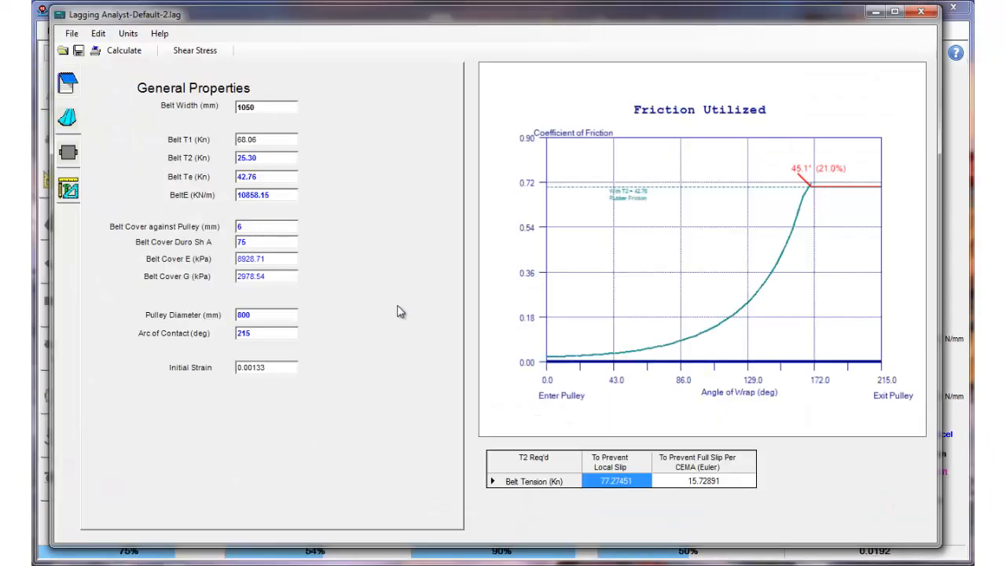
mouse_move(305, 151)
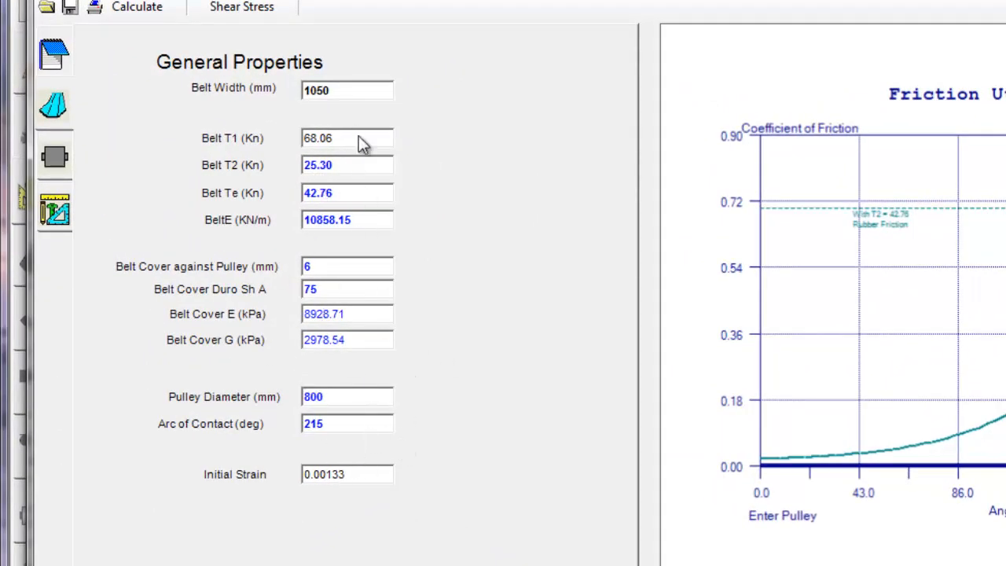
mouse_move(226, 196)
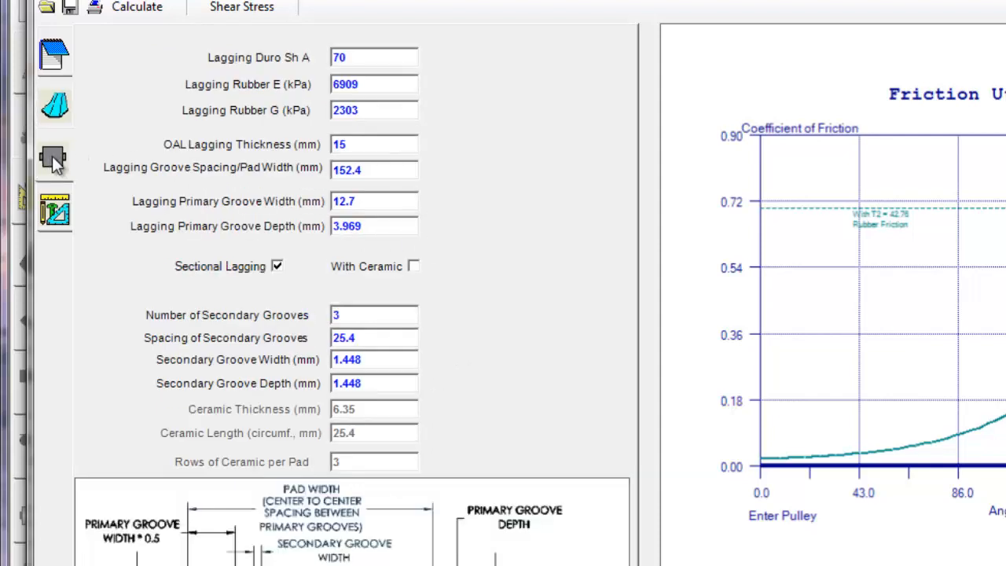
mouse_move(396, 63)
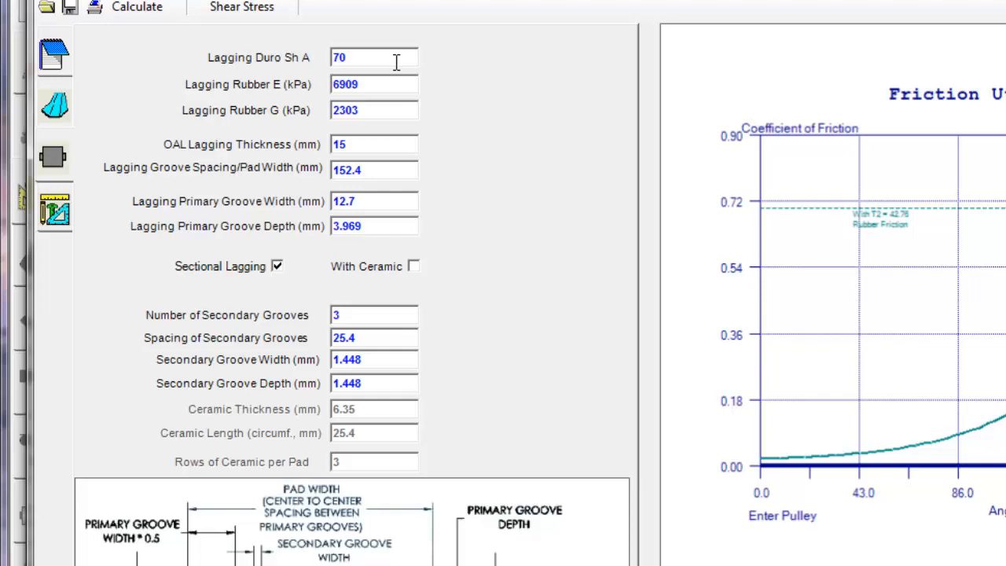
mouse_move(365, 57)
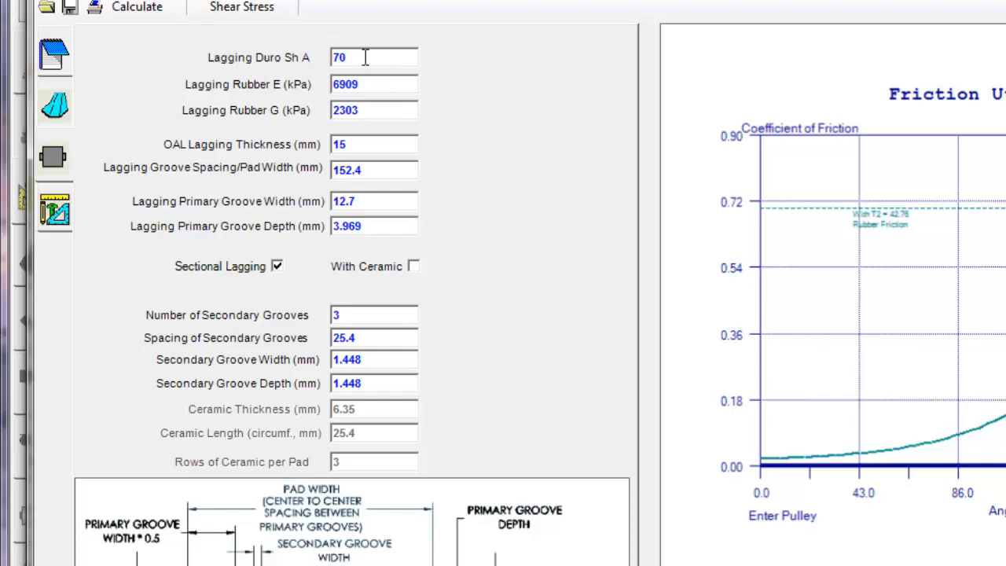
Edit the lagging rubber hardness to 15 and select the primary groove width value
left_click(113, 7)
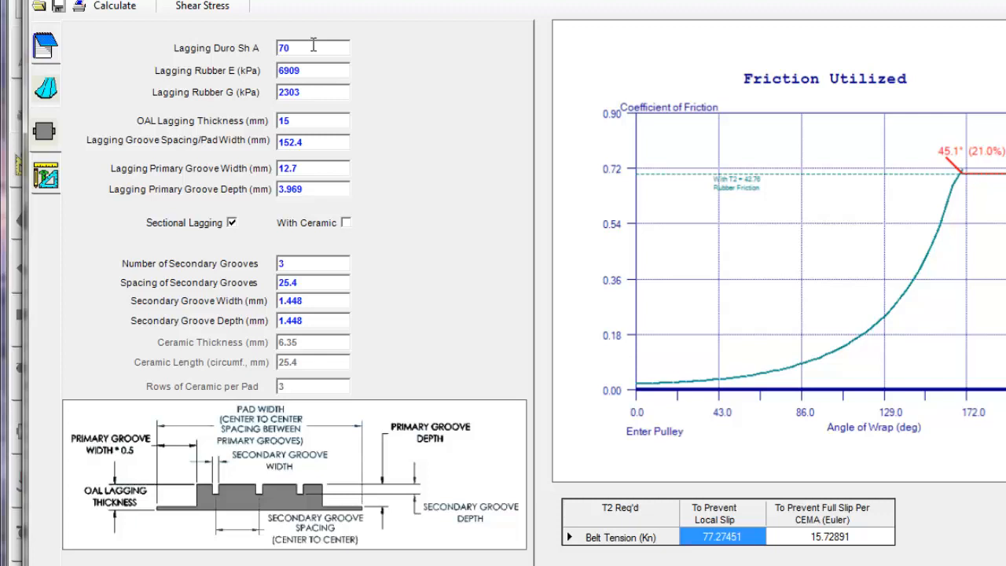
mouse_move(228, 135)
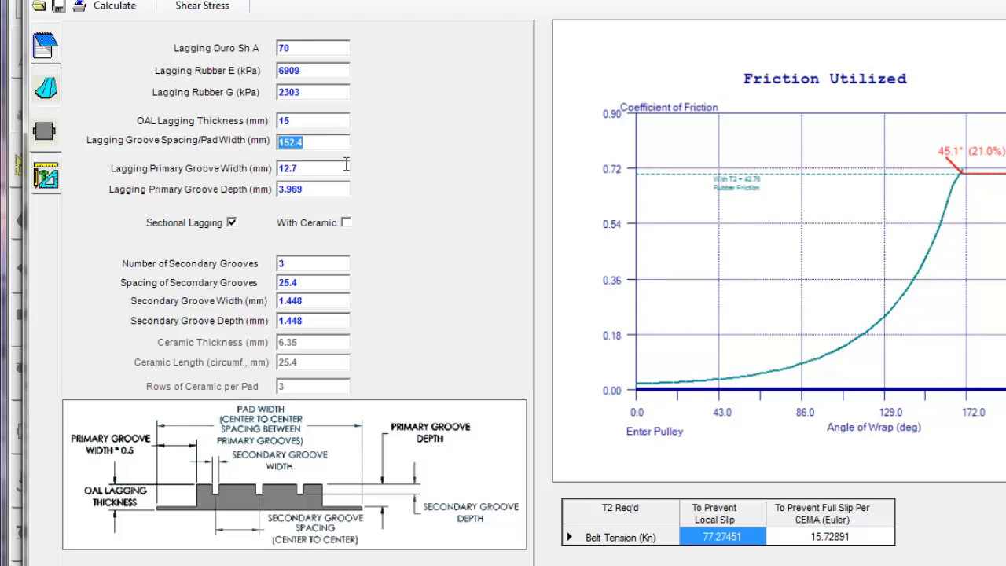
type("150")
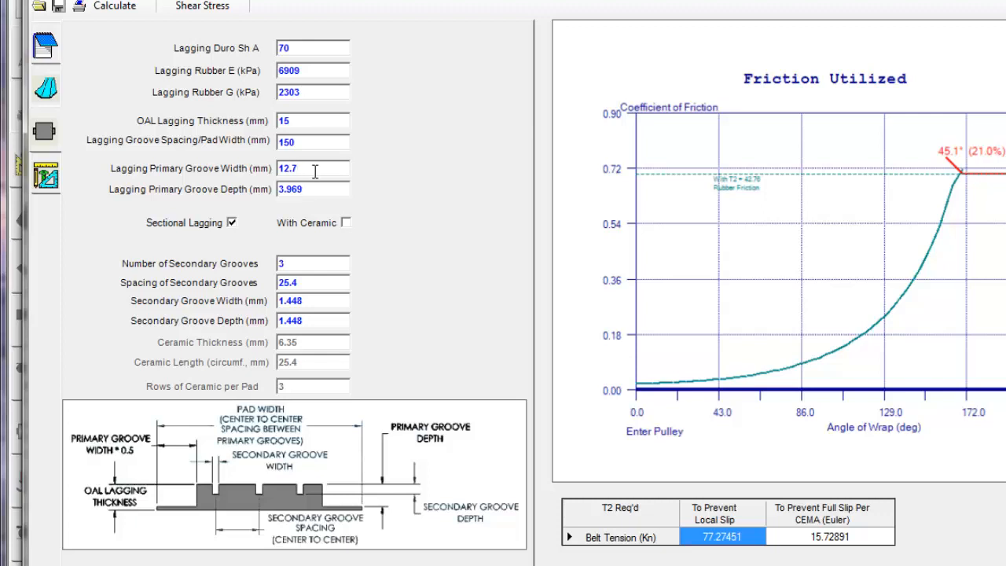
triple_click(287, 168)
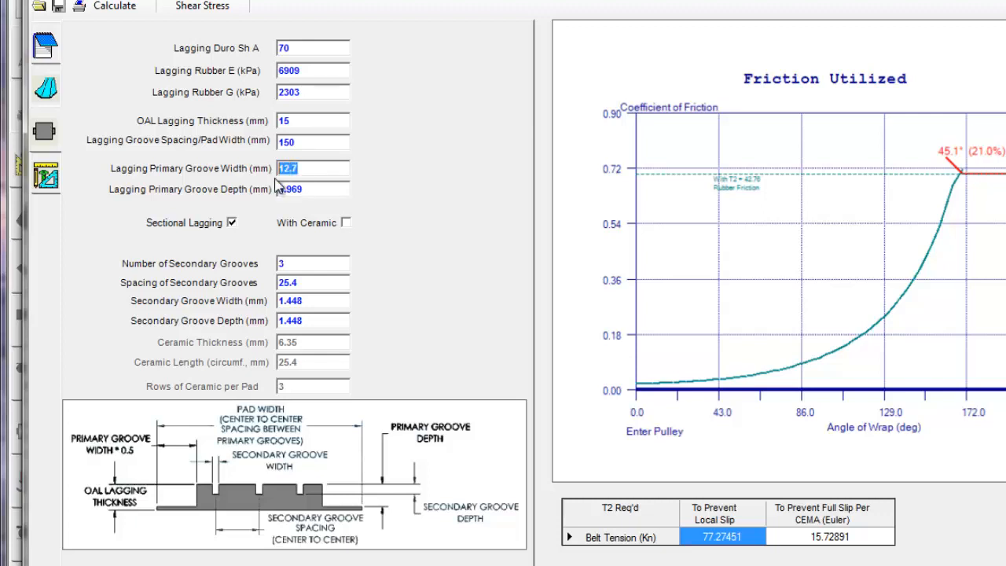
left_click(311, 189)
type("4")
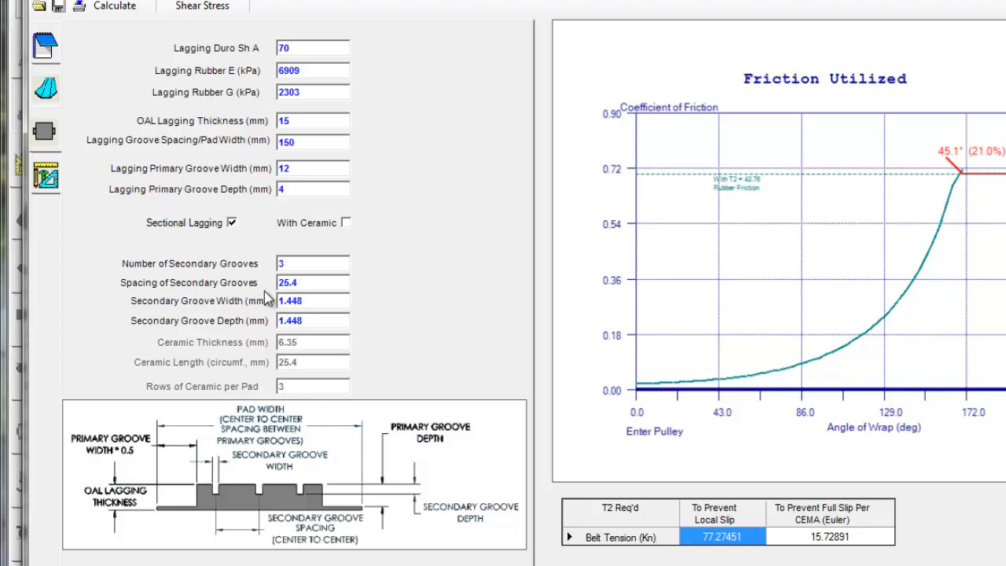
mouse_move(220, 245)
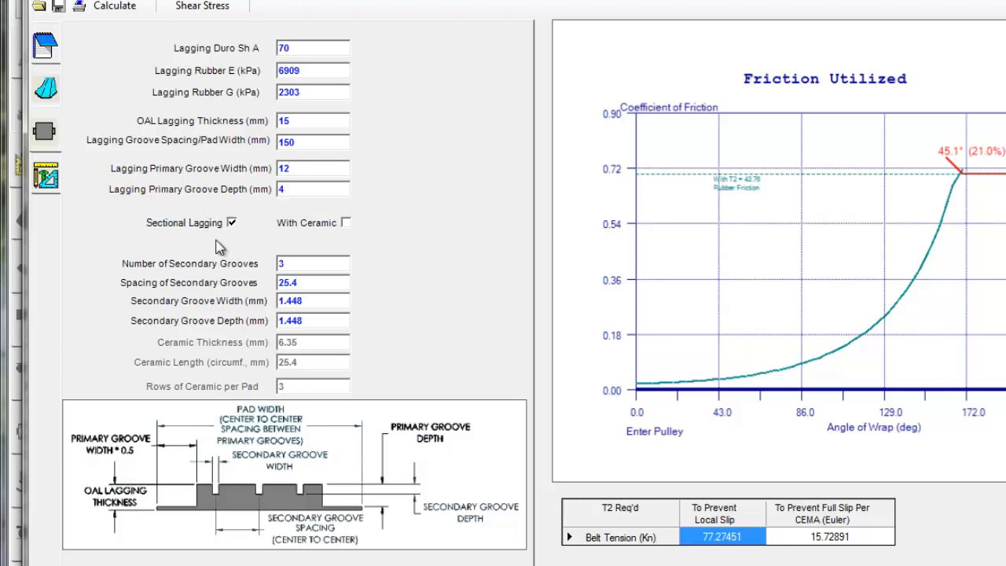
Toggle sectional lagging on and select the secondary groove spacing and width values for 25 and 4
left_click(231, 223)
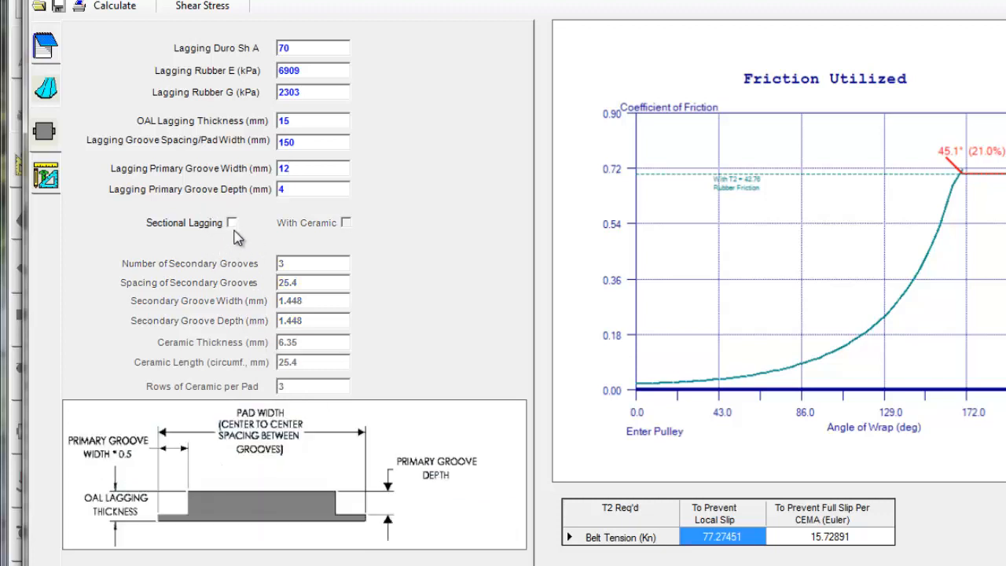
left_click(233, 223)
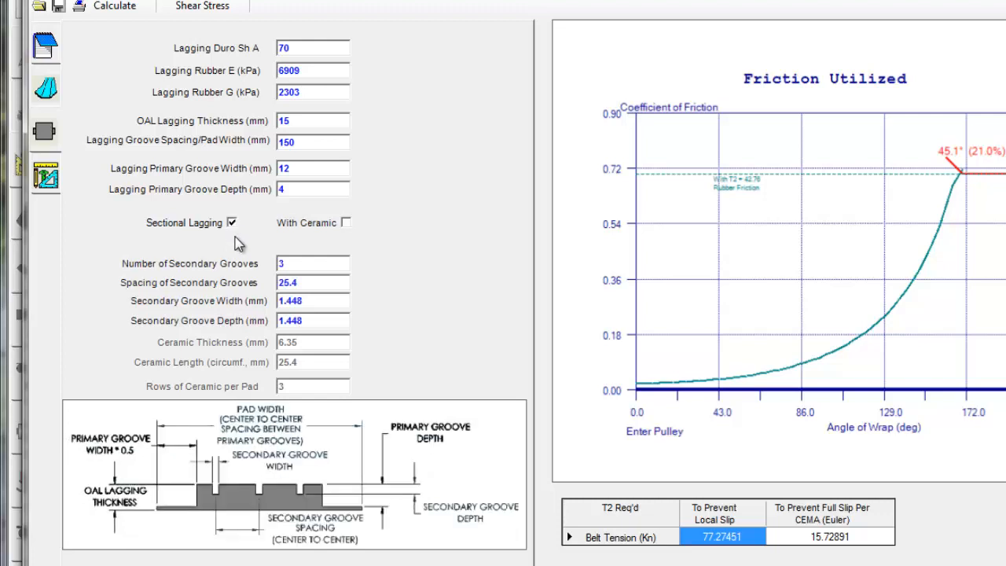
mouse_move(336, 322)
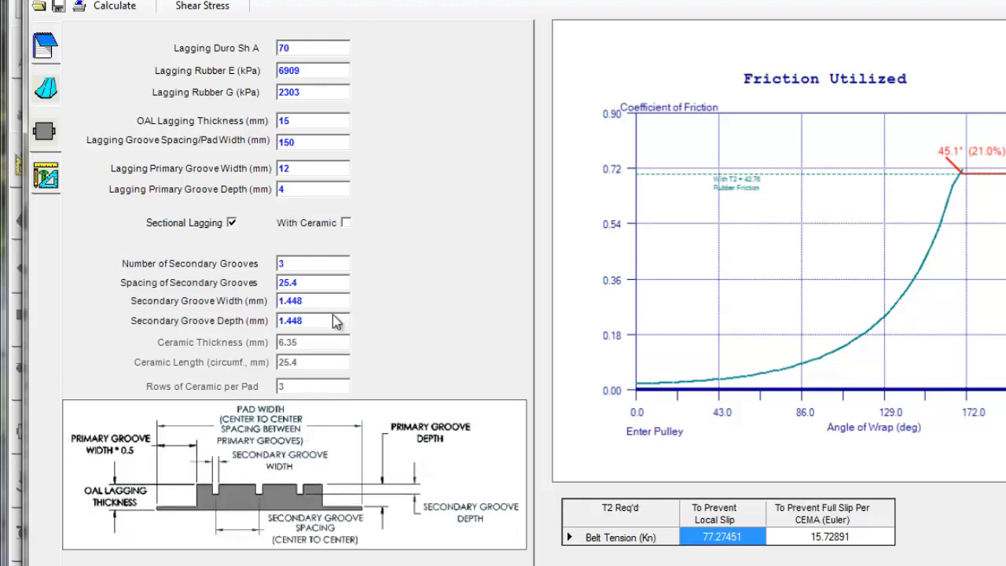
mouse_move(317, 267)
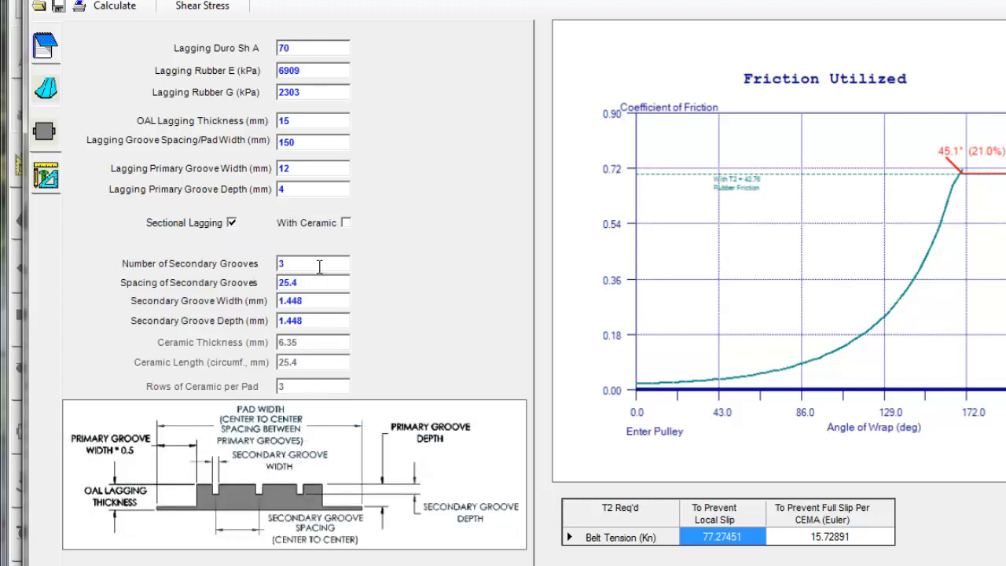
triple_click(312, 283)
type("25")
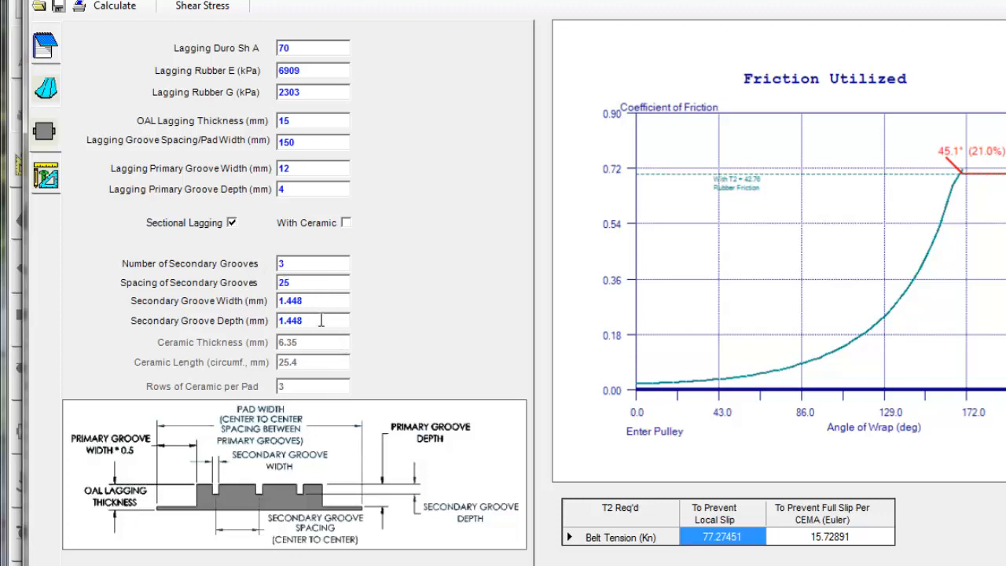
triple_click(311, 300)
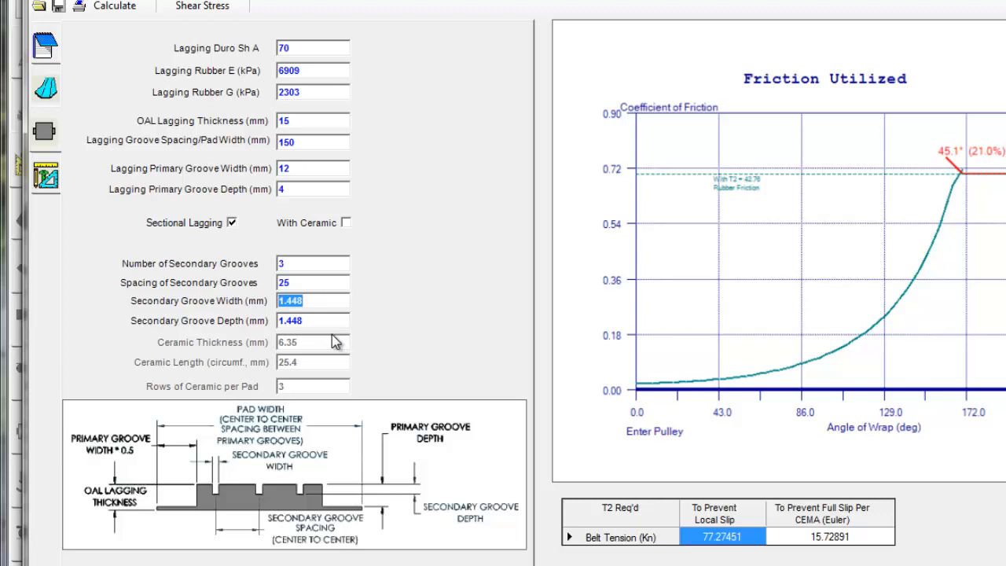
mouse_move(330, 339)
type("4")
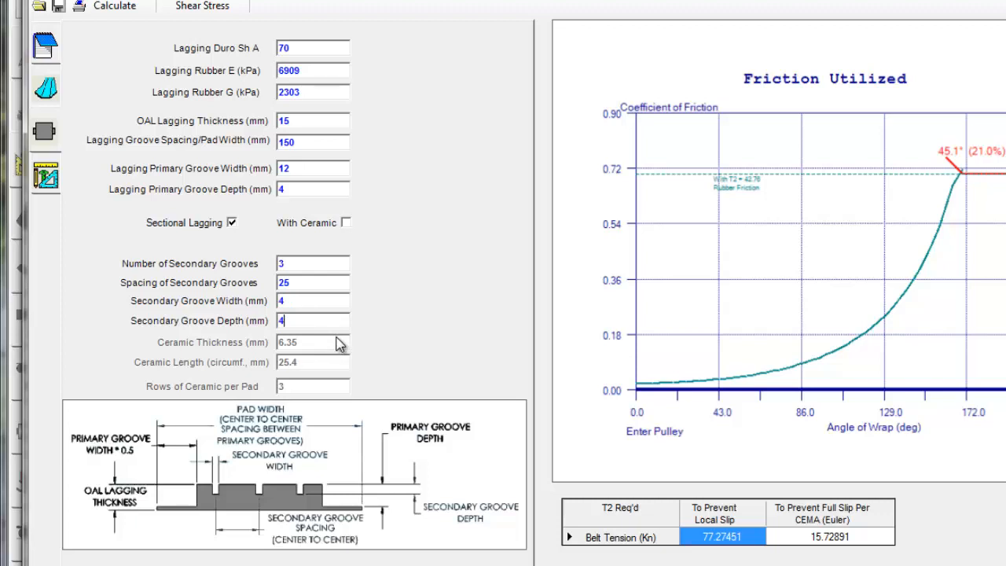
mouse_move(316, 347)
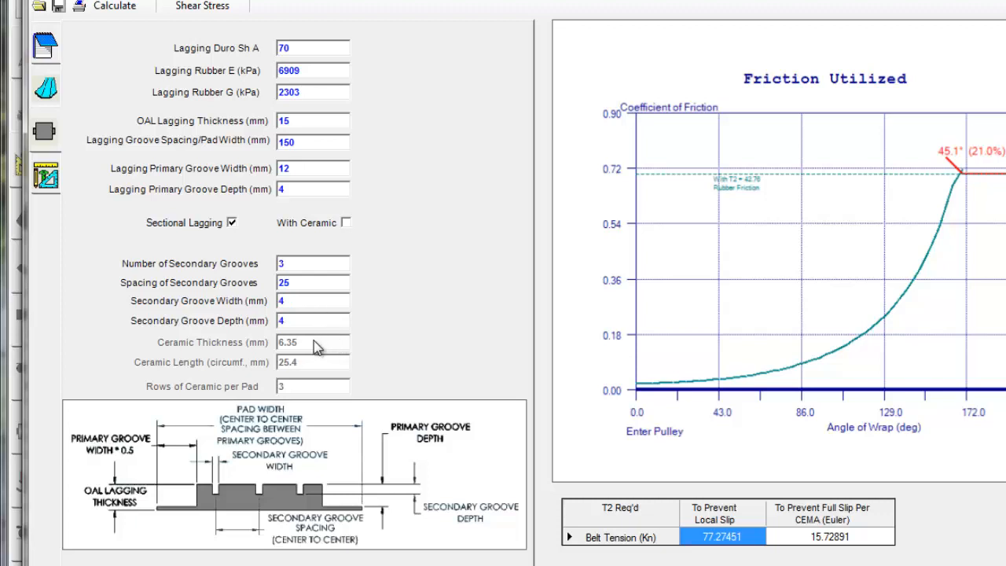
mouse_move(275, 368)
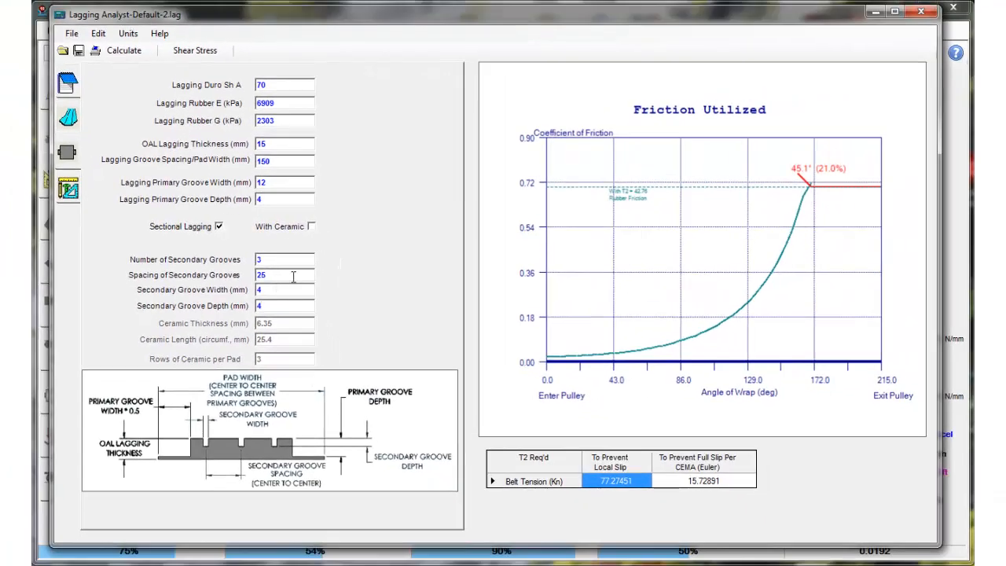
Recalculate friction for the new grooves: 44.8° (20.8%) slip zone, 76.55834 kN tension
left_click(123, 49)
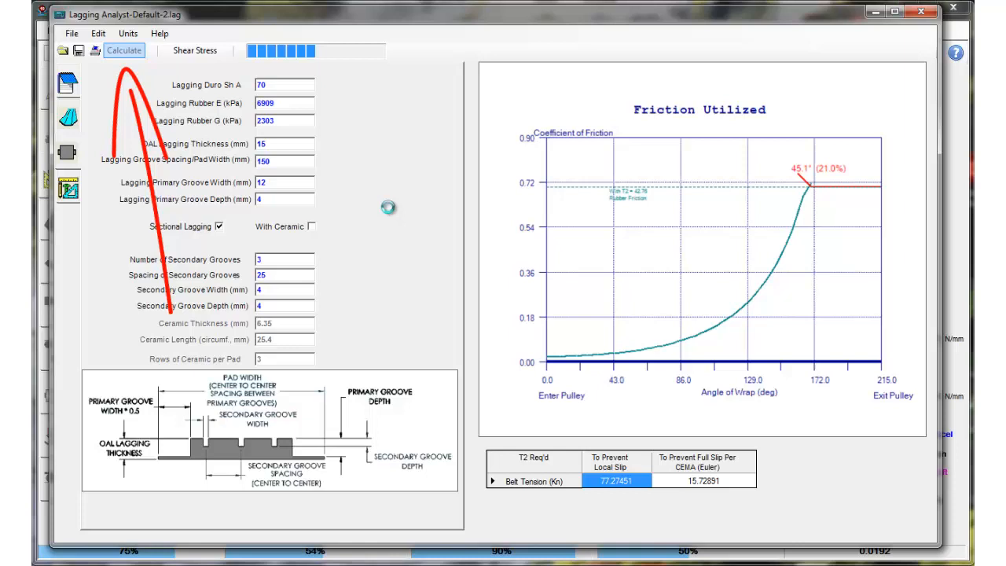
left_click(122, 50)
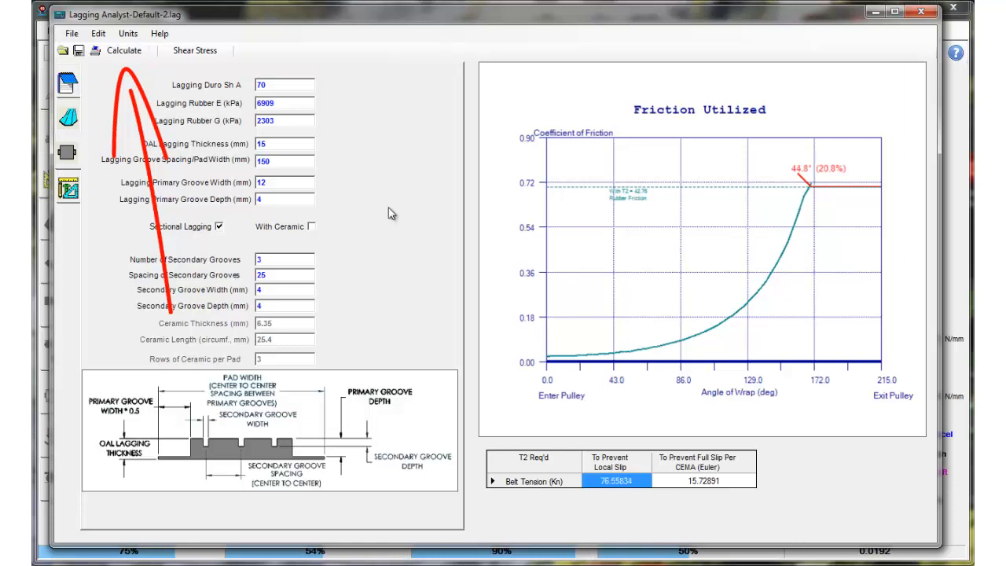
mouse_move(330, 280)
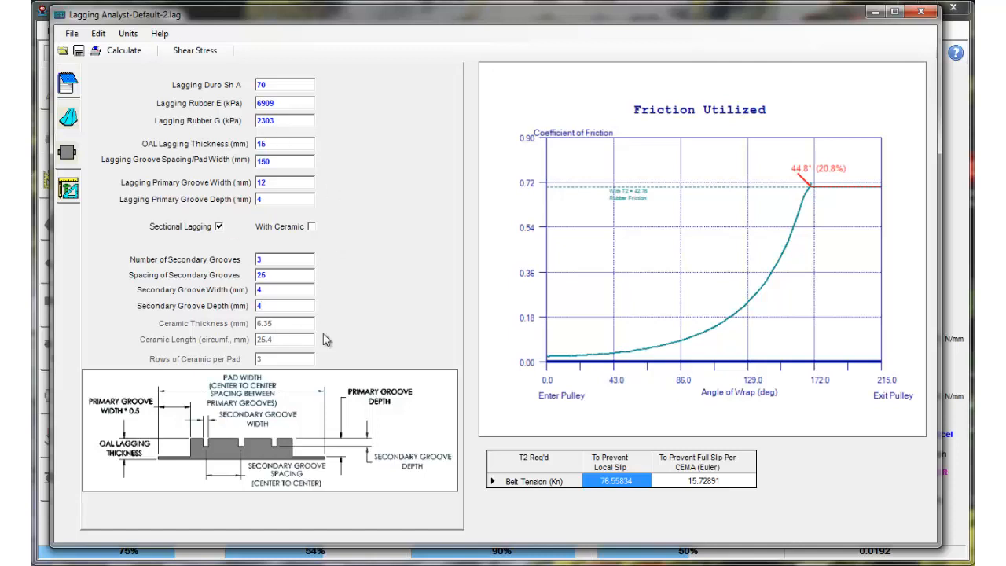
mouse_move(361, 349)
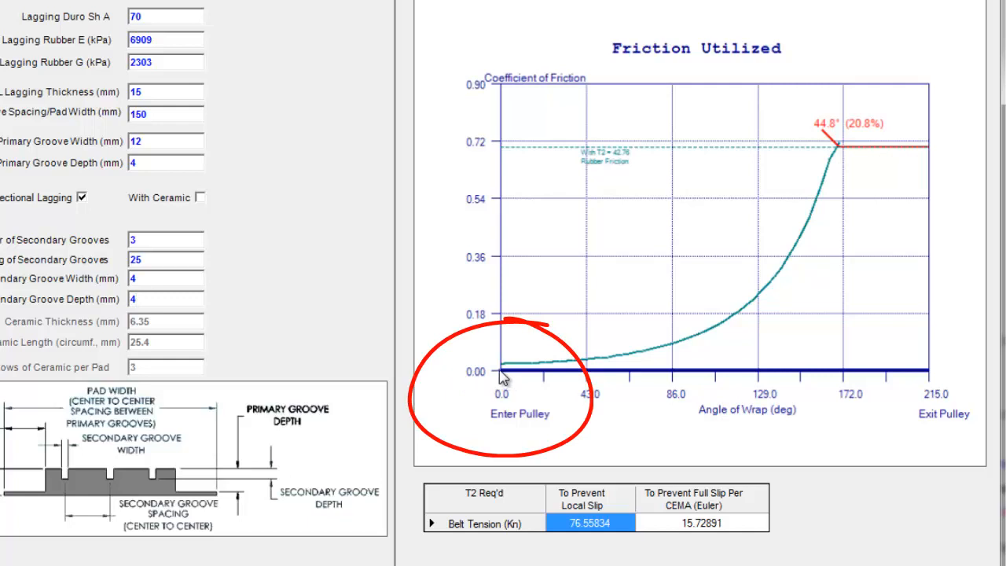
mouse_move(506, 409)
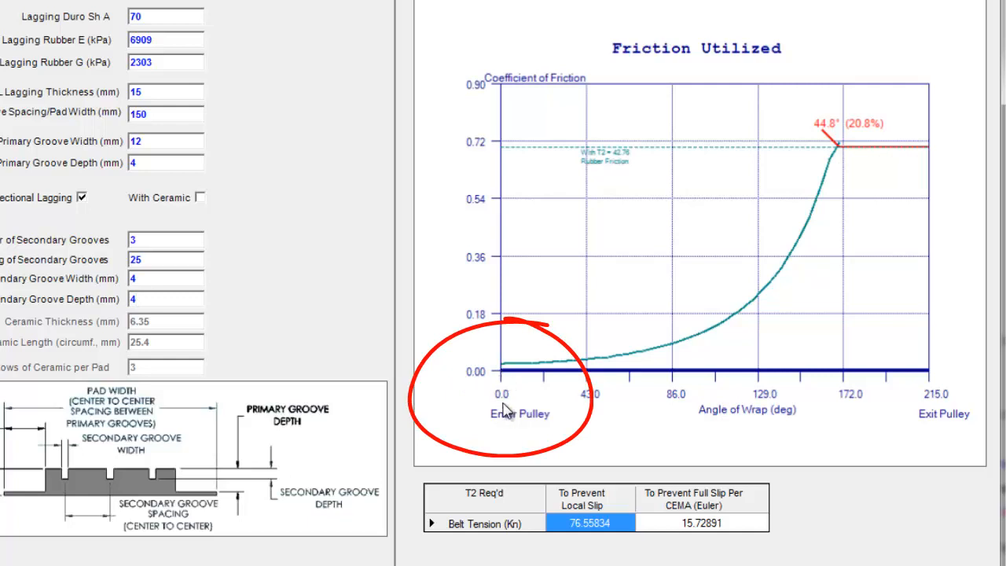
mouse_move(541, 415)
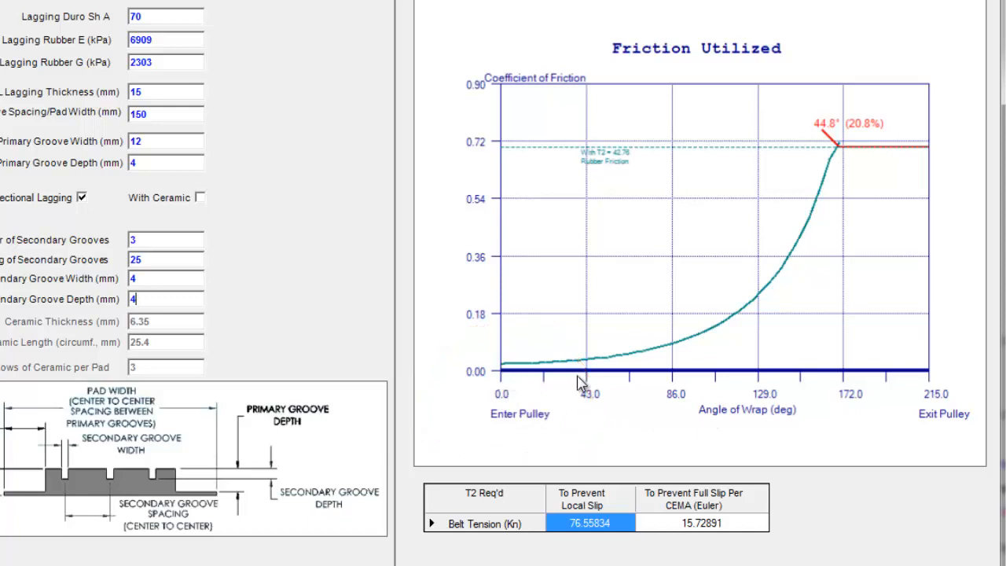
mouse_move(736, 385)
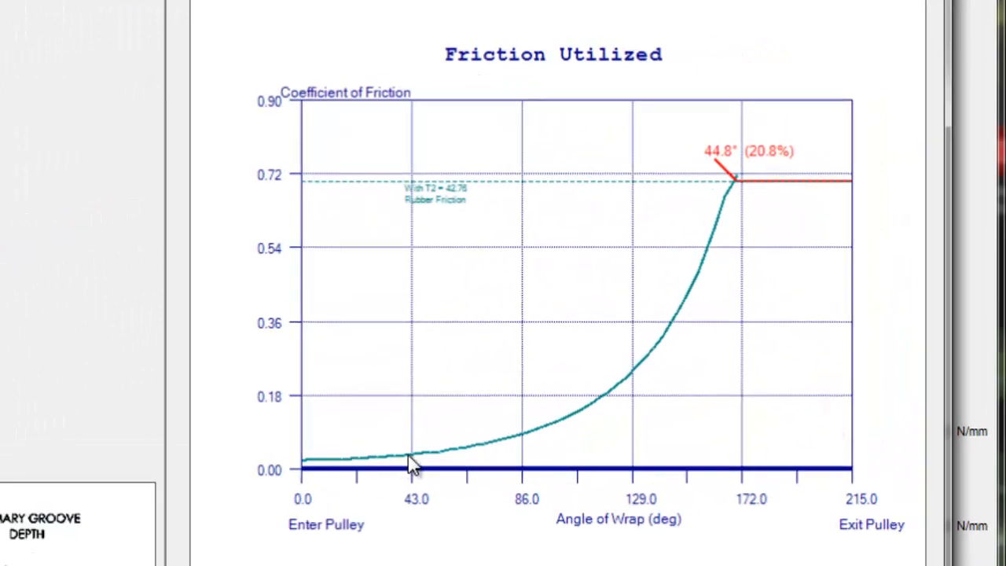
mouse_move(550, 433)
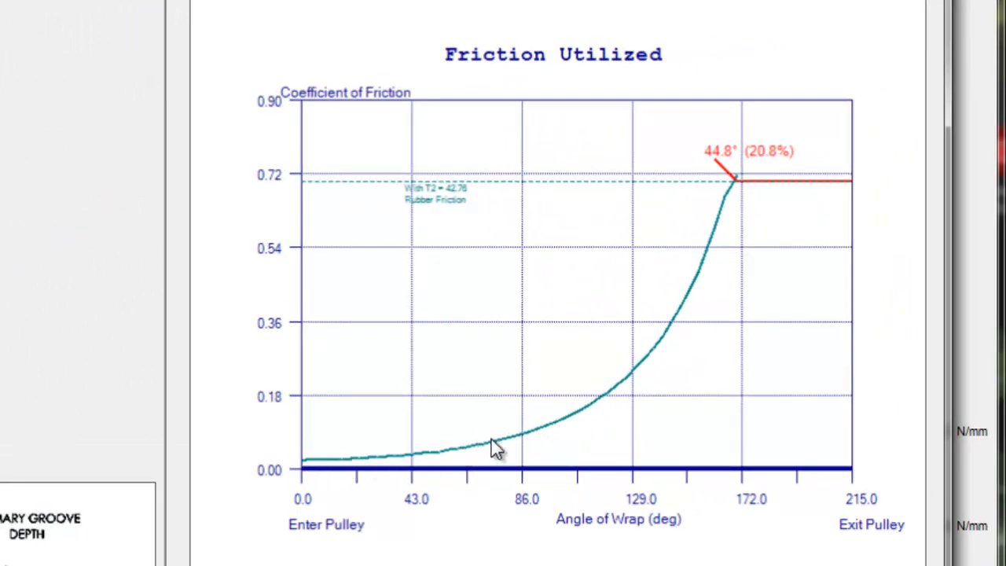
mouse_move(594, 416)
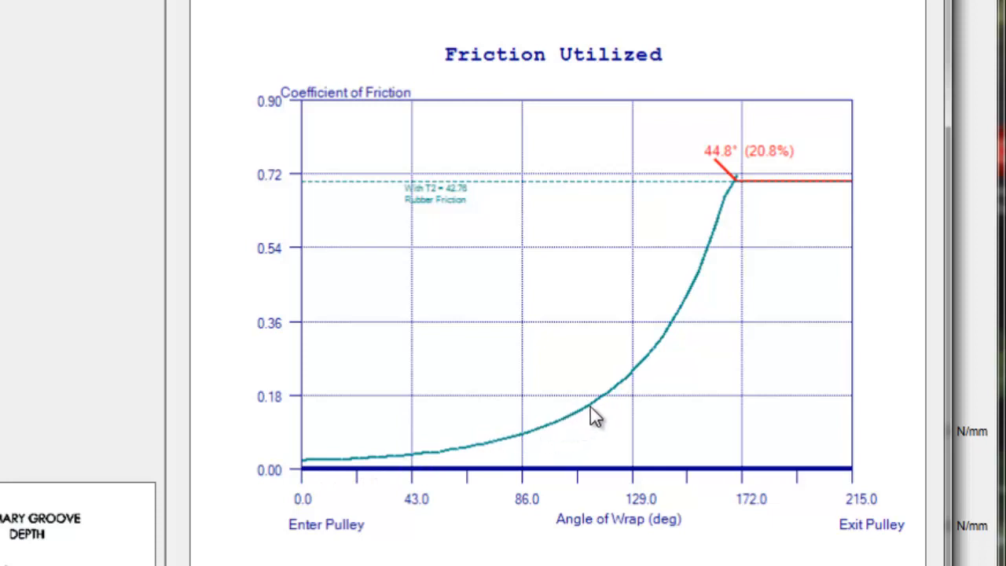
mouse_move(660, 368)
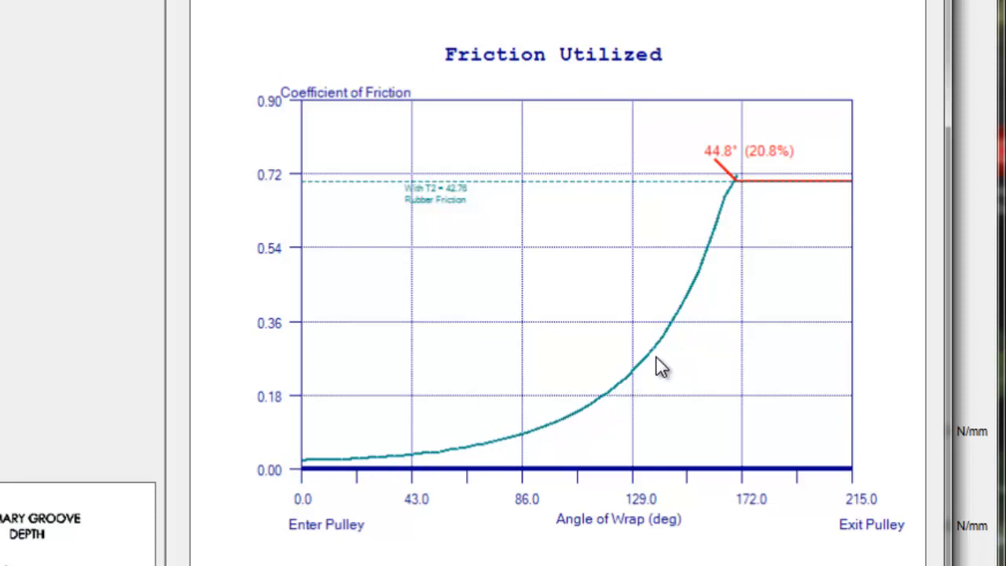
mouse_move(668, 355)
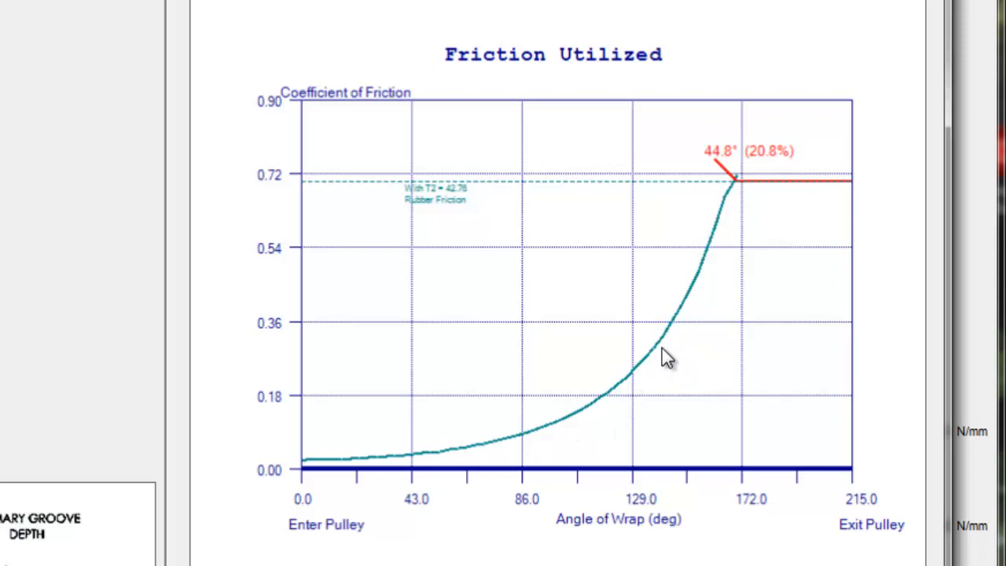
mouse_move(690, 328)
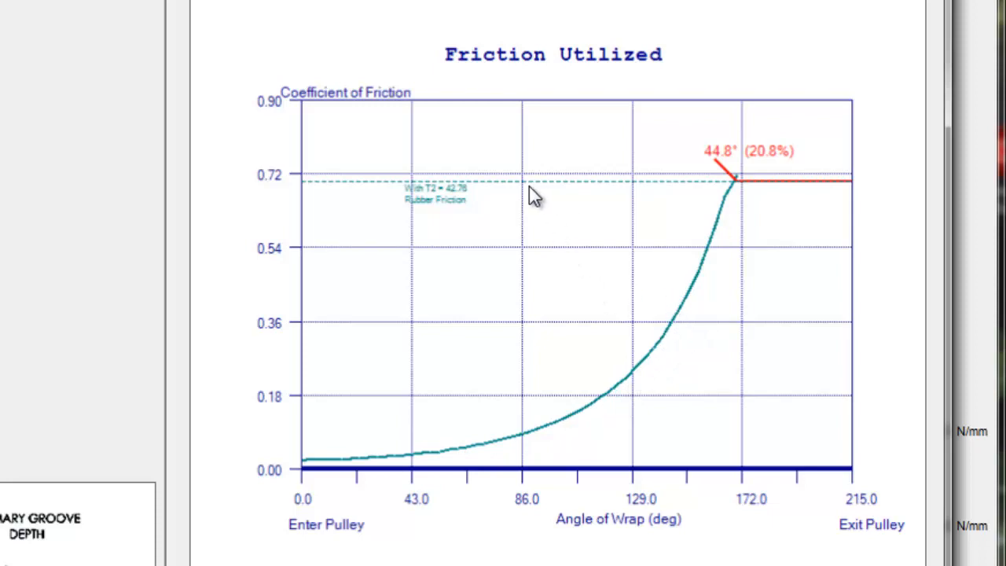
mouse_move(468, 181)
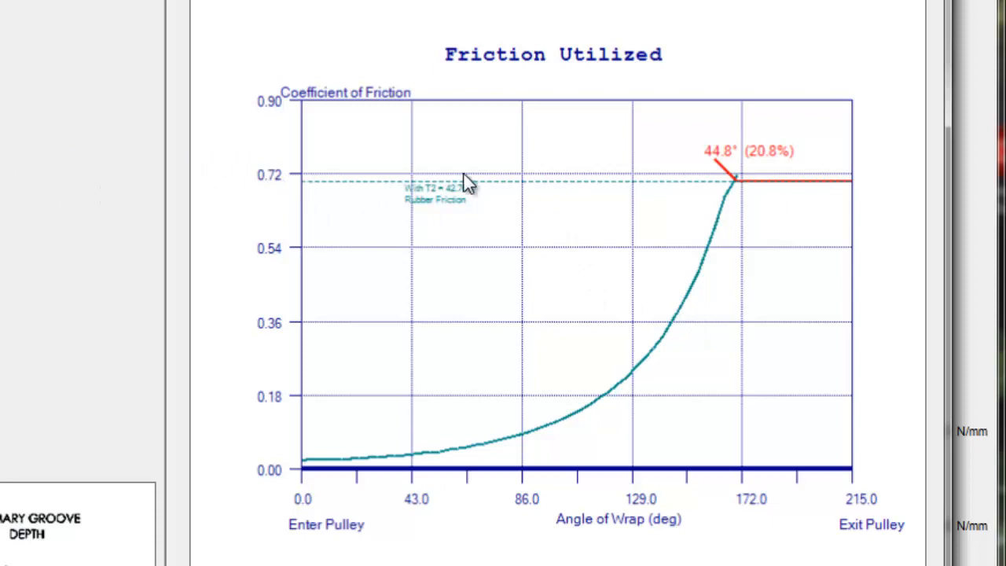
mouse_move(301, 192)
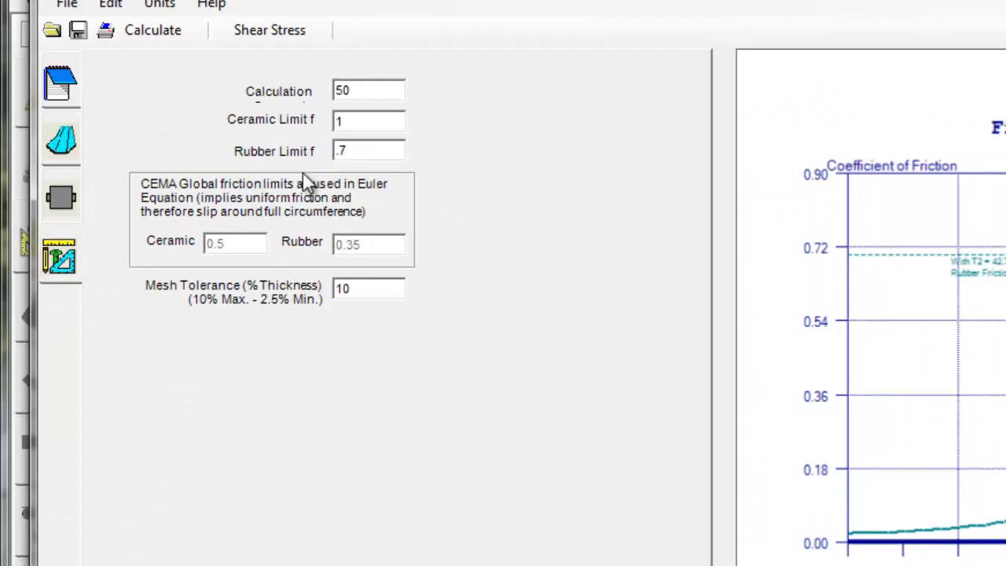
mouse_move(282, 104)
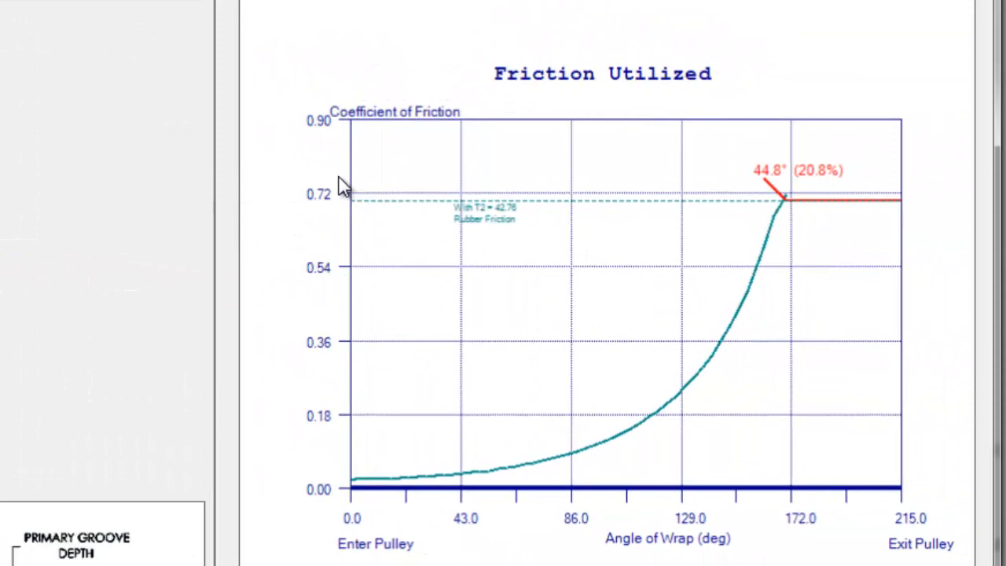
mouse_move(744, 269)
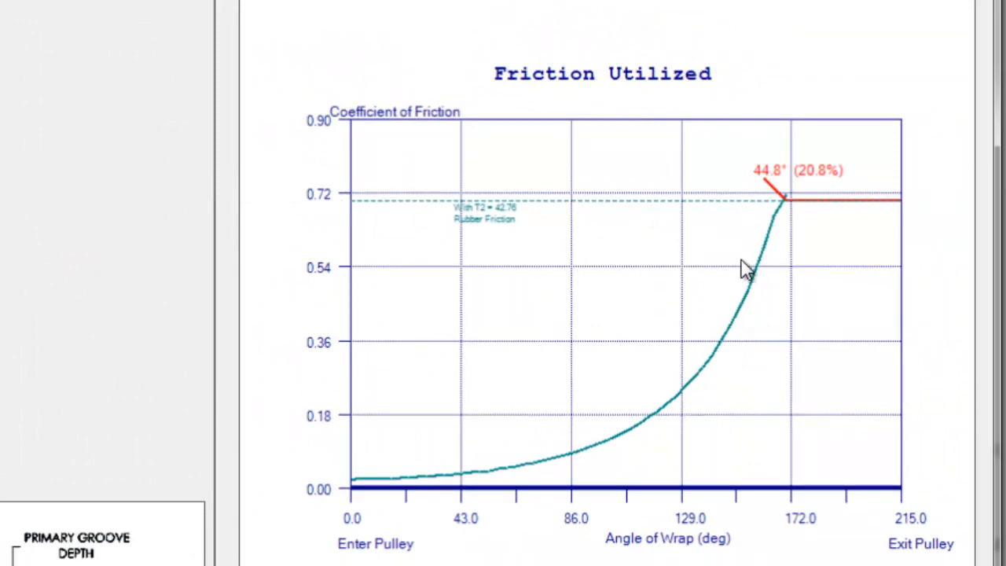
mouse_move(788, 211)
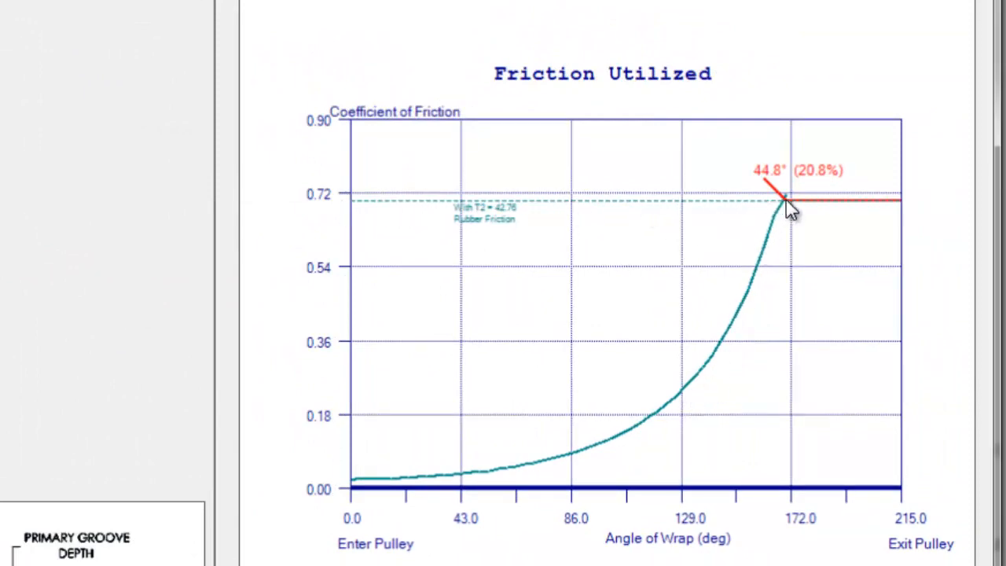
mouse_move(714, 218)
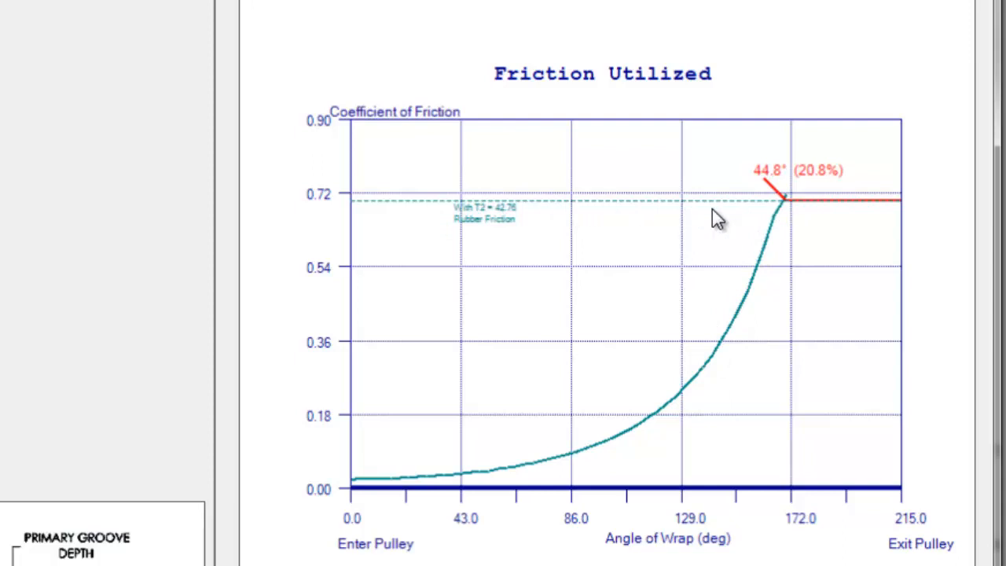
mouse_move(880, 224)
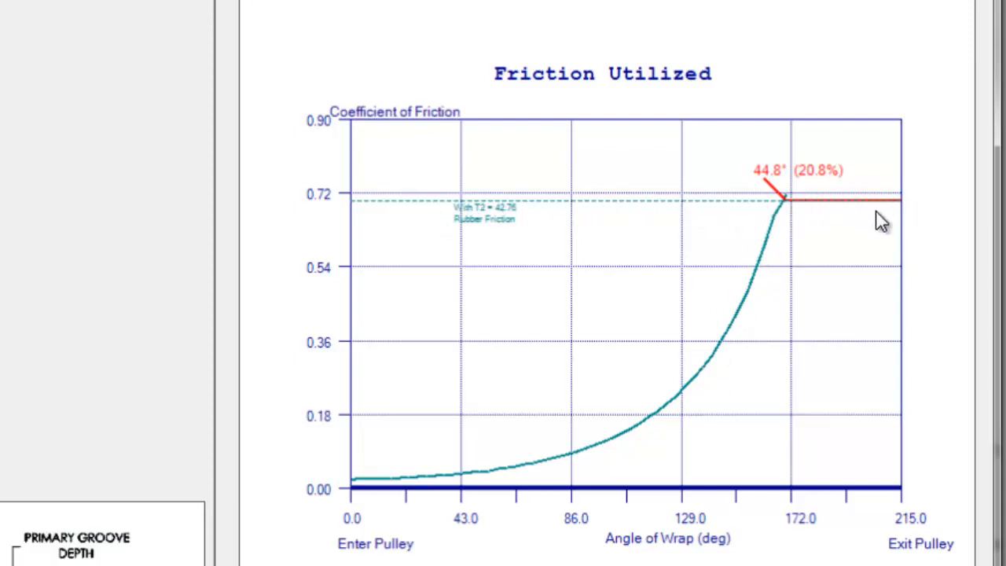
mouse_move(868, 229)
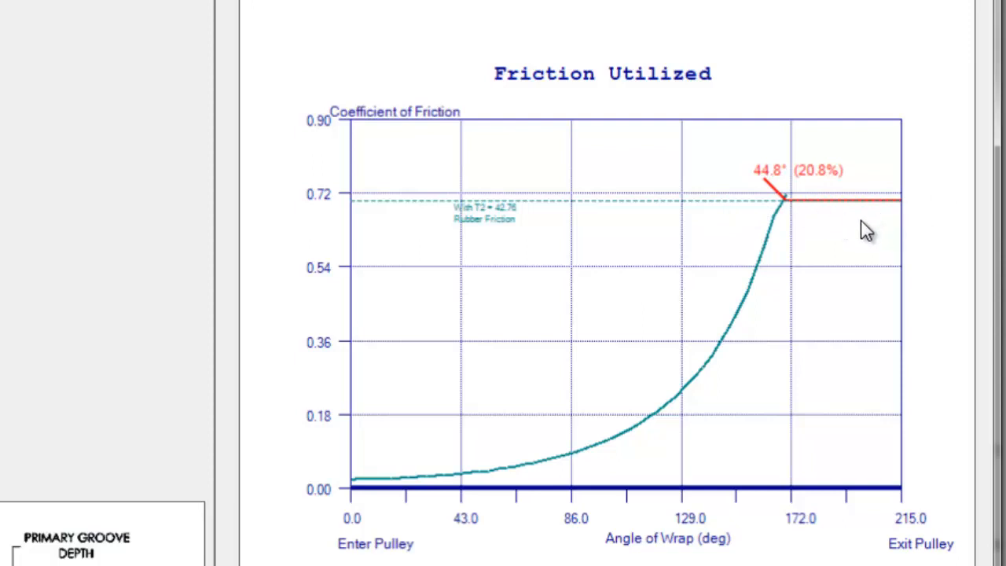
mouse_move(788, 223)
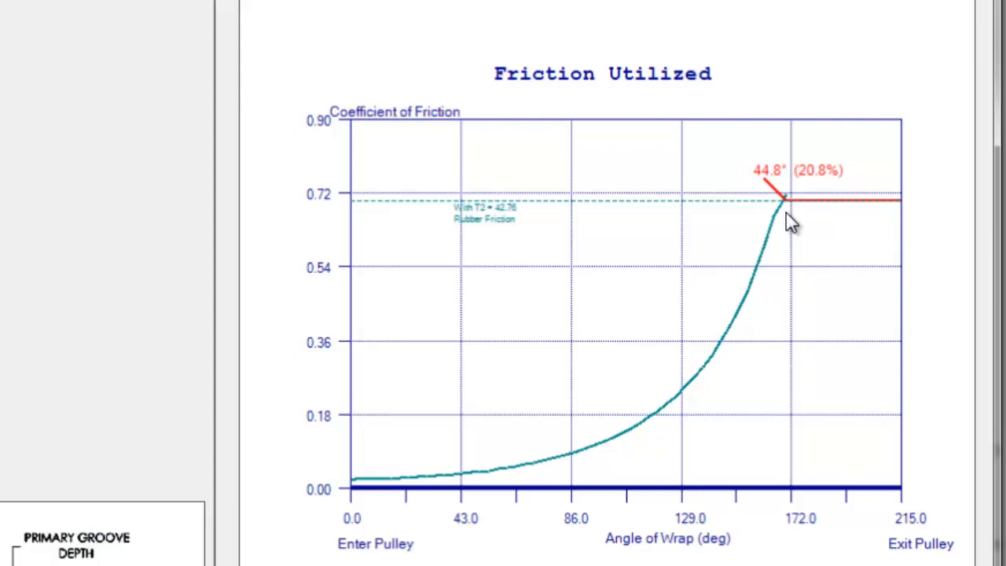
mouse_move(892, 207)
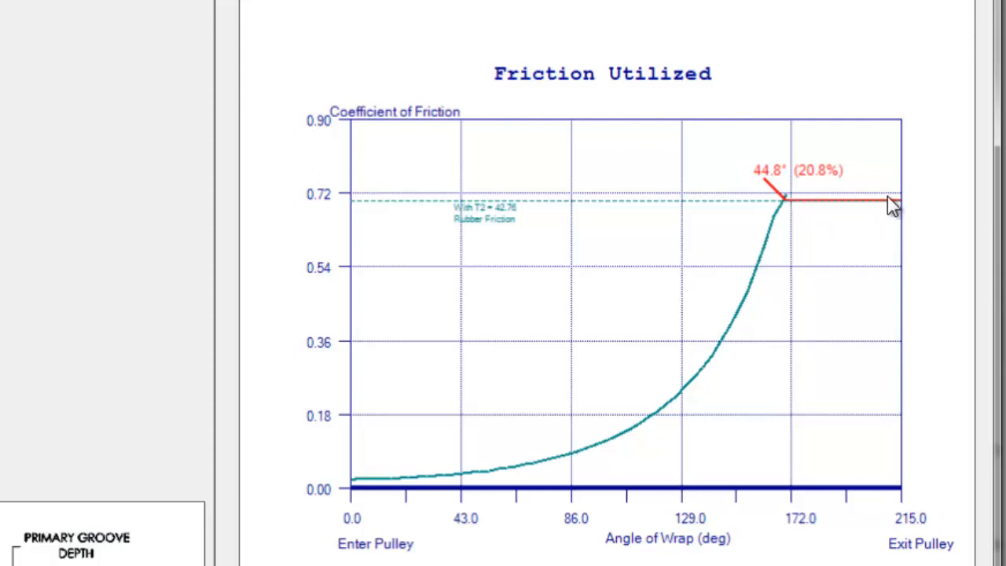
mouse_move(843, 227)
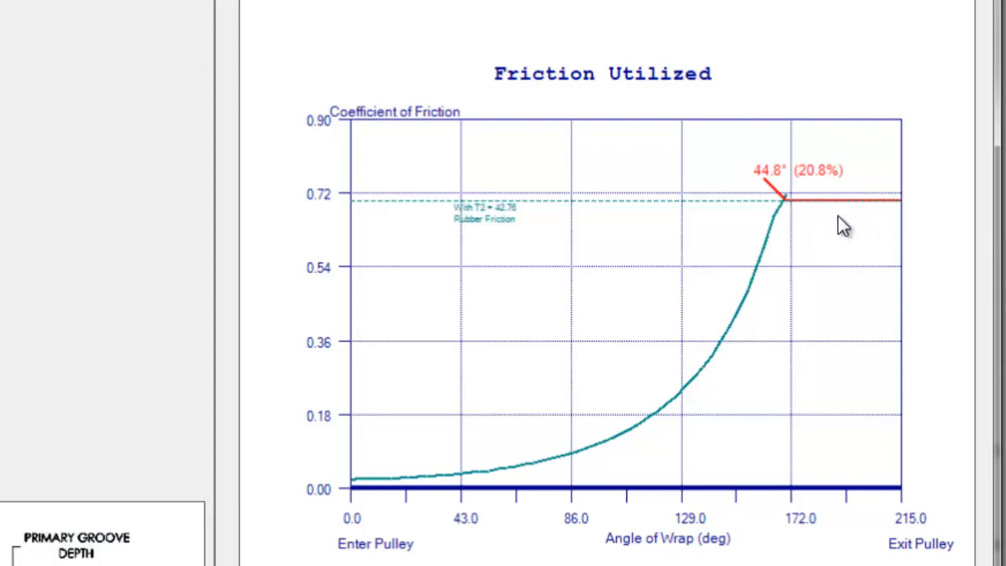
mouse_move(836, 192)
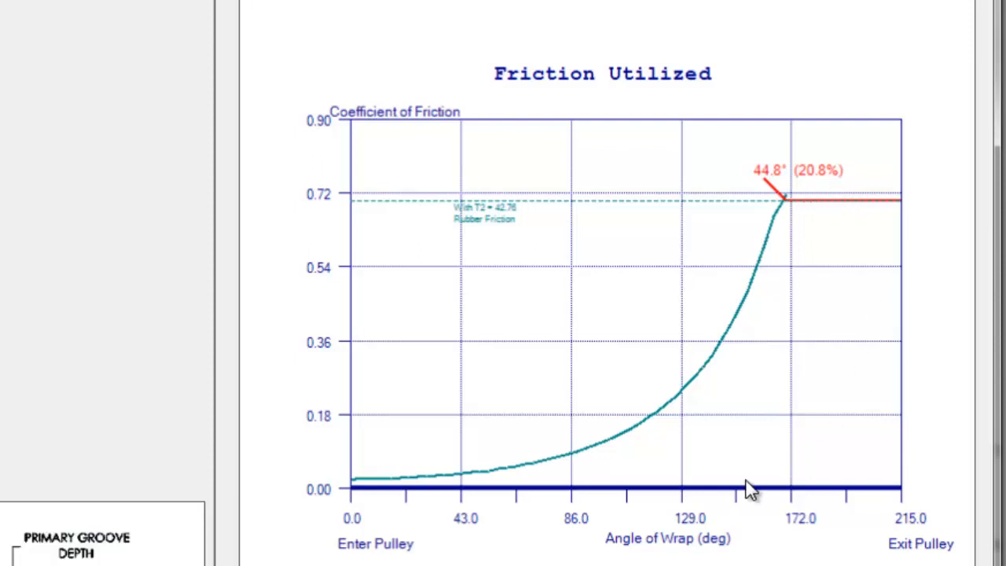
mouse_move(833, 201)
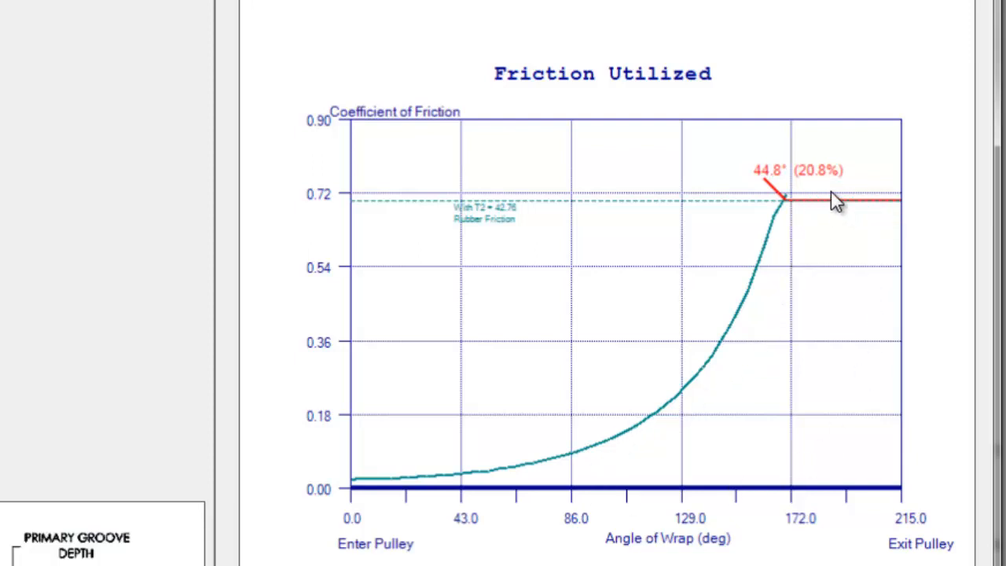
mouse_move(814, 264)
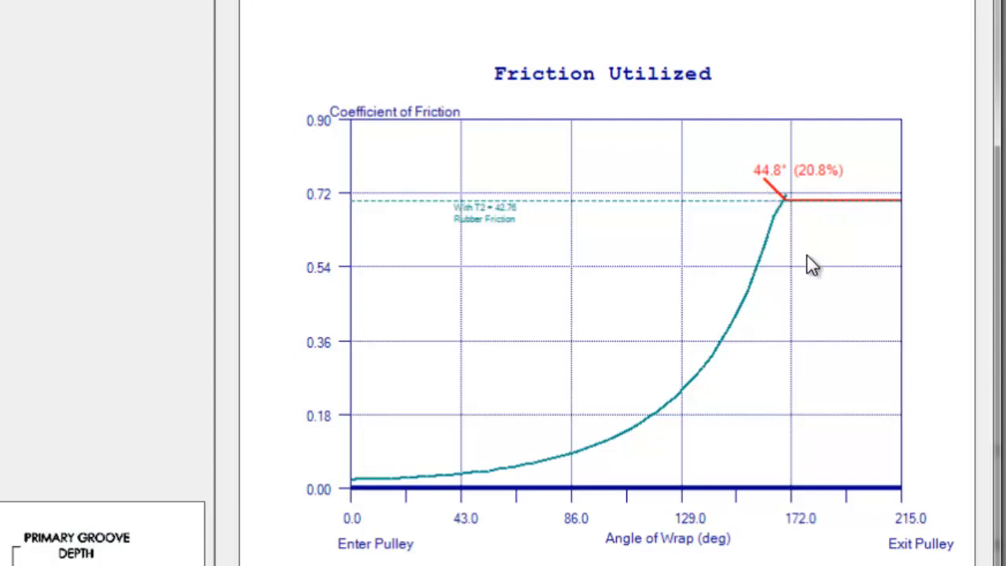
mouse_move(887, 195)
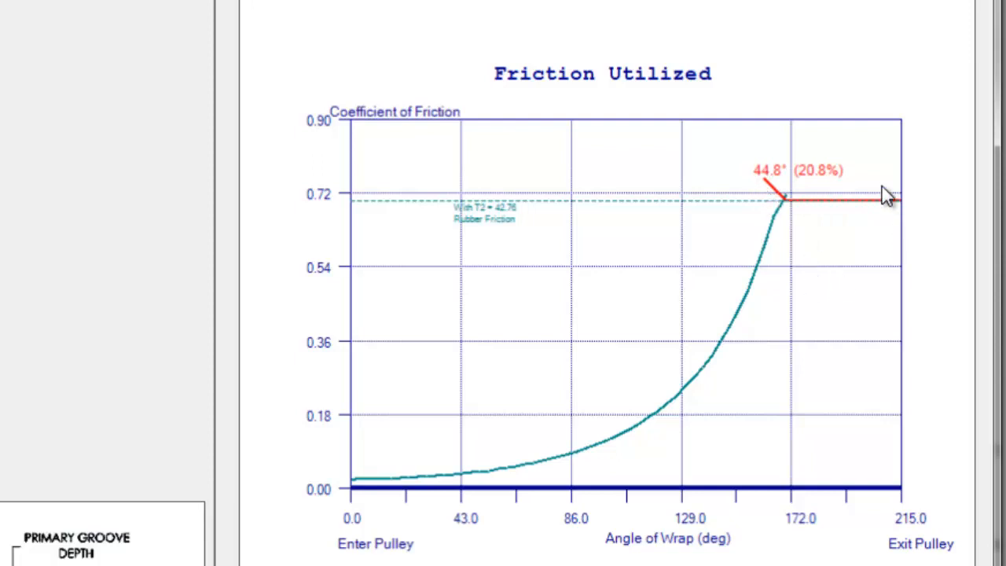
mouse_move(772, 308)
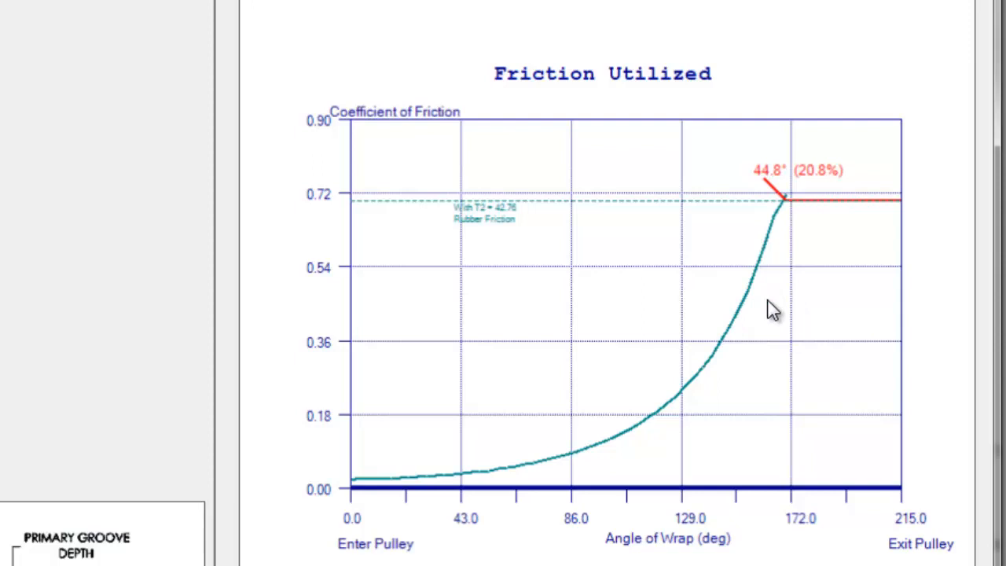
mouse_move(845, 223)
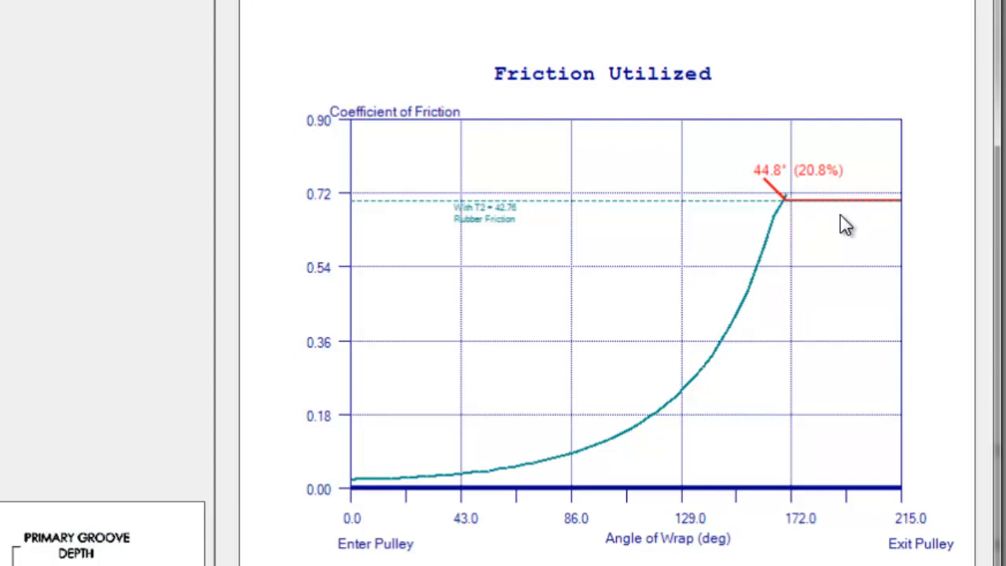
mouse_move(823, 259)
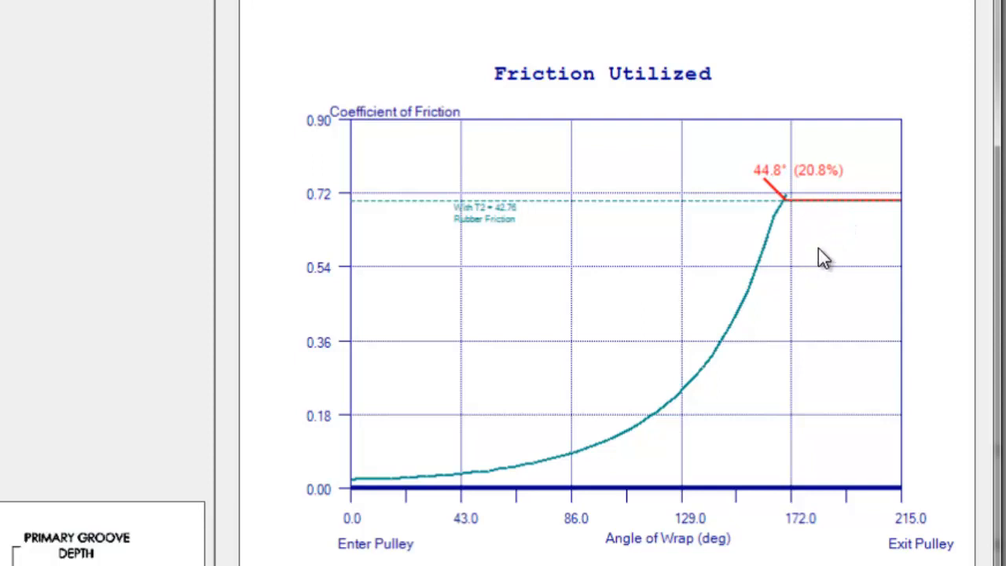
mouse_move(779, 242)
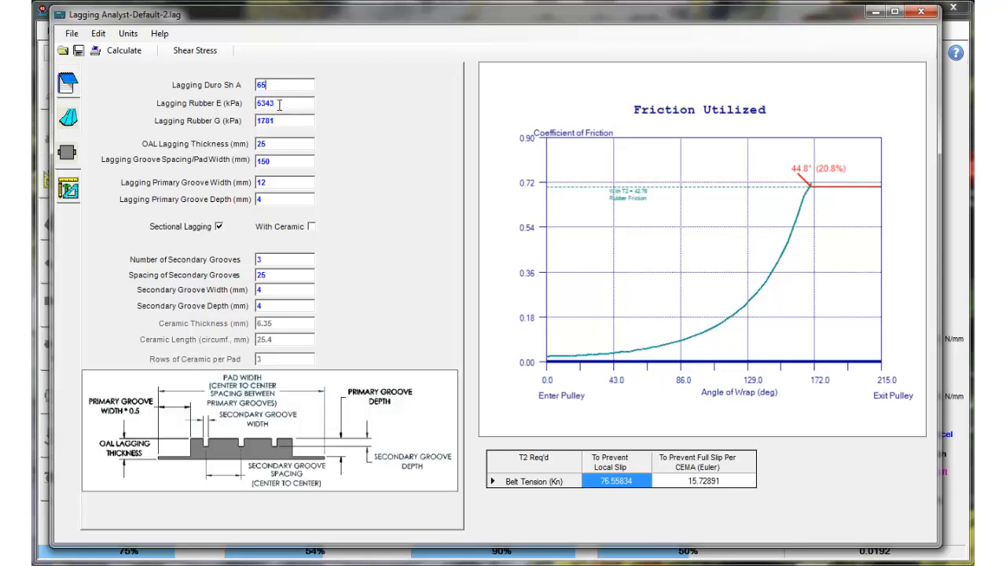
Recalculate the lagging results, shrinking the slip zone to 36.3° (16.9%)
left_click(123, 49)
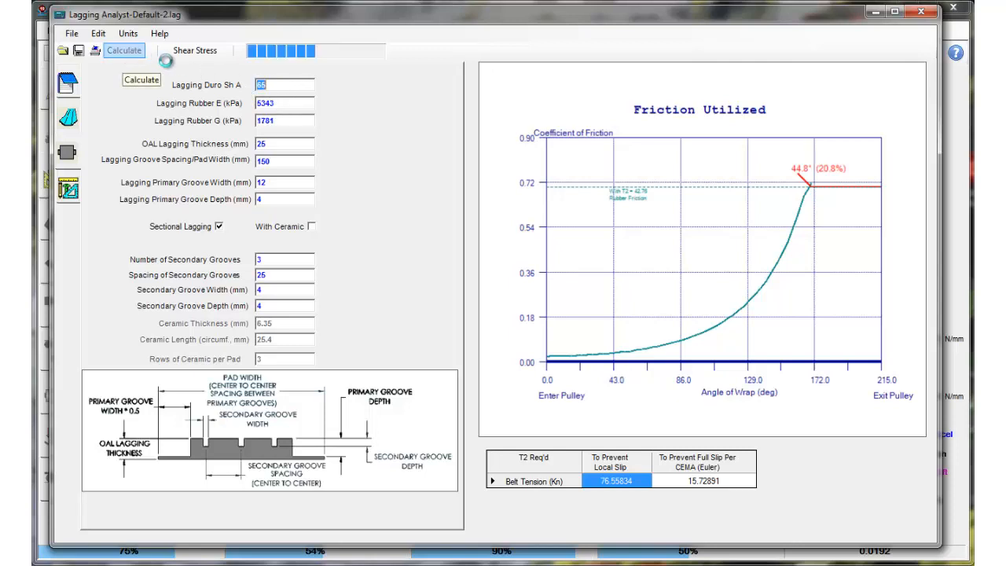
left_click(123, 51)
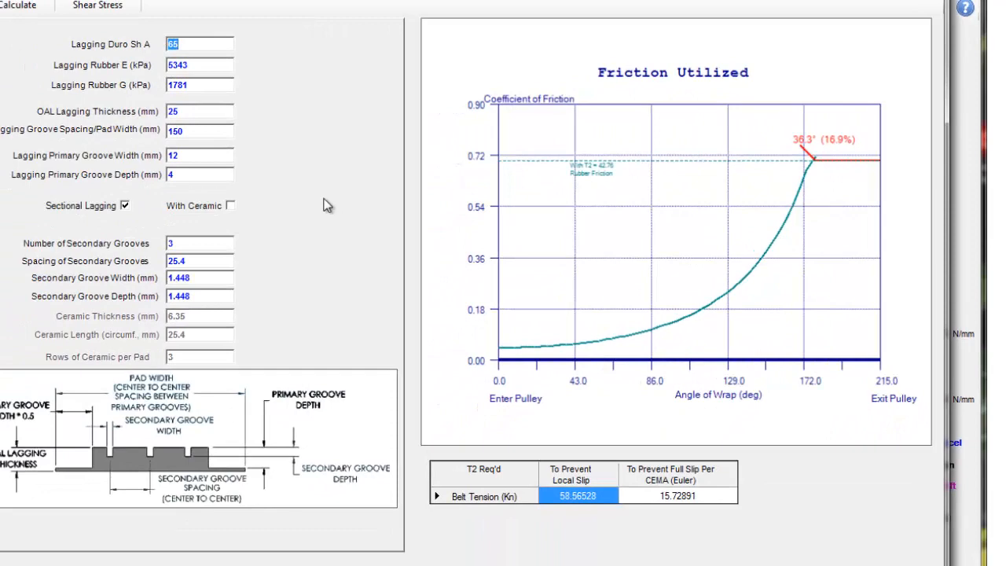
mouse_move(321, 220)
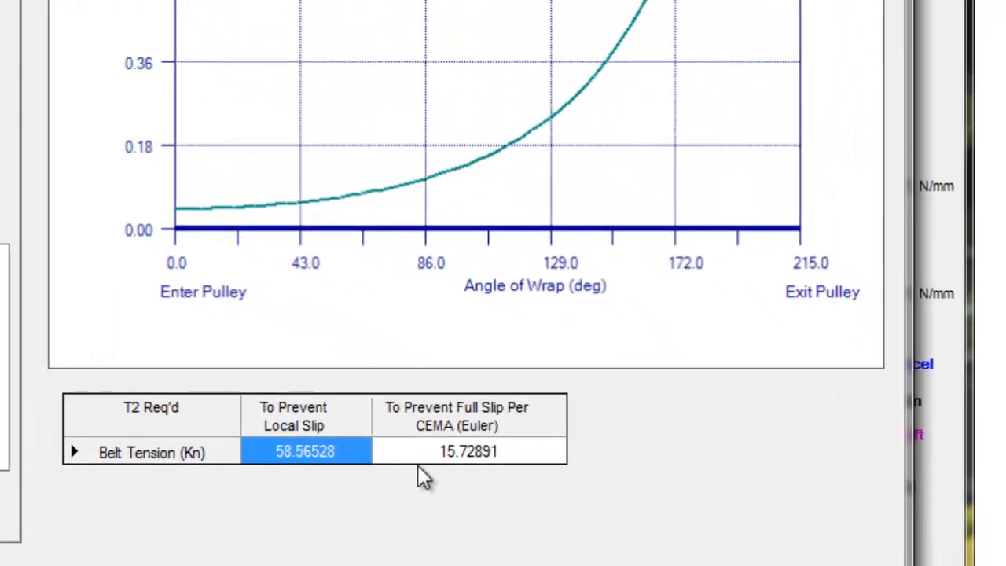
mouse_move(412, 428)
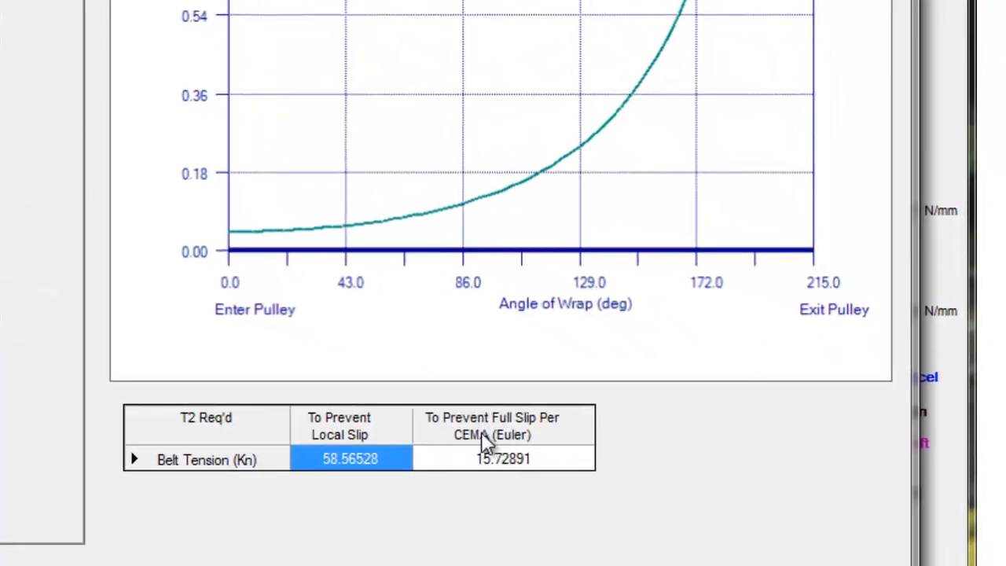
mouse_move(496, 454)
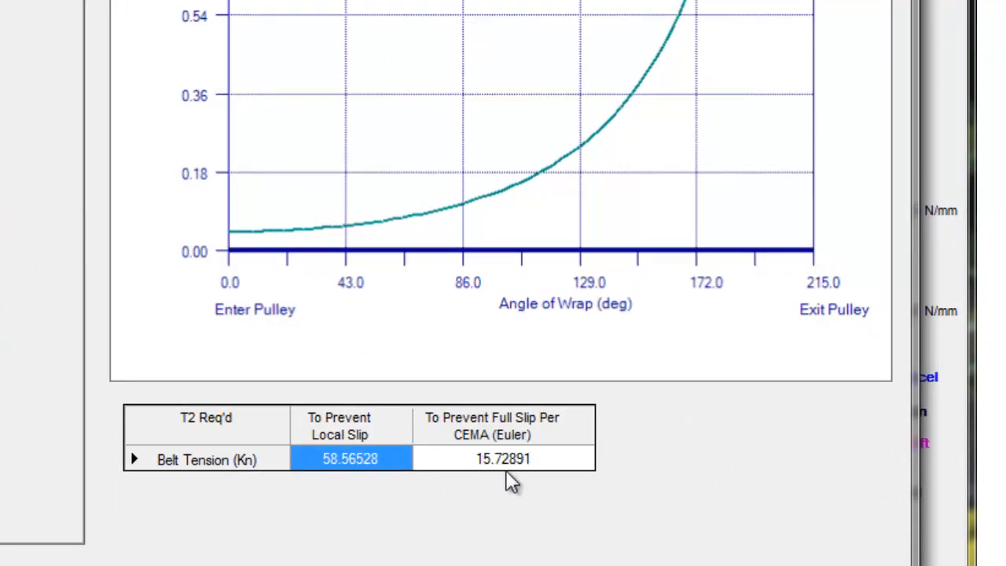
mouse_move(480, 471)
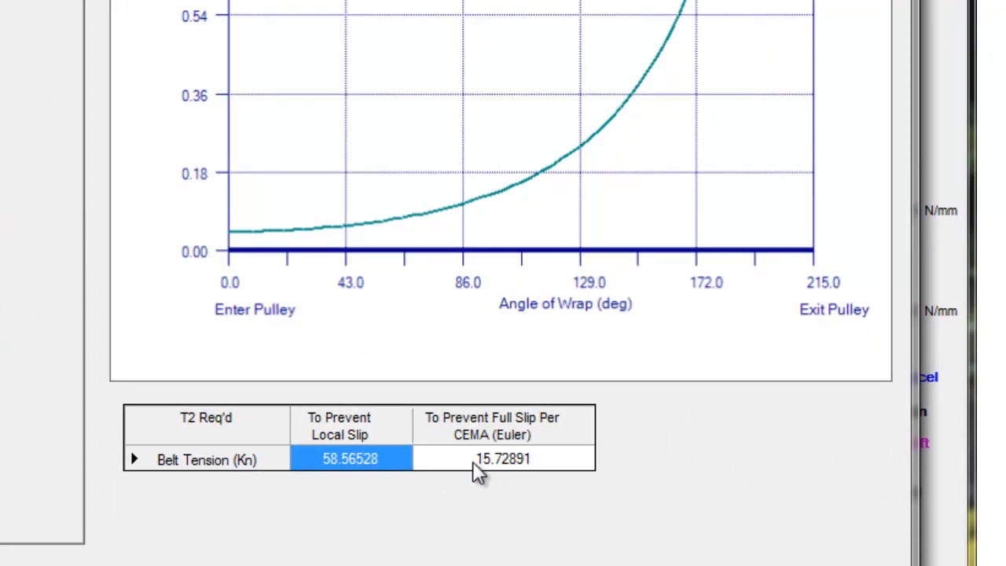
mouse_move(456, 427)
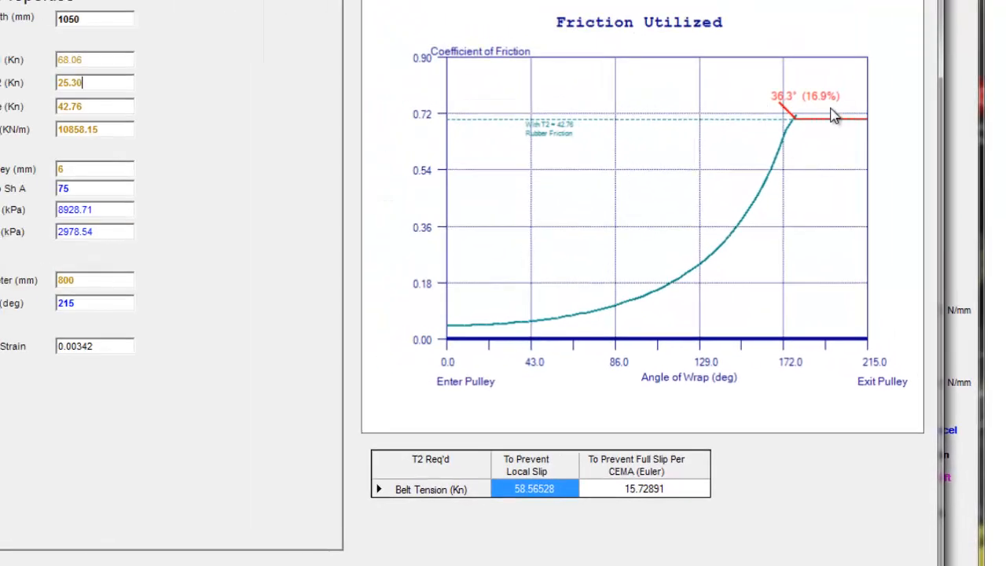
mouse_move(855, 132)
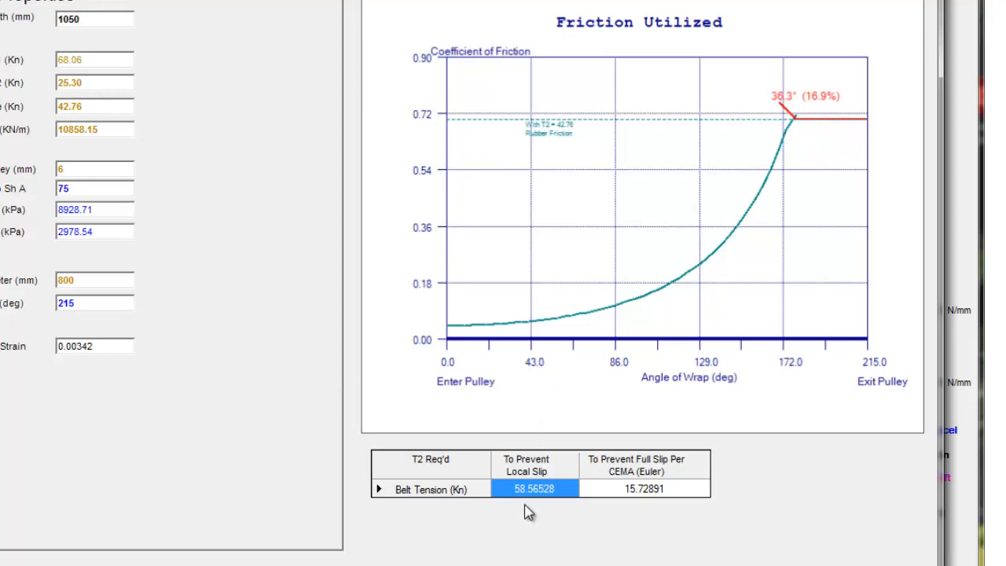
mouse_move(560, 497)
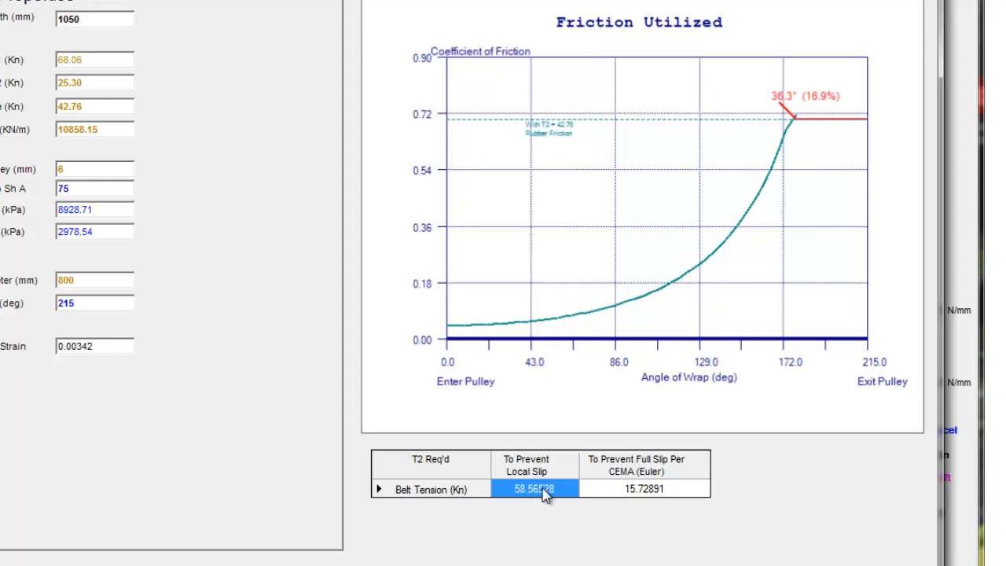
mouse_move(558, 474)
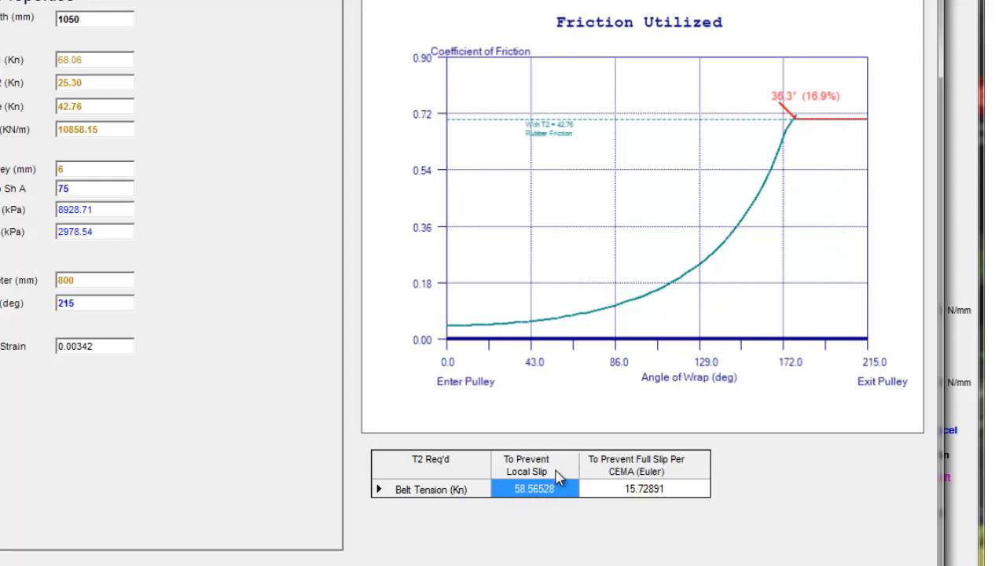
mouse_move(820, 129)
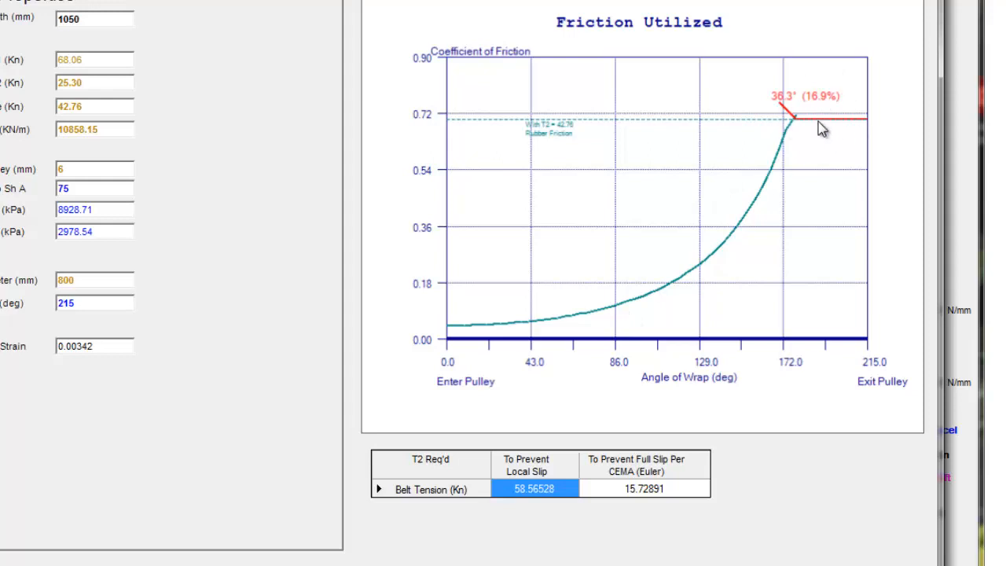
mouse_move(264, 169)
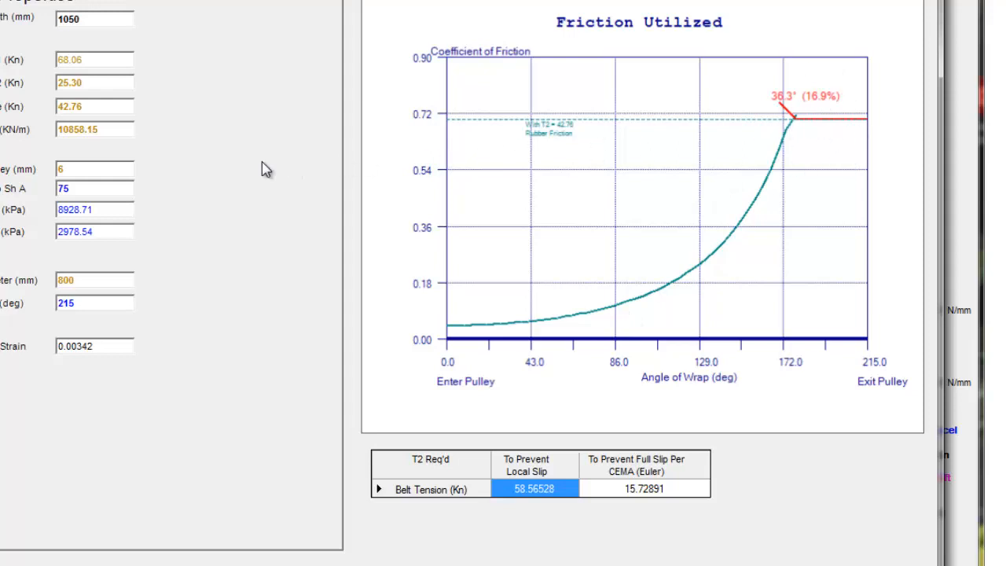
mouse_move(254, 170)
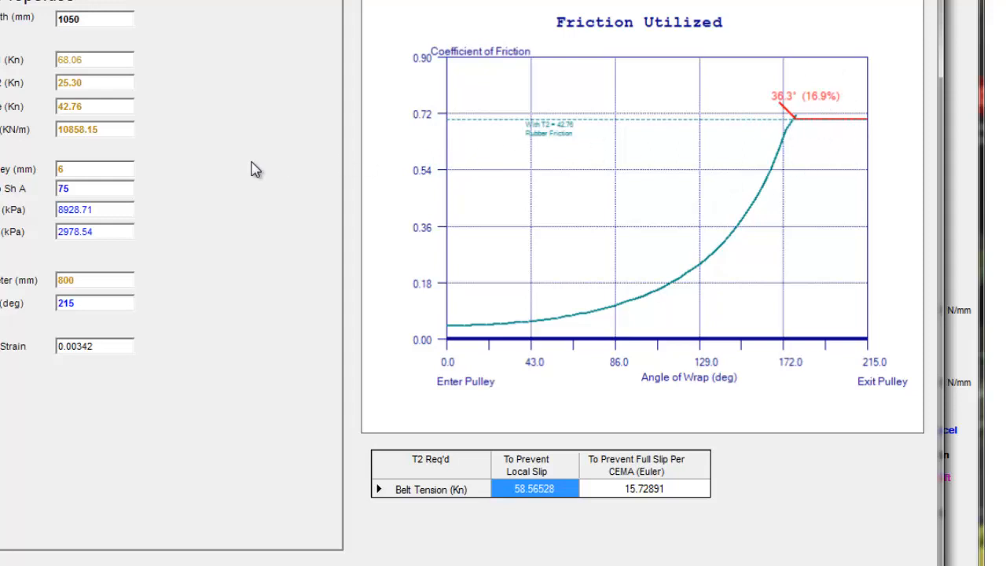
left_click(219, 88)
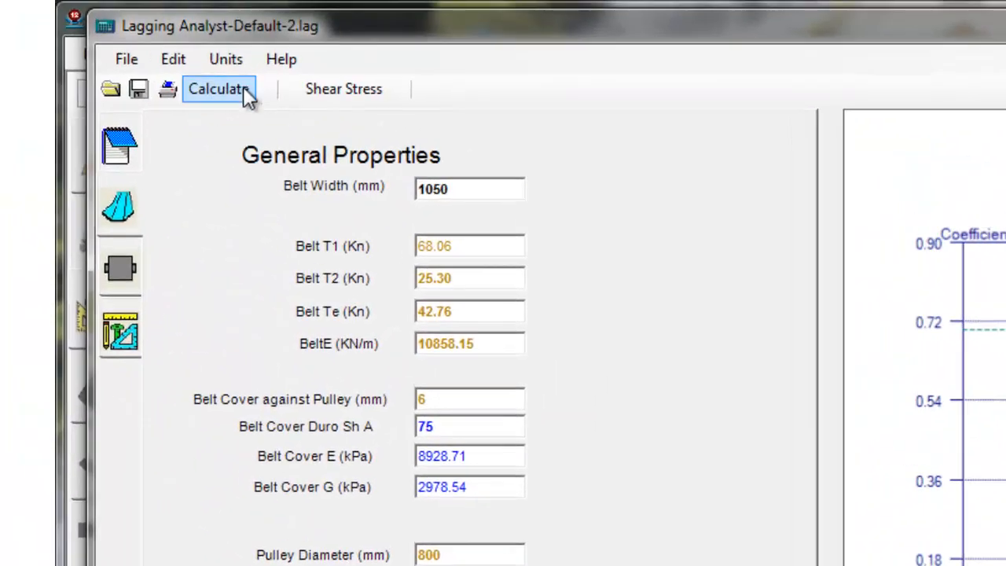
mouse_move(342, 88)
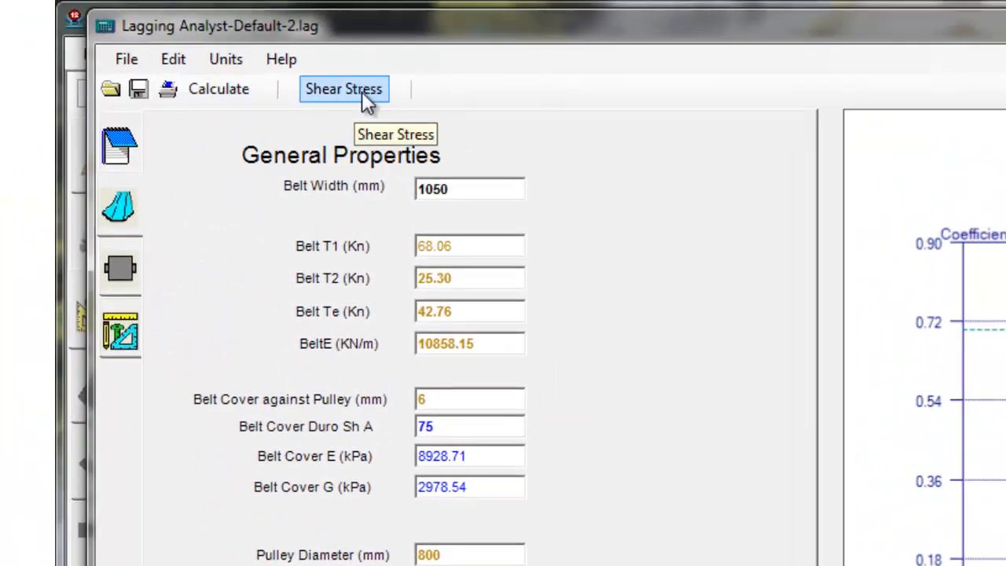
left_click(343, 88)
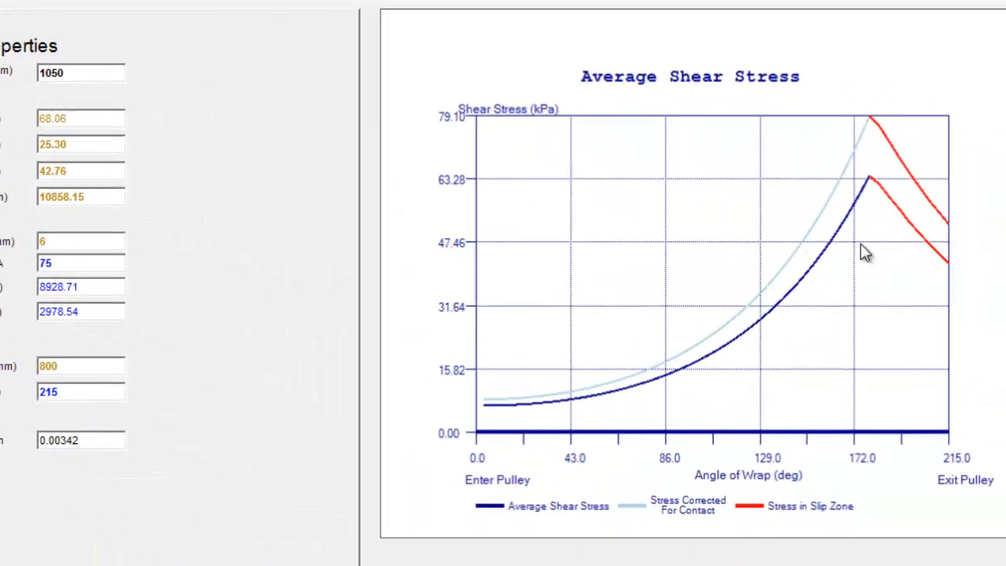
mouse_move(804, 334)
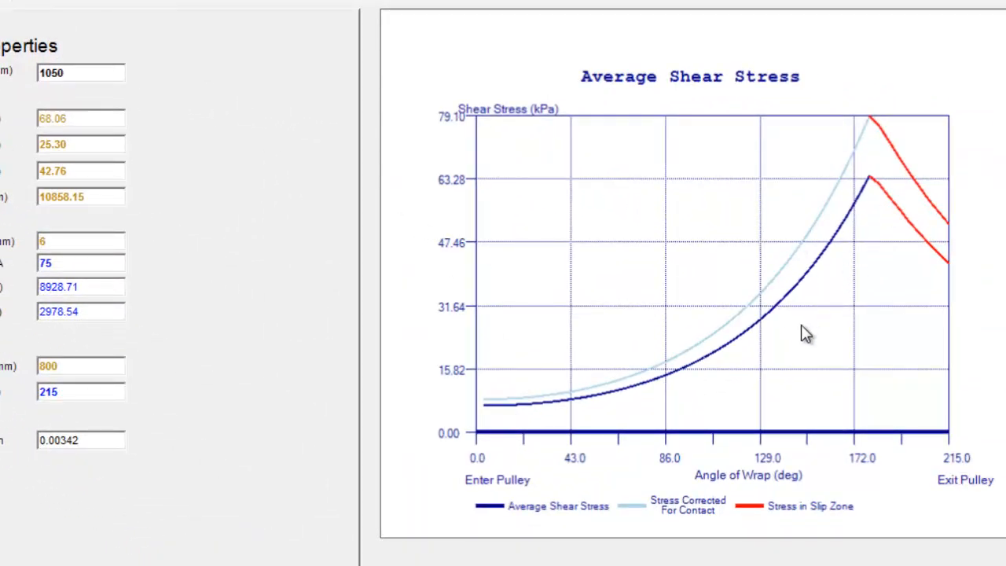
mouse_move(621, 374)
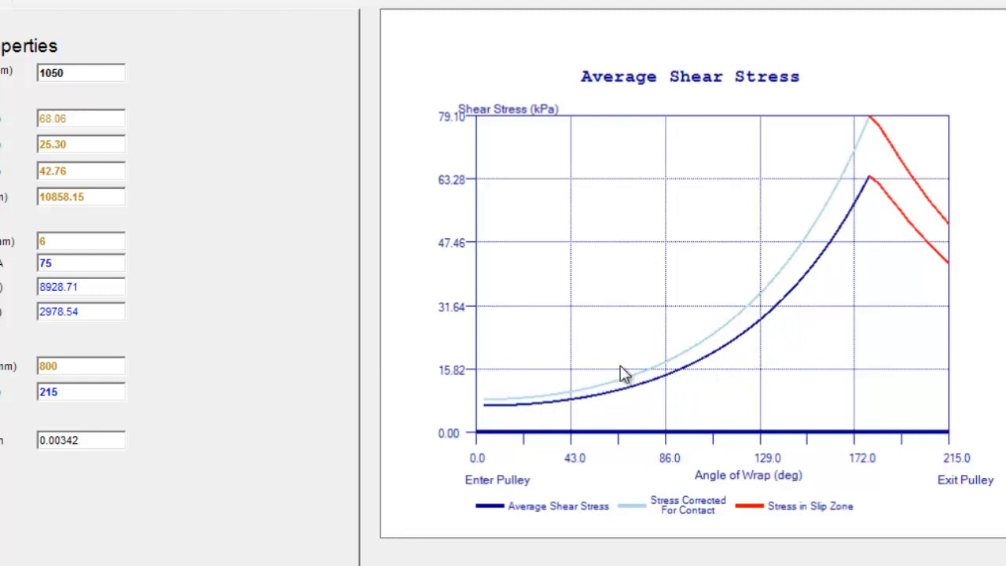
mouse_move(874, 253)
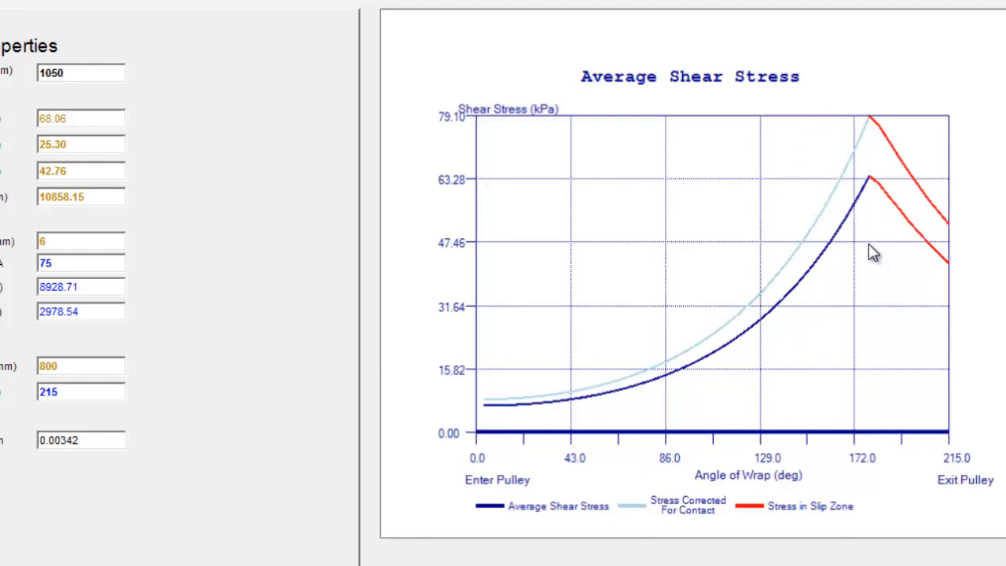
mouse_move(840, 289)
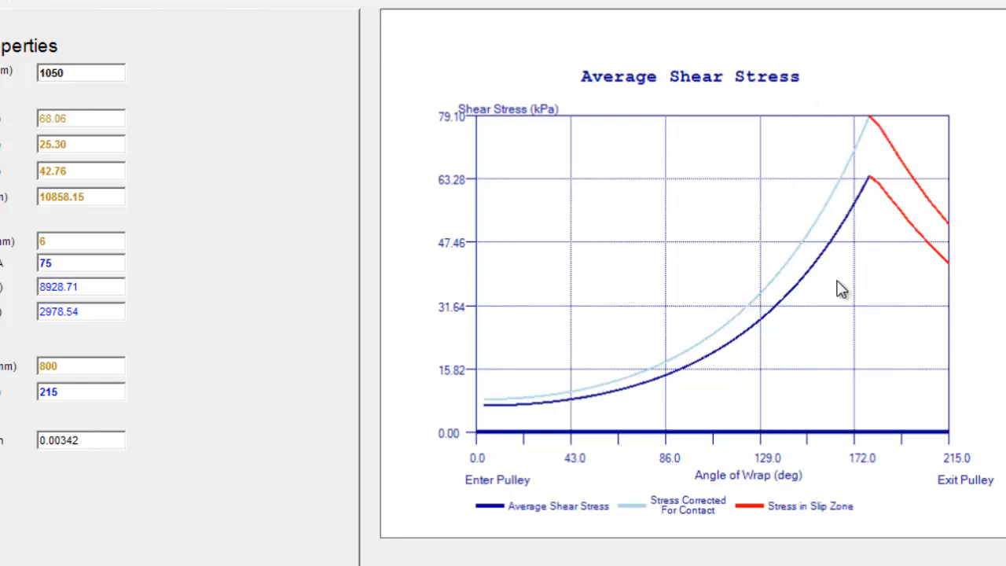
mouse_move(863, 281)
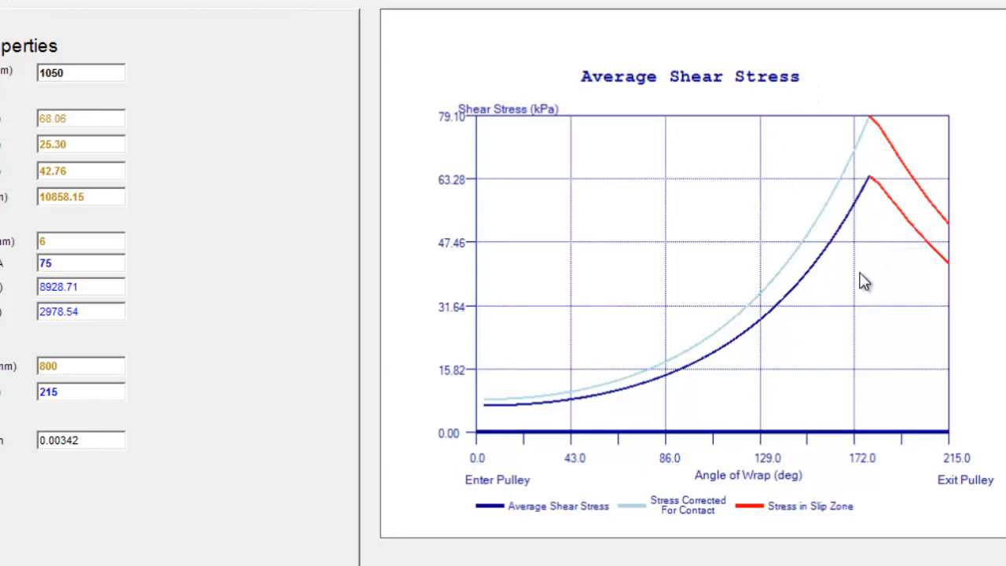
mouse_move(868, 276)
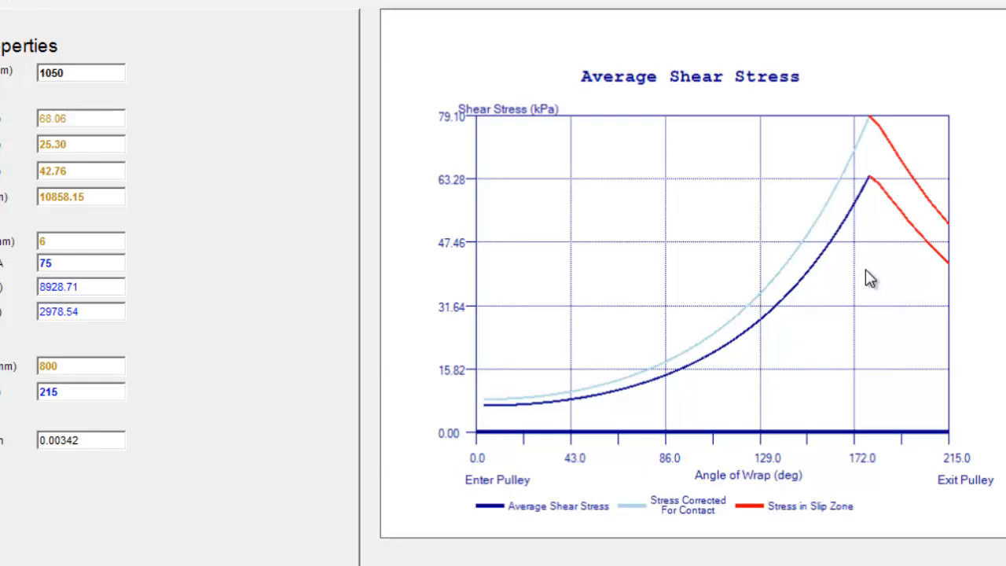
mouse_move(864, 255)
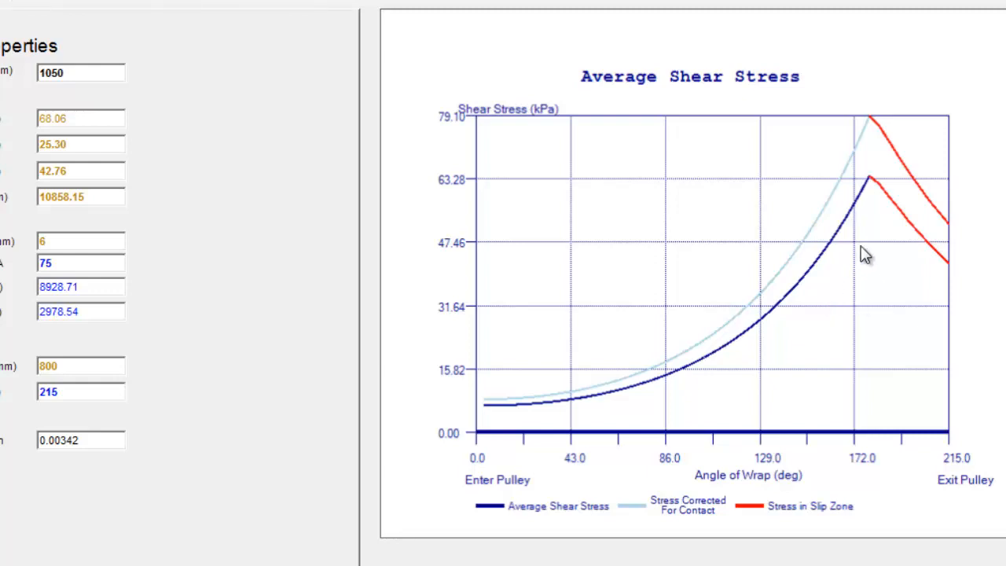
mouse_move(864, 219)
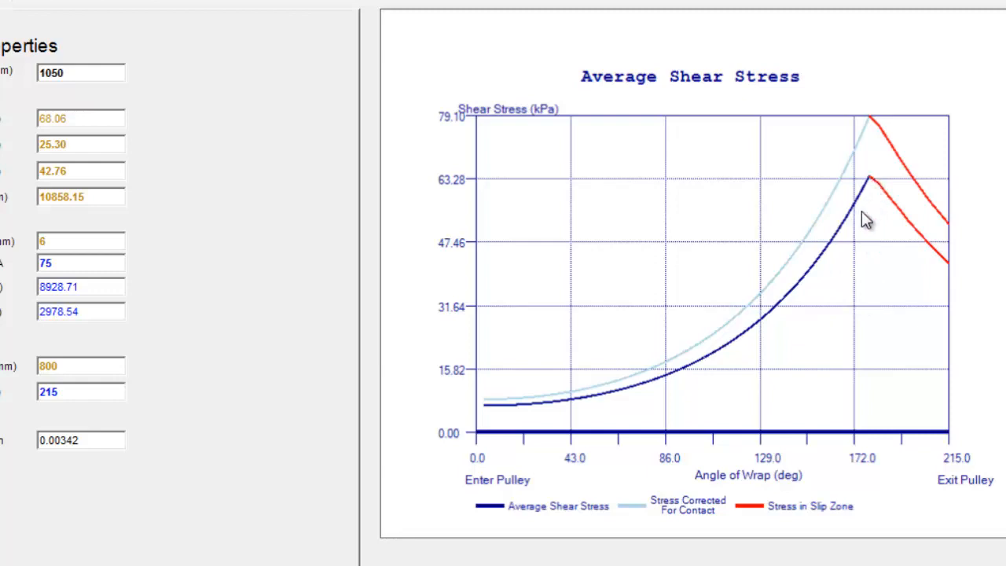
mouse_move(776, 317)
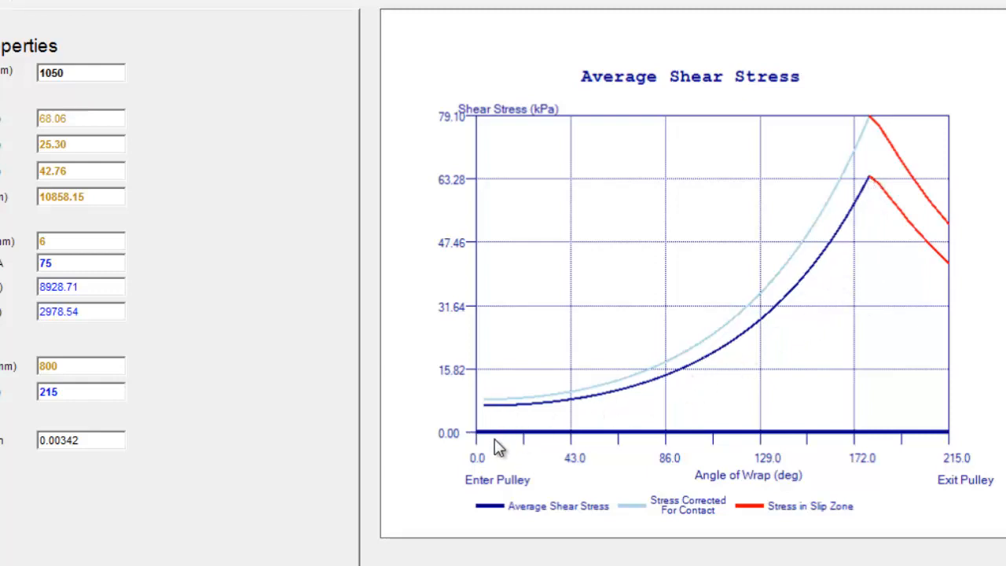
mouse_move(744, 274)
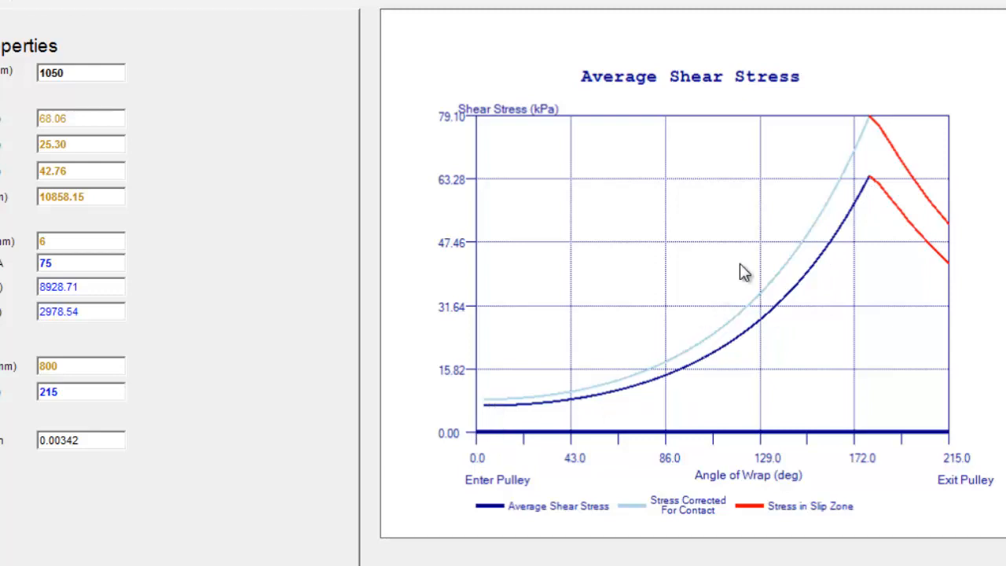
mouse_move(868, 129)
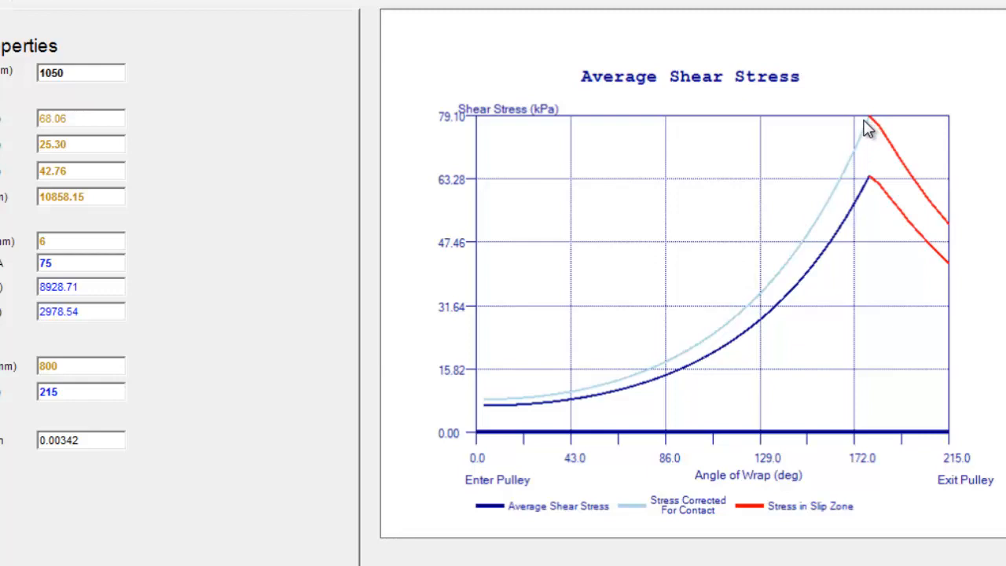
mouse_move(564, 399)
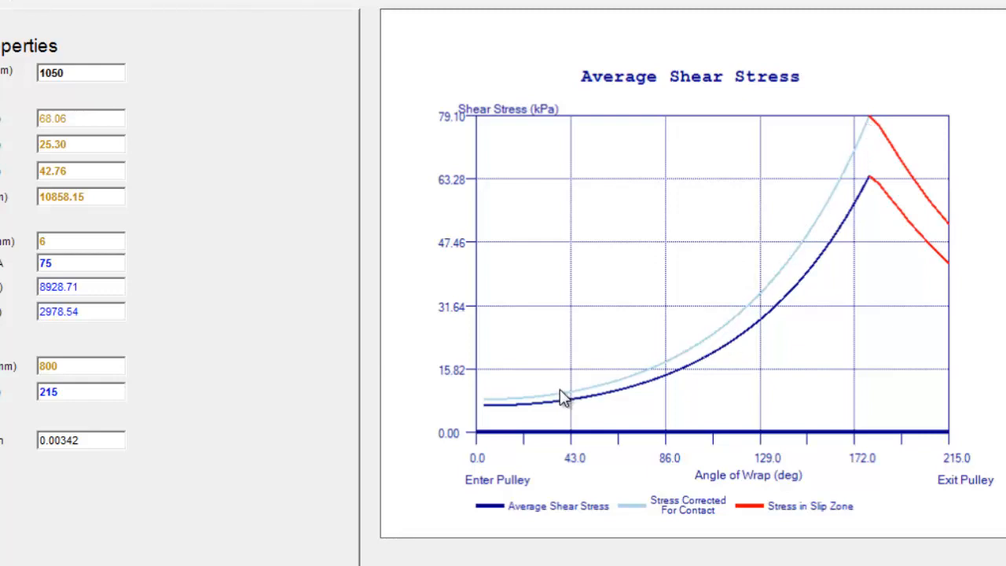
mouse_move(867, 129)
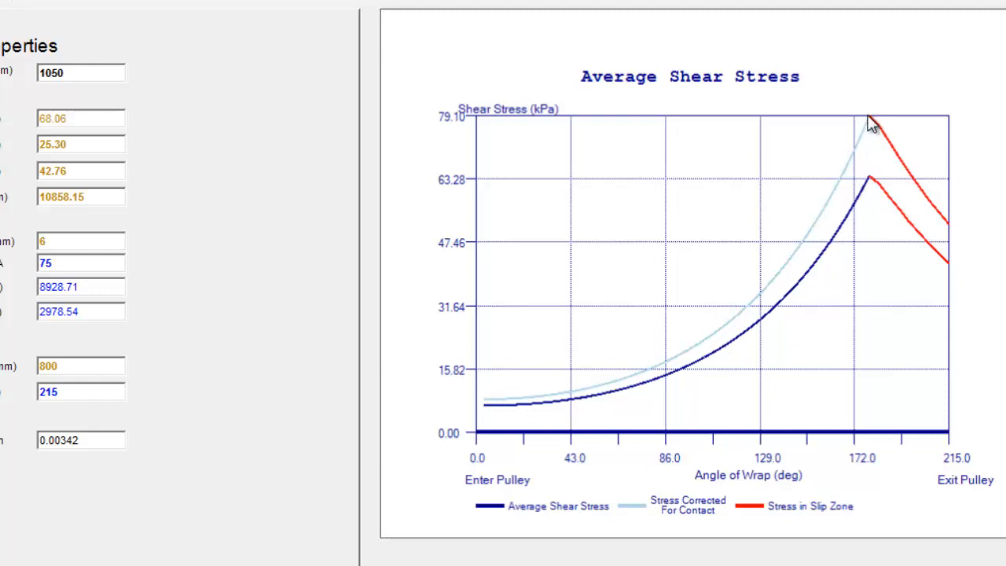
mouse_move(889, 119)
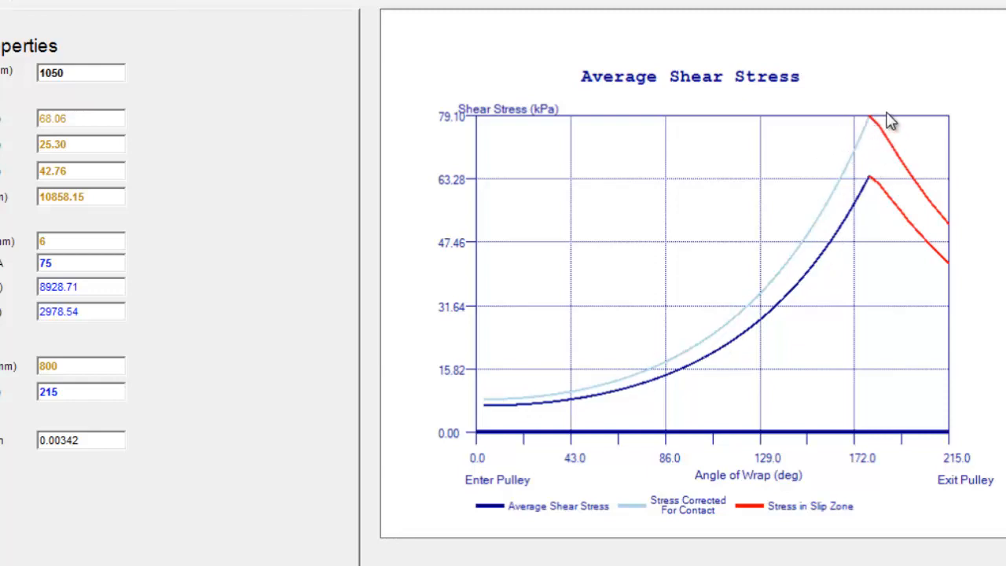
mouse_move(877, 134)
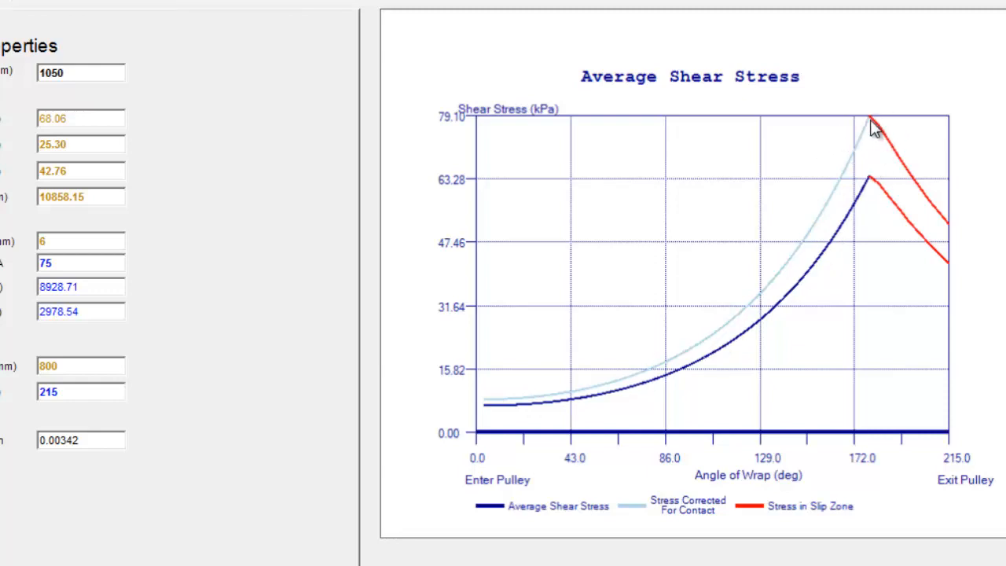
mouse_move(872, 203)
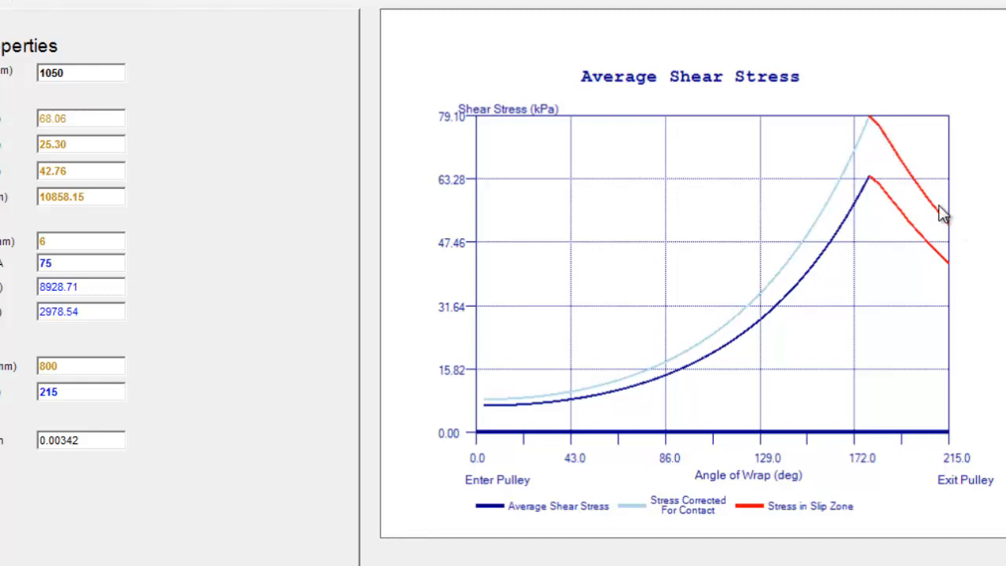
mouse_move(903, 205)
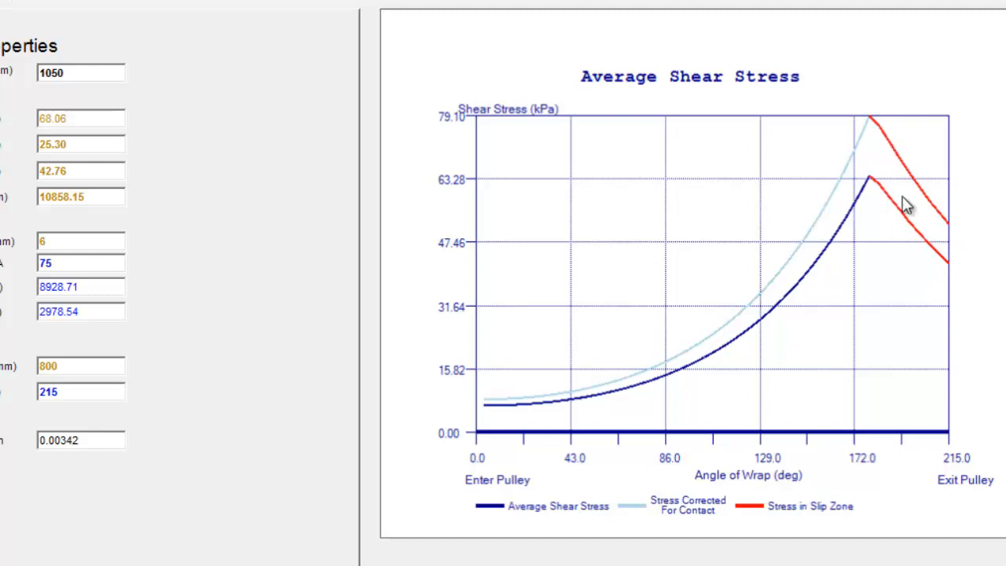
mouse_move(888, 144)
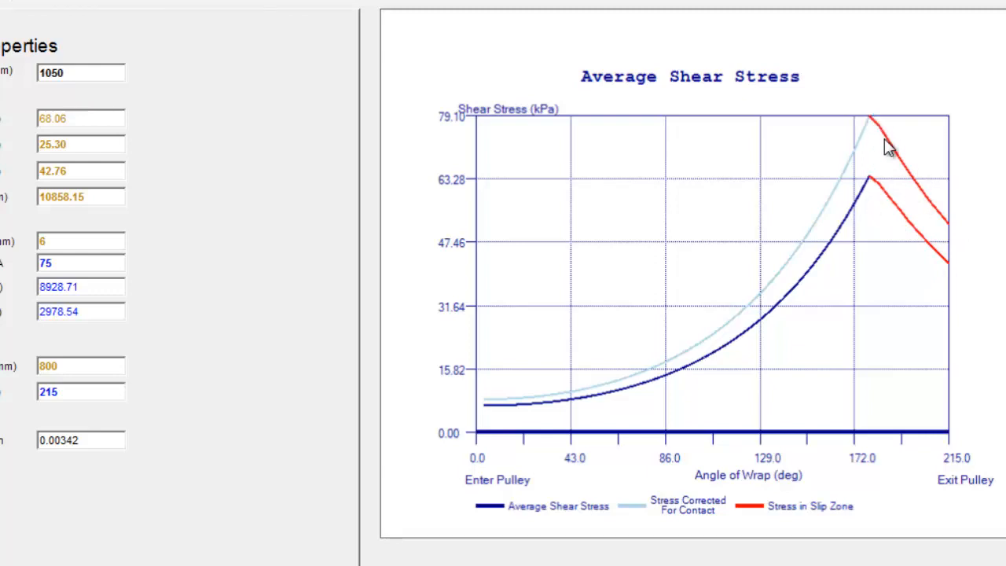
mouse_move(931, 264)
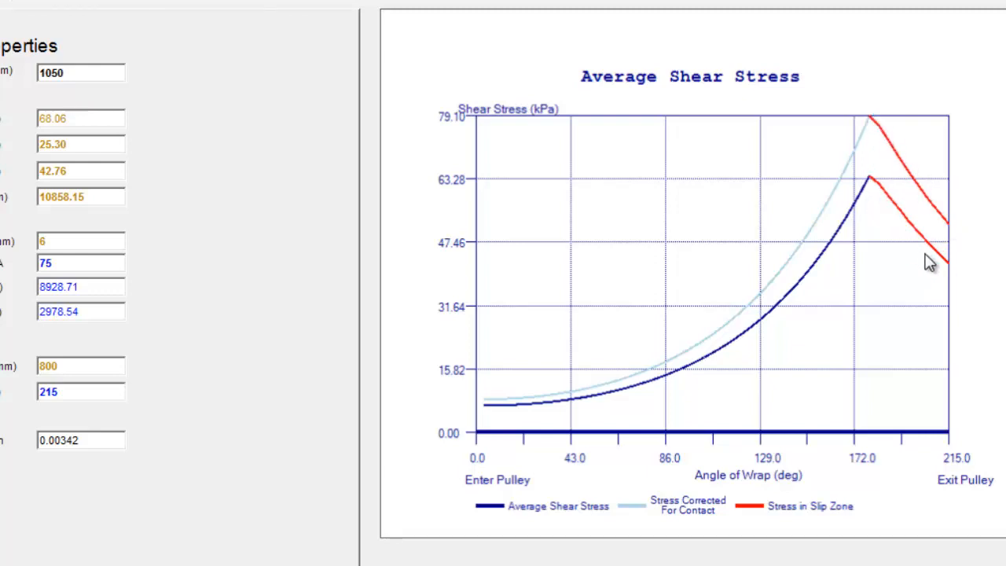
scroll("down", 3)
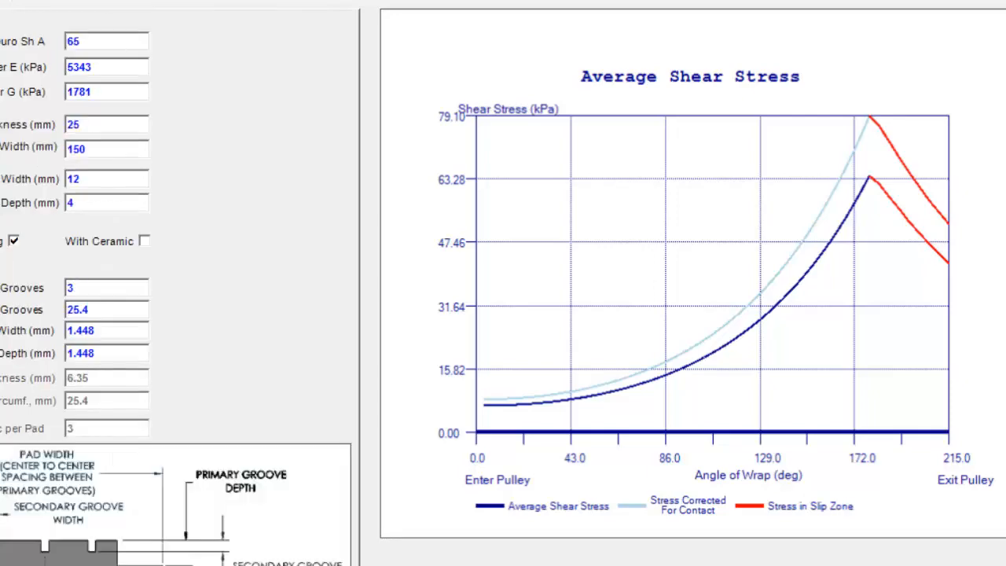
Switch back to the Friction Utilized chart with its 36.3° (16.9%) slip arc
left_click(130, 33)
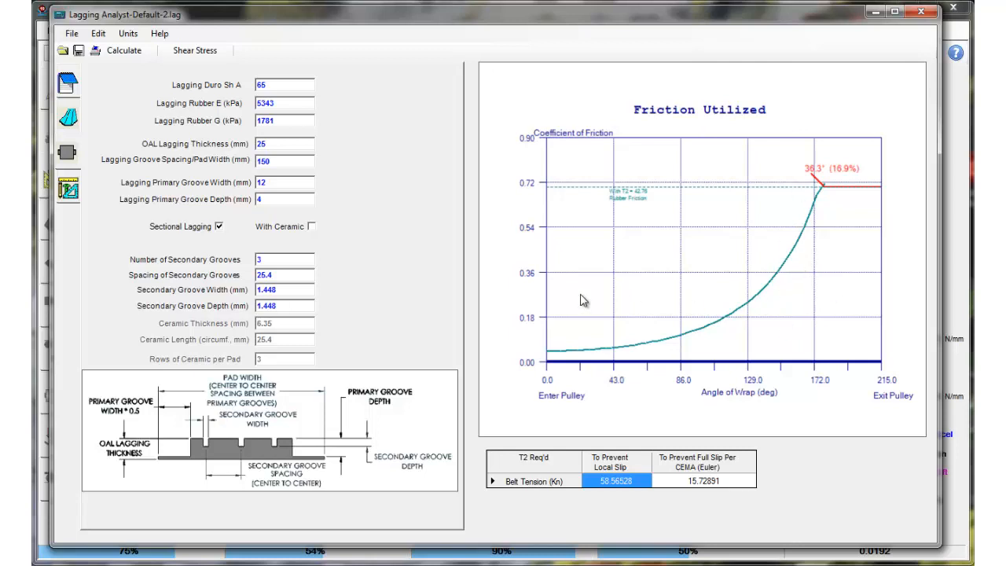
mouse_move(377, 290)
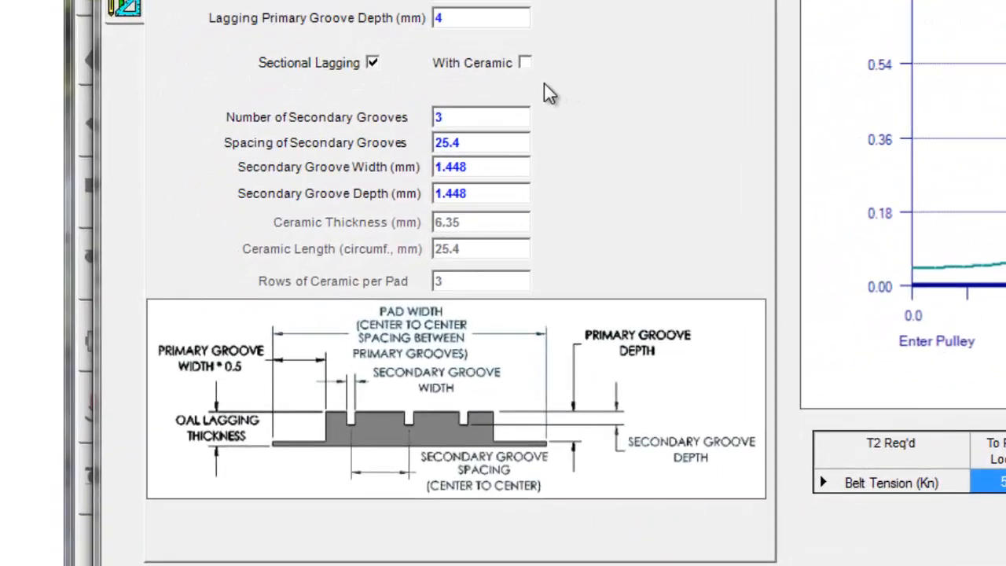
Enable ceramic inserts and set the ceramic thickness to 6 mm
left_click(525, 63)
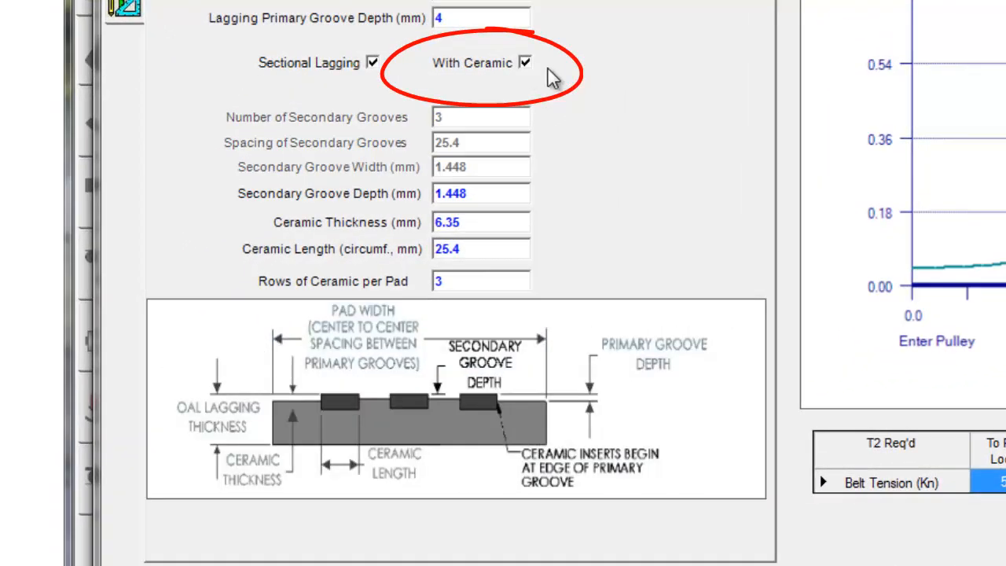
mouse_move(495, 79)
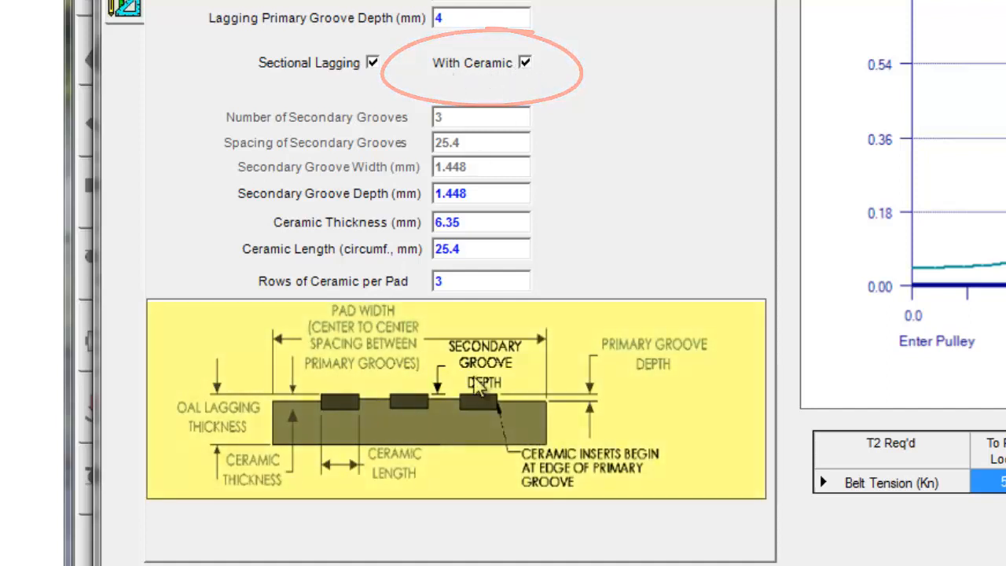
triple_click(481, 221)
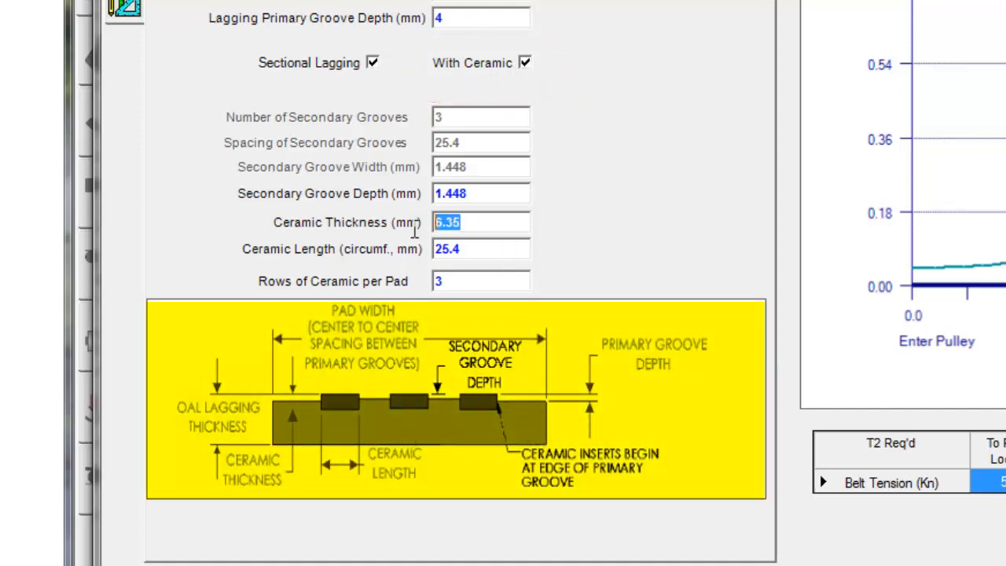
type("6")
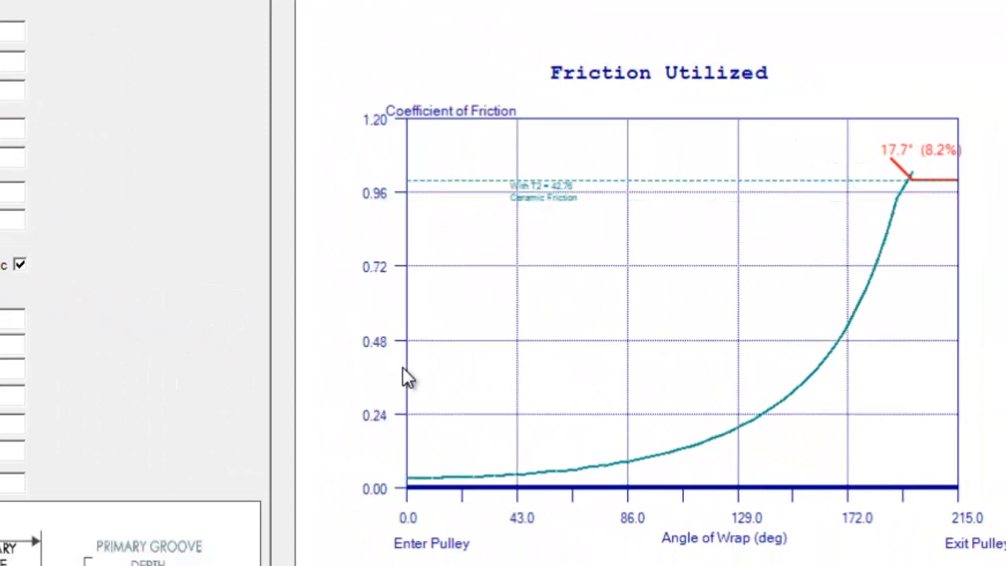
mouse_move(820, 182)
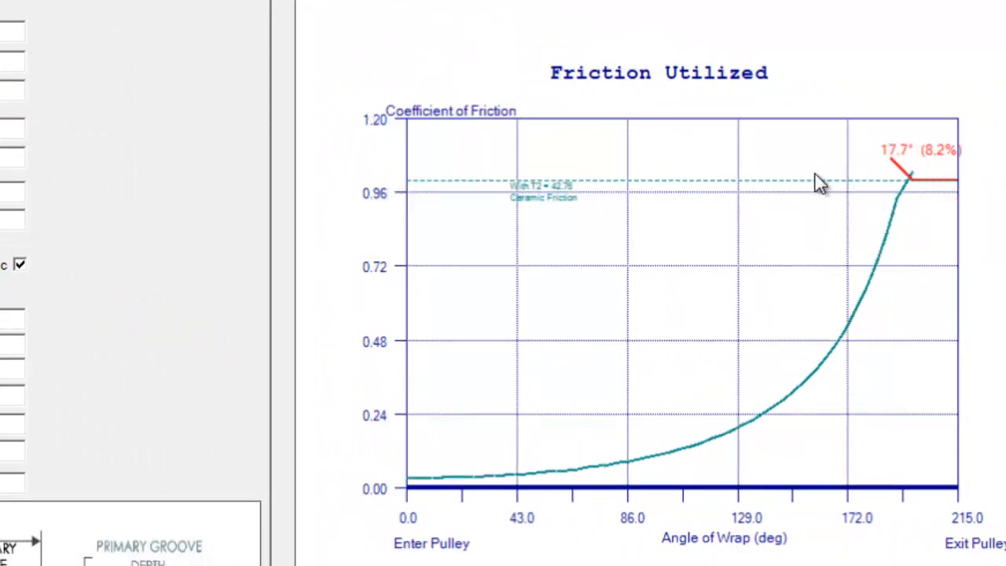
mouse_move(408, 191)
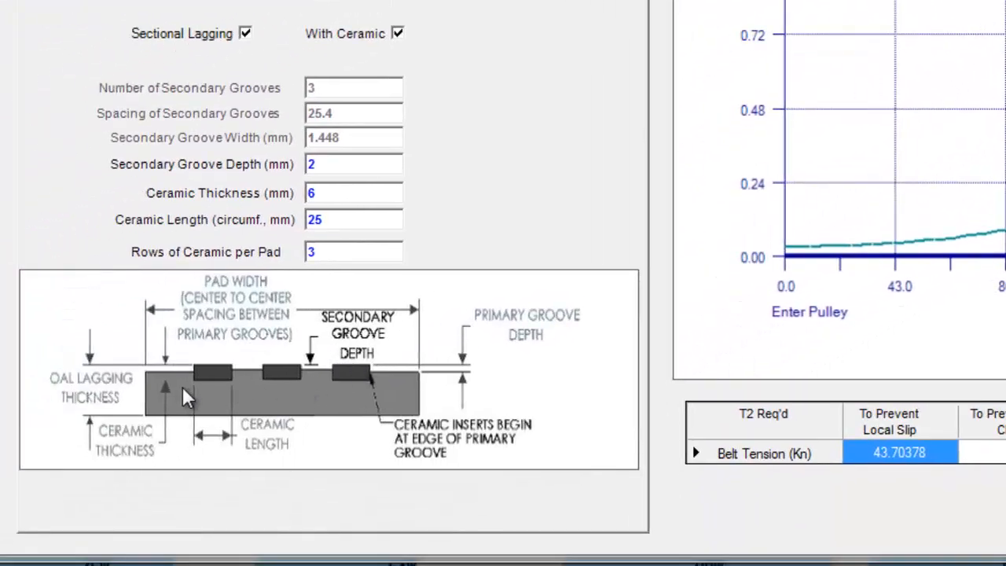
mouse_move(444, 342)
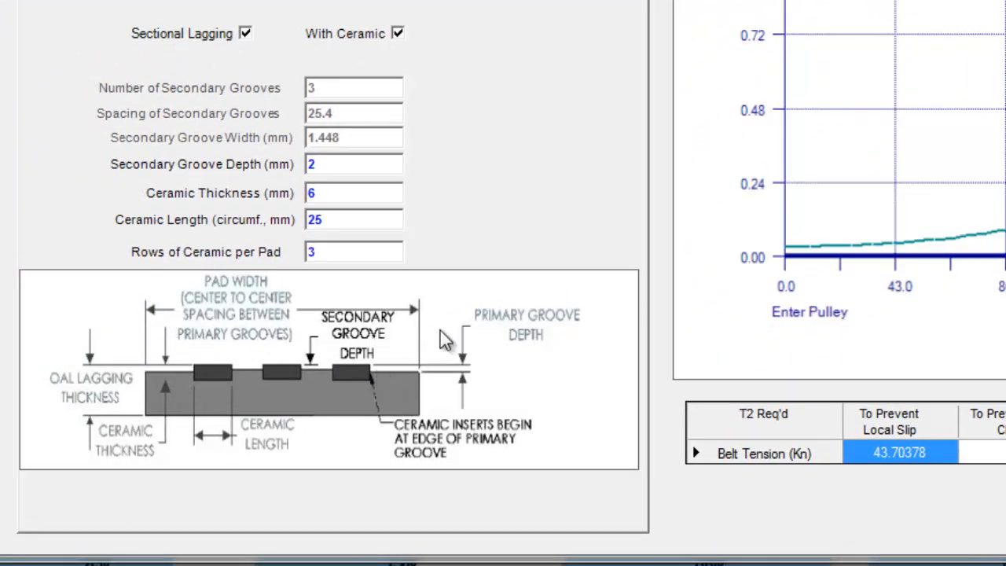
mouse_move(454, 377)
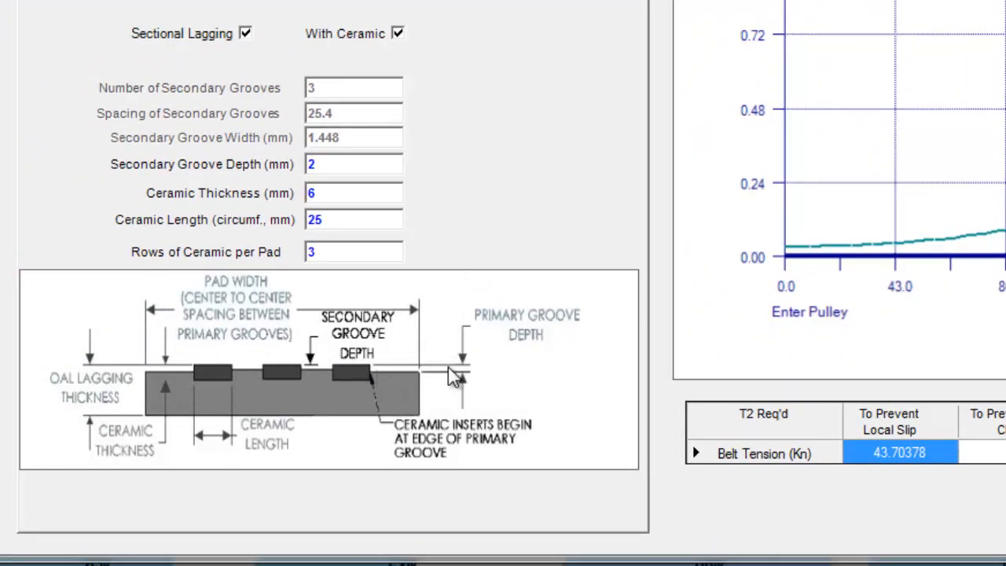
mouse_move(547, 180)
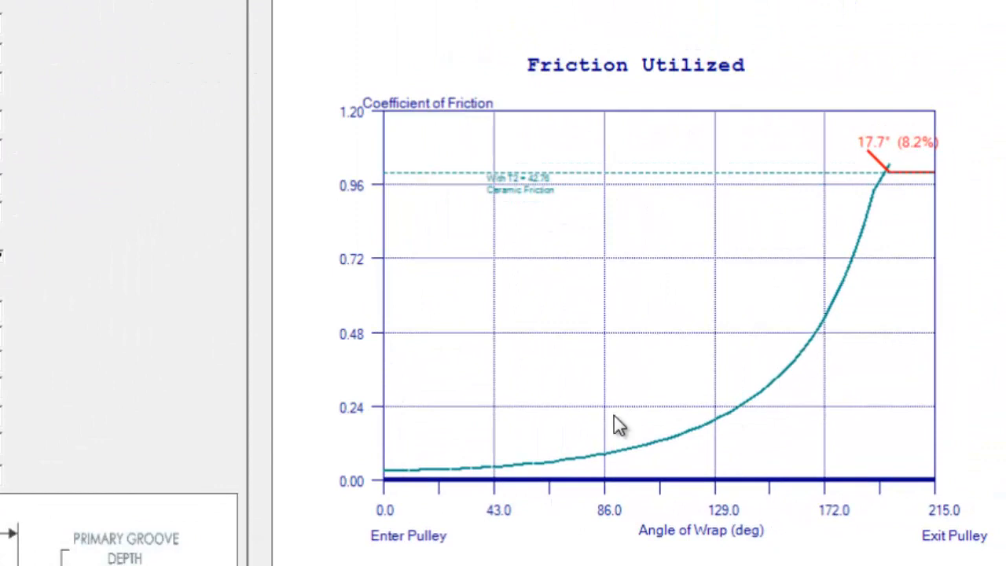
mouse_move(940, 157)
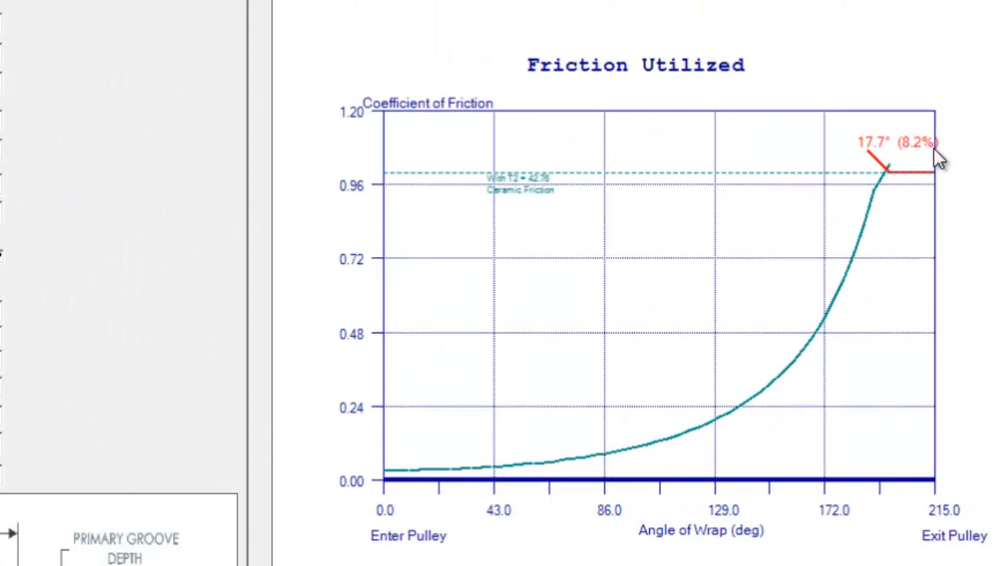
mouse_move(939, 186)
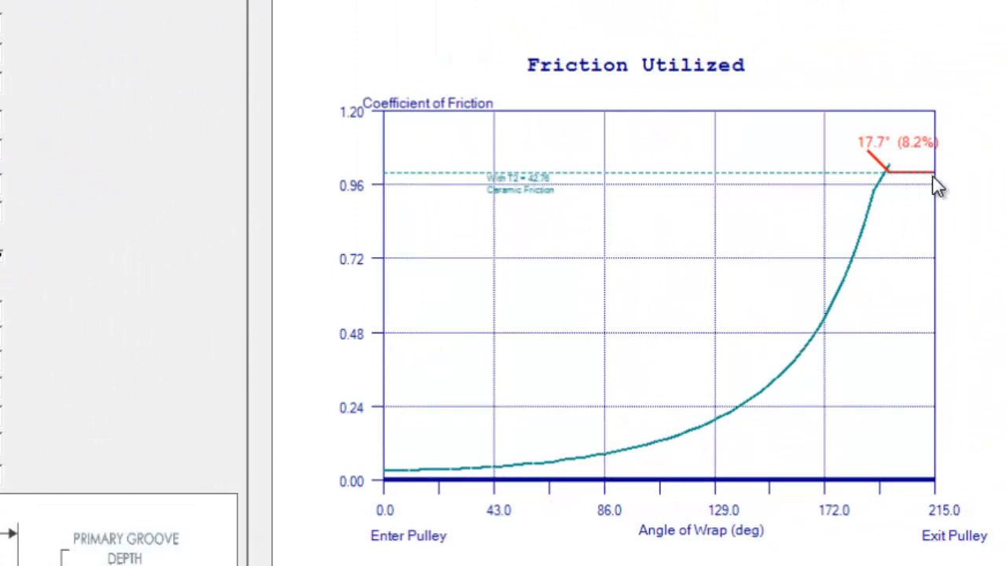
mouse_move(919, 195)
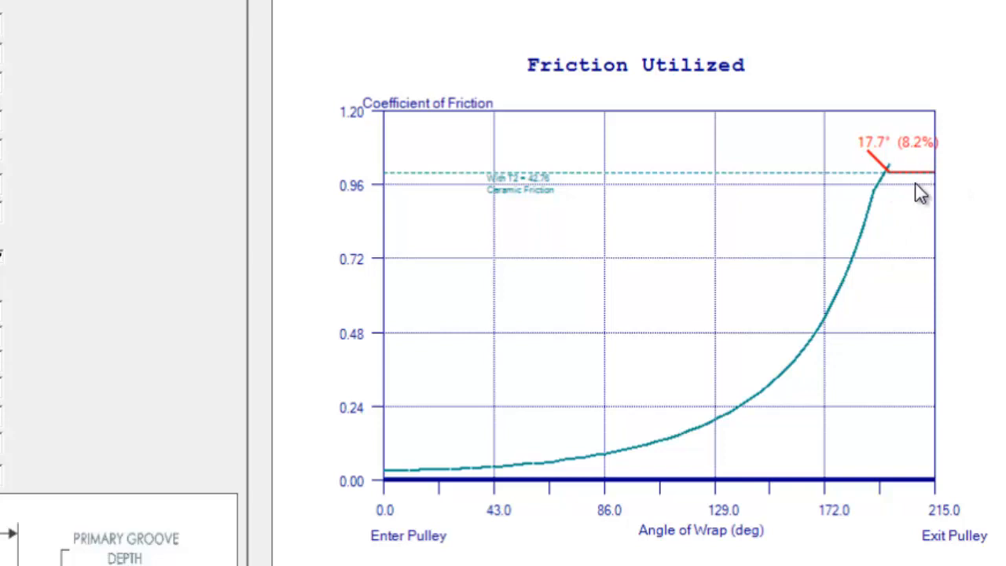
mouse_move(908, 270)
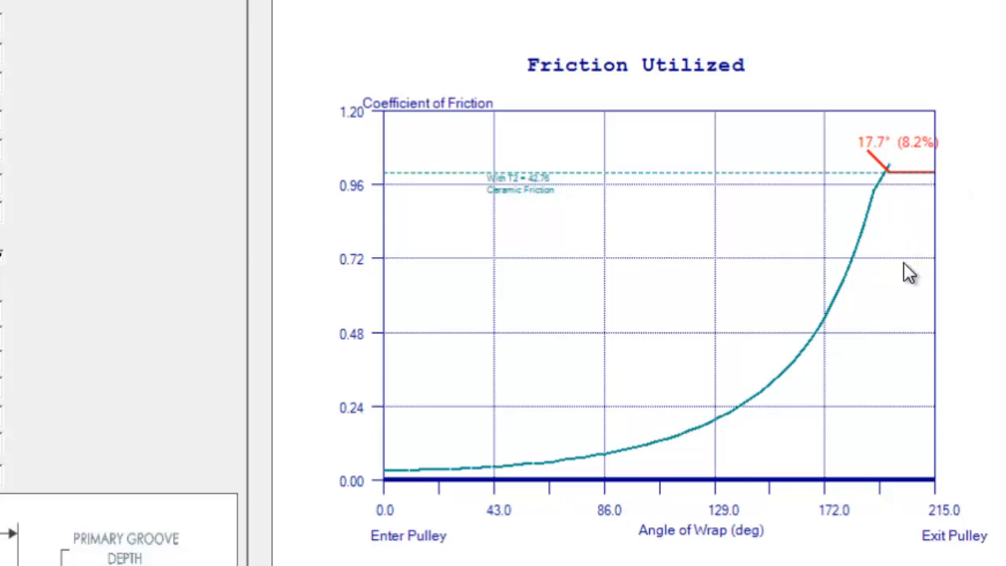
mouse_move(921, 242)
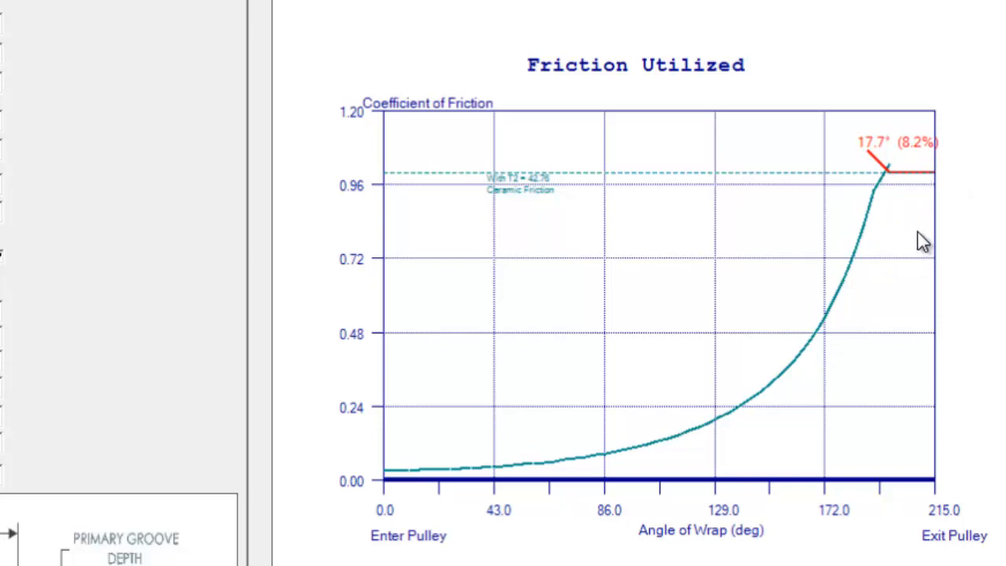
mouse_move(909, 198)
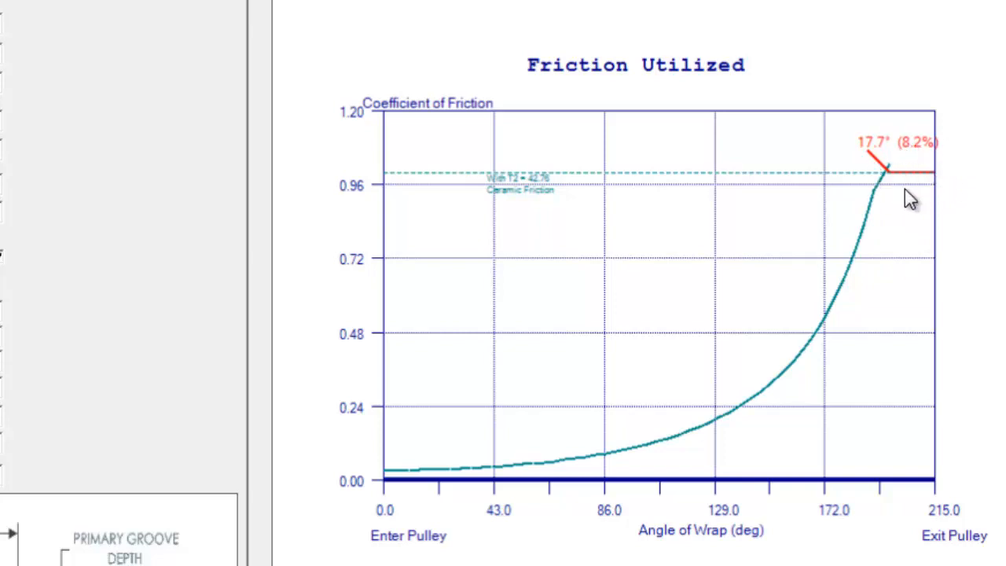
mouse_move(321, 180)
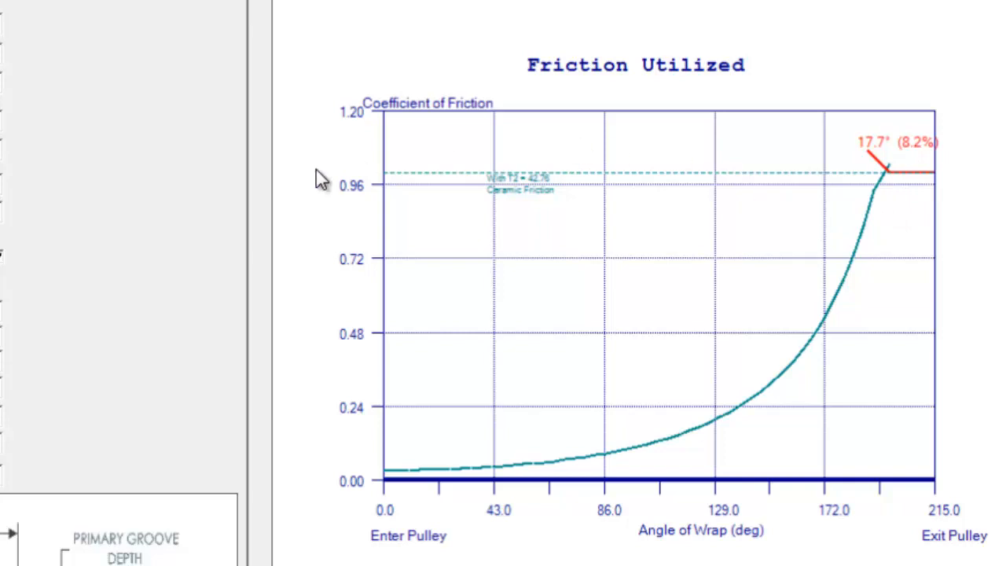
mouse_move(7, 329)
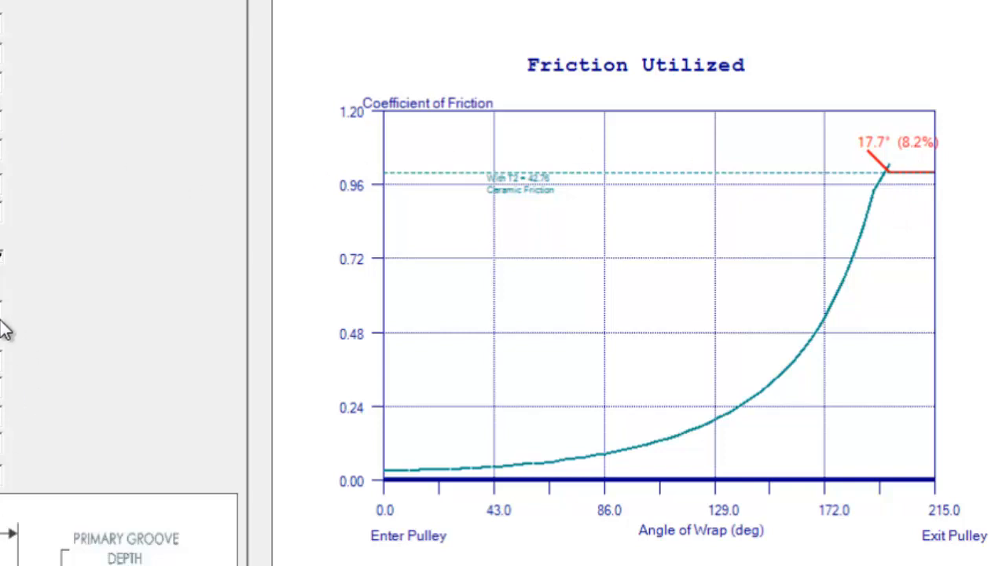
mouse_move(914, 232)
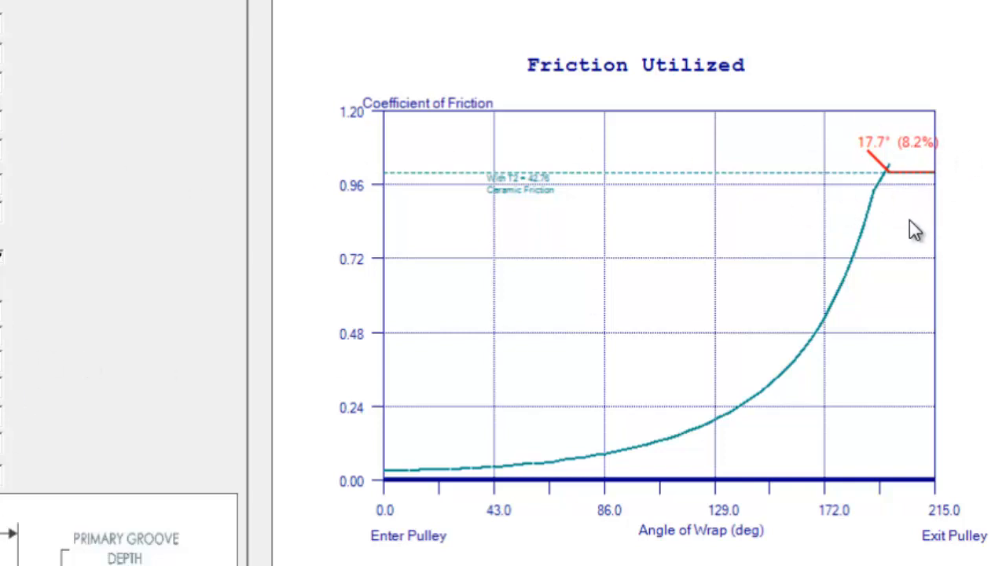
mouse_move(313, 253)
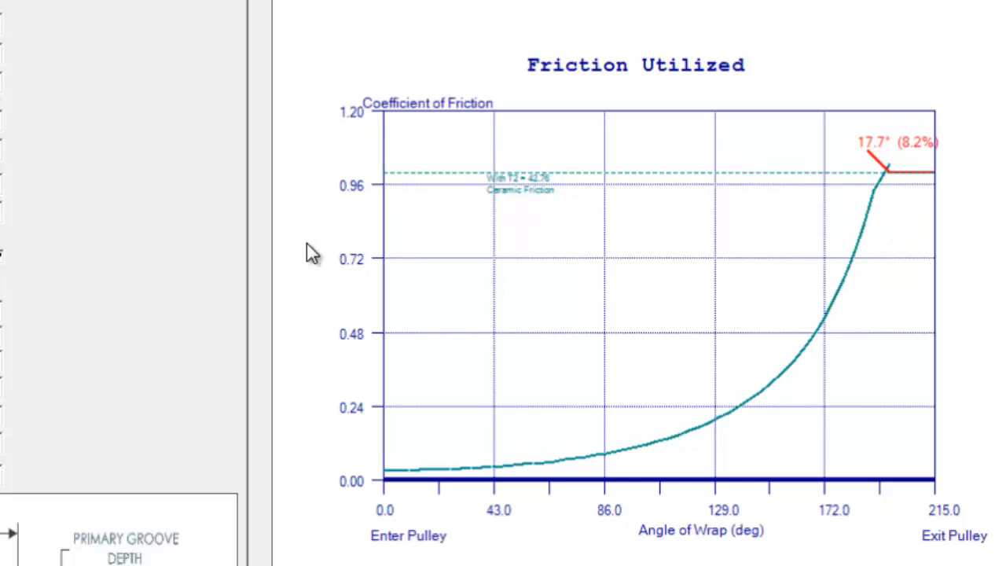
mouse_move(897, 221)
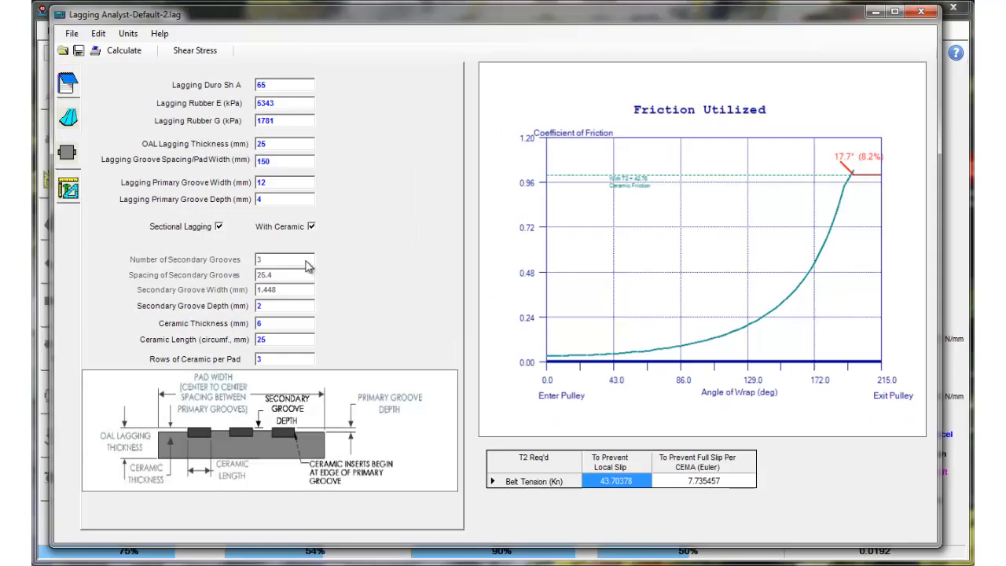
mouse_move(799, 202)
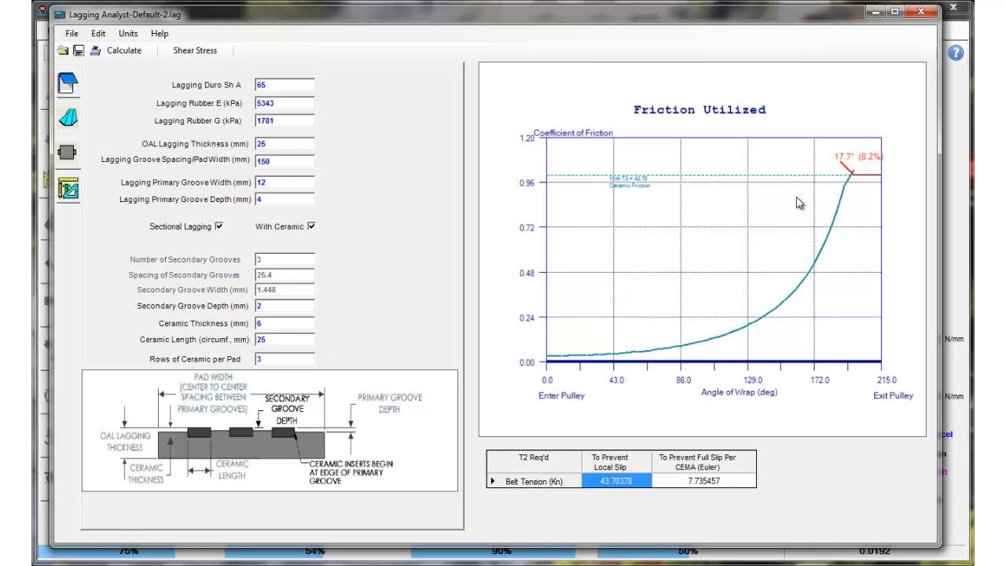
mouse_move(867, 221)
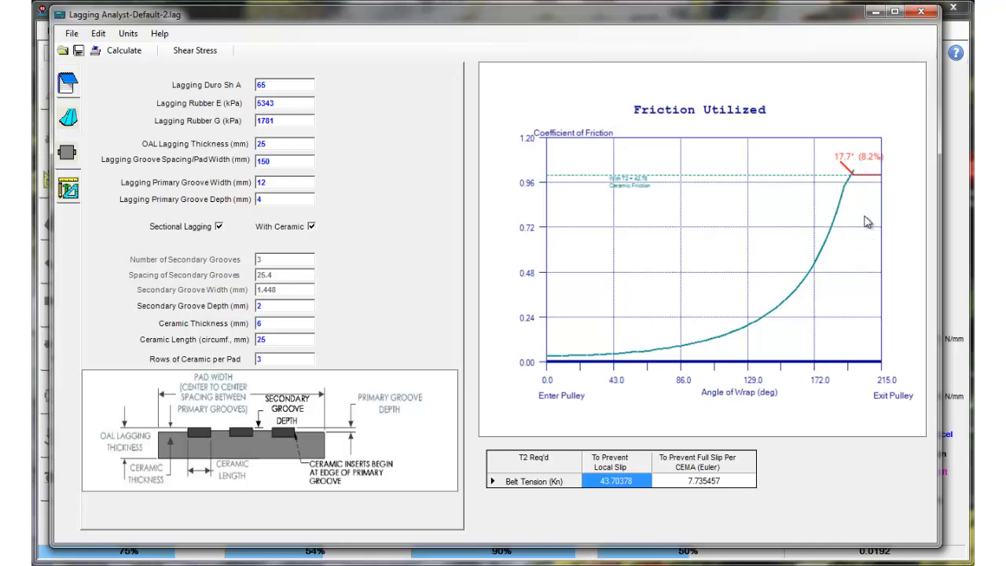
mouse_move(858, 198)
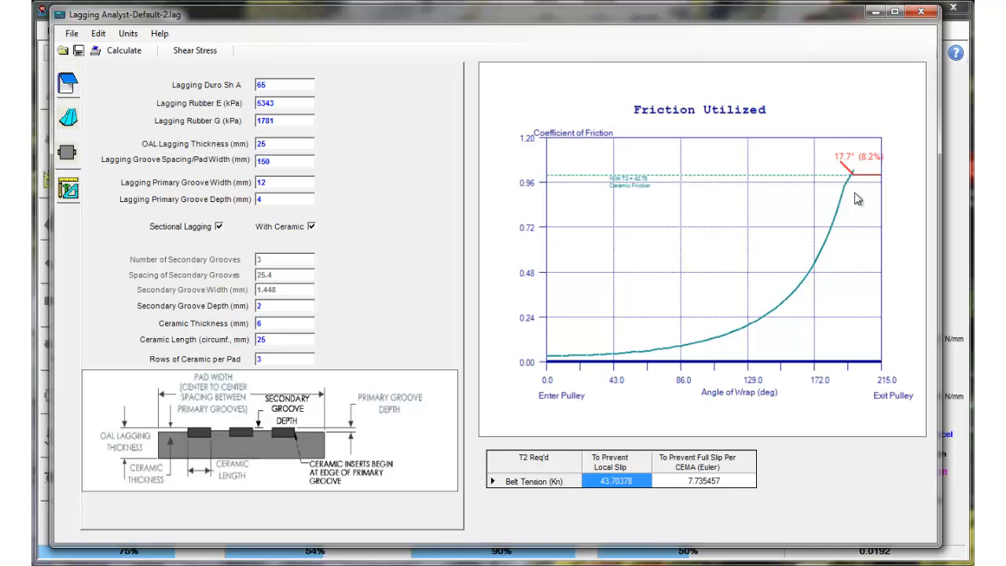
mouse_move(863, 201)
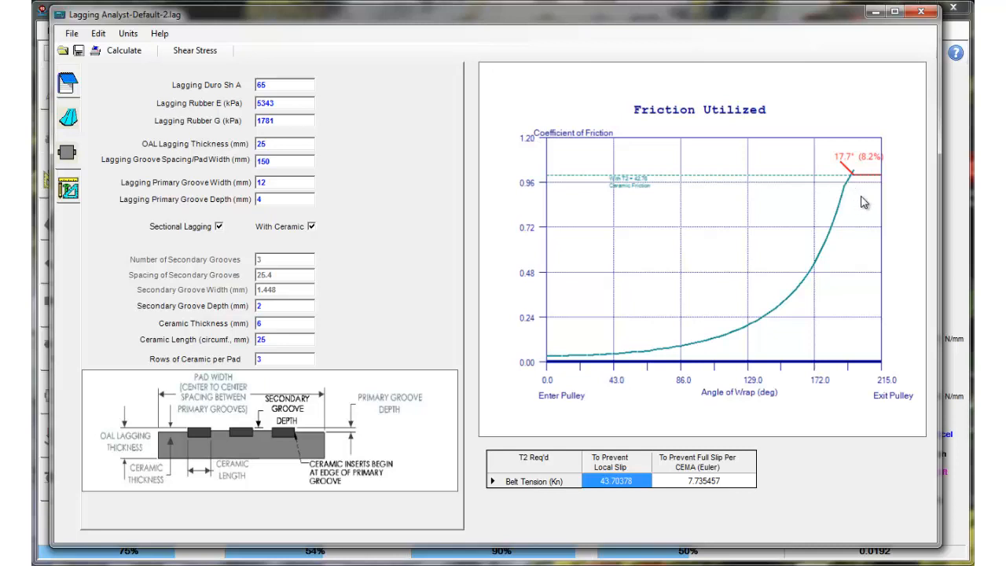
mouse_move(823, 183)
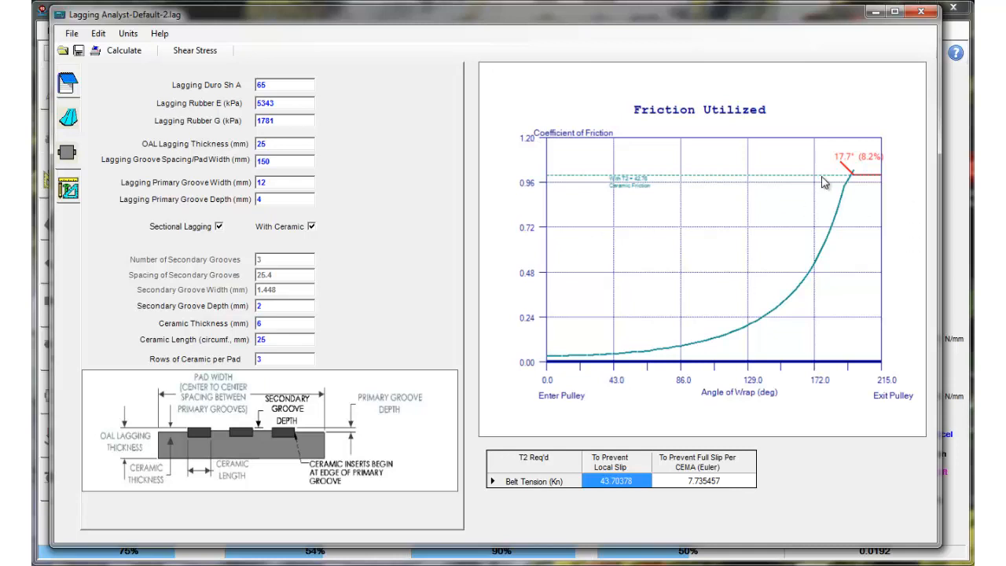
mouse_move(782, 191)
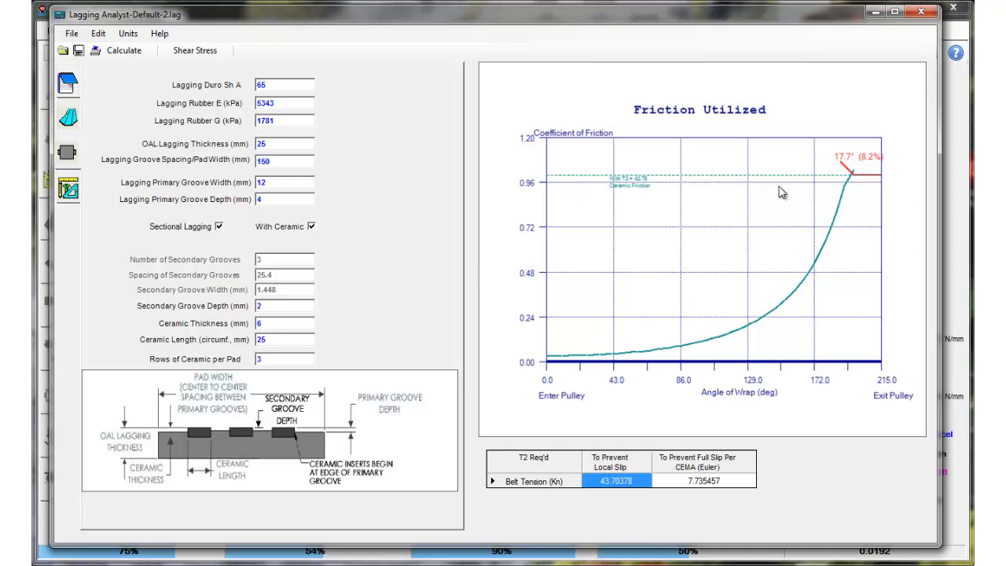
mouse_move(819, 96)
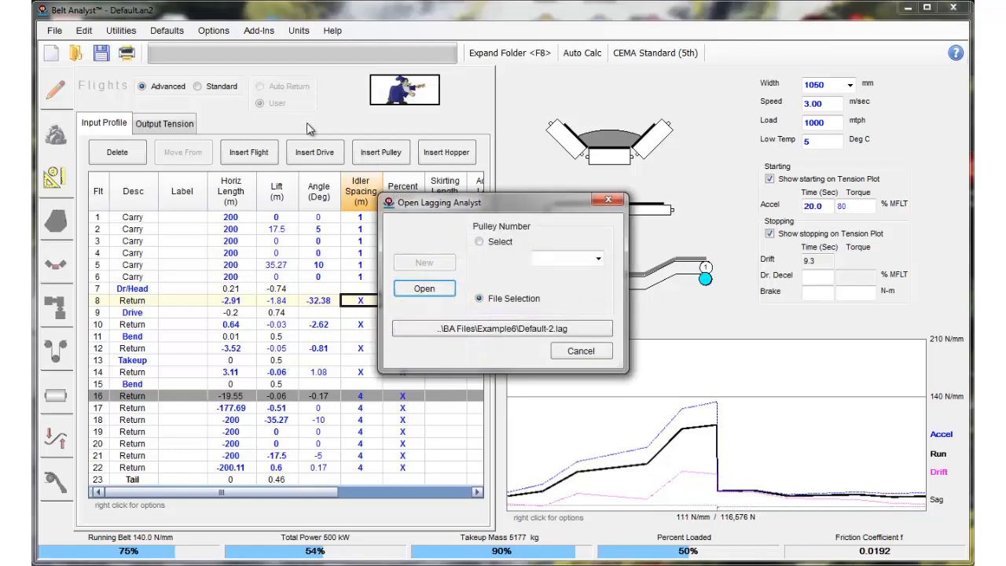
Select Default-1.lag to open the lagging analysis for drive 1, pulley 1
left_click(597, 258)
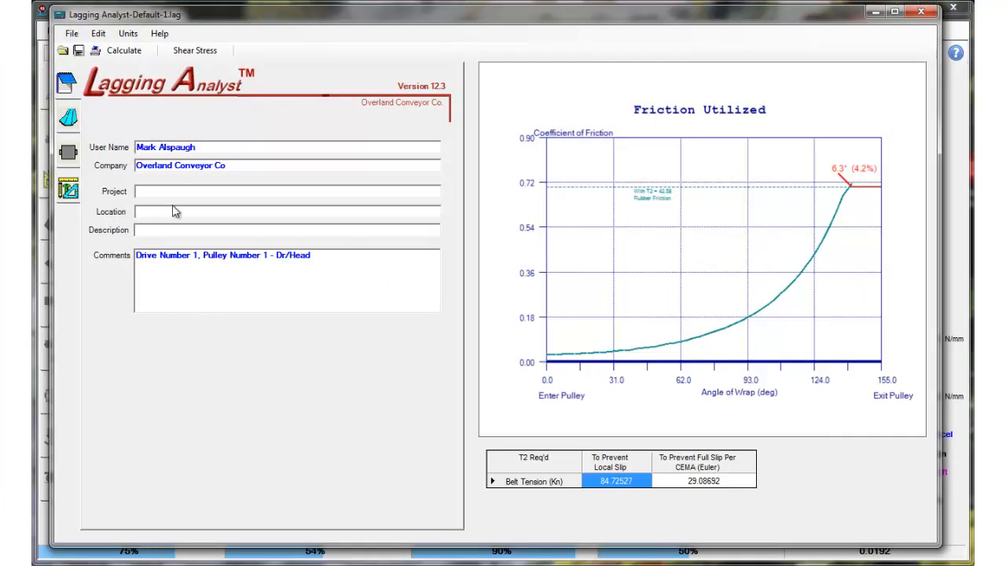
Recalculate pulley 1's 70 Shore A rubber lagging so the friction curve ends below the rubber limit
left_click(69, 154)
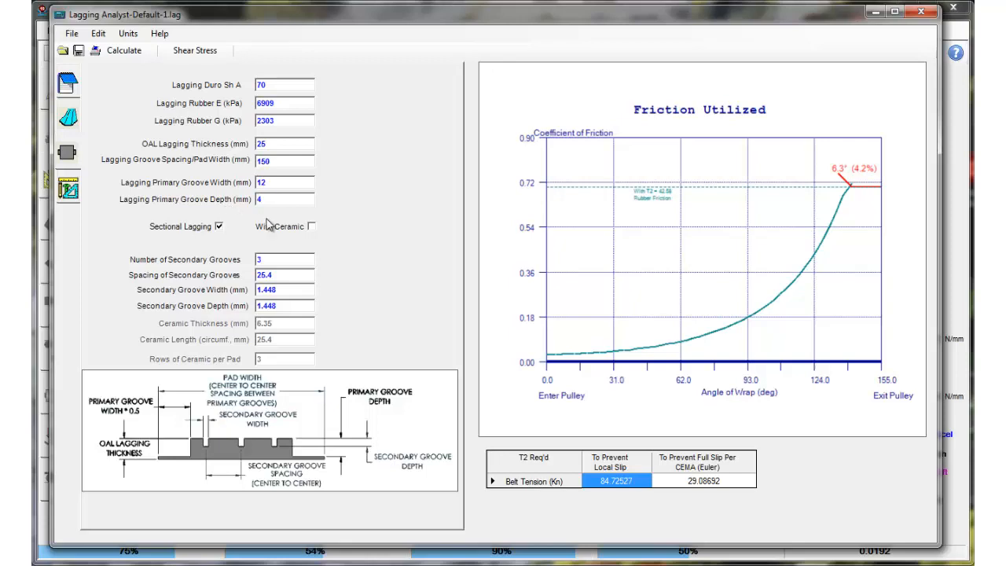
left_click(123, 49)
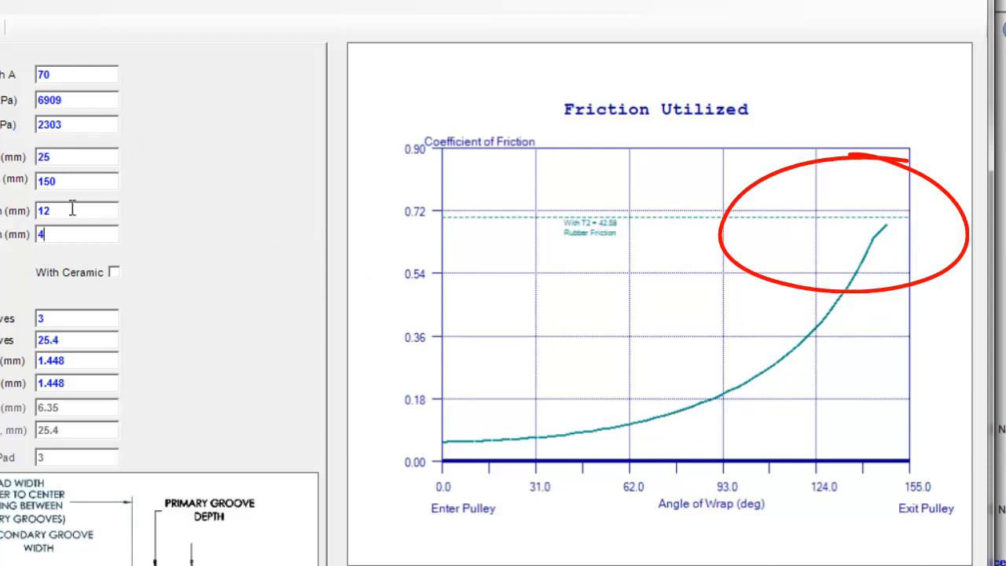
mouse_move(842, 206)
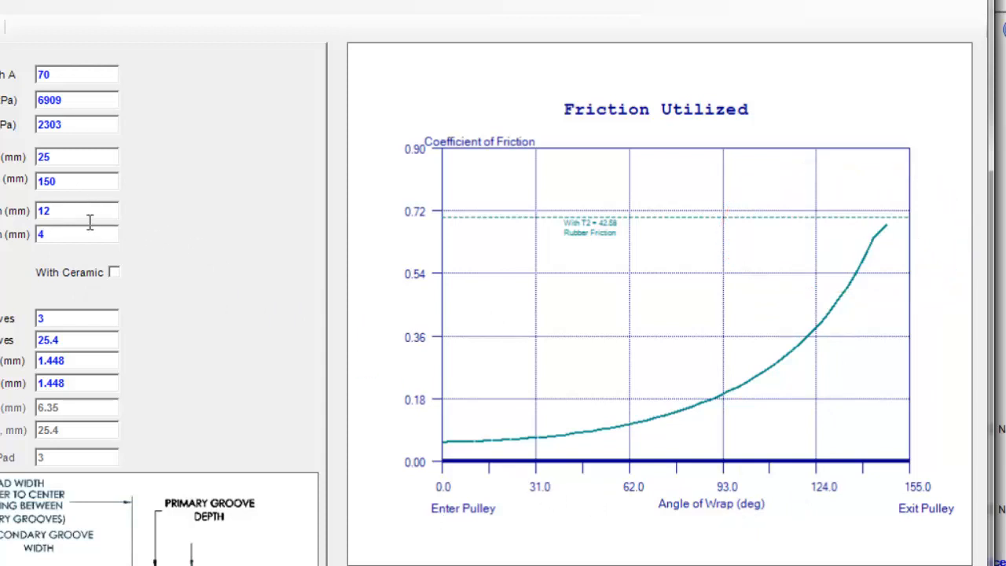
mouse_move(799, 363)
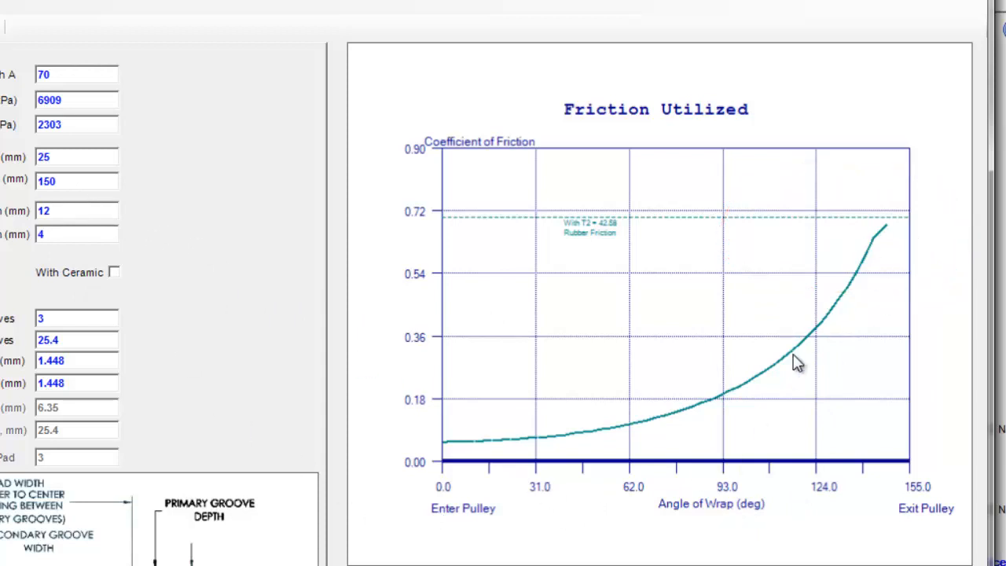
Enable With Ceramic inserts for pulley 1 and recalculate, keeping the curve below the ceramic limit
left_click(113, 272)
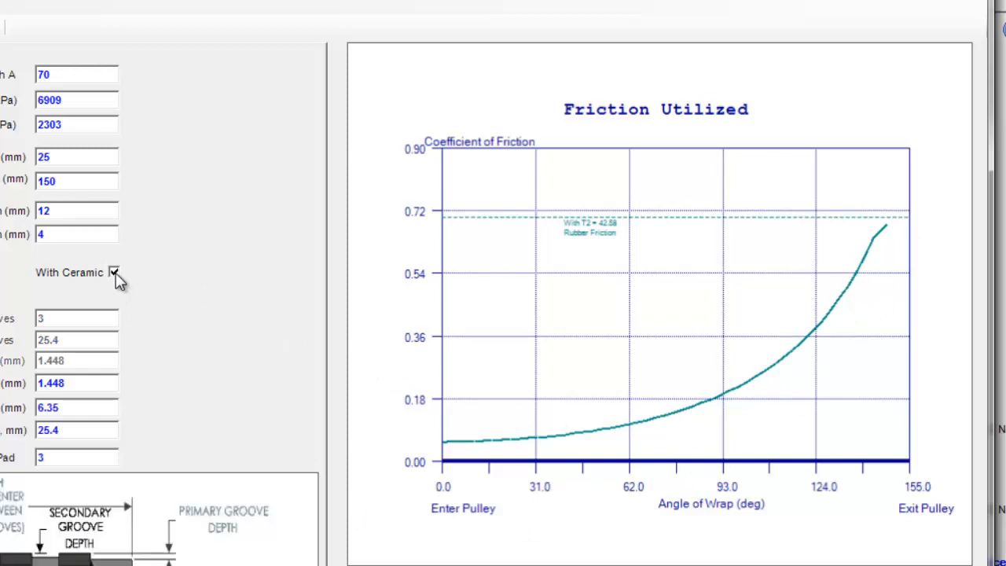
left_click(115, 272)
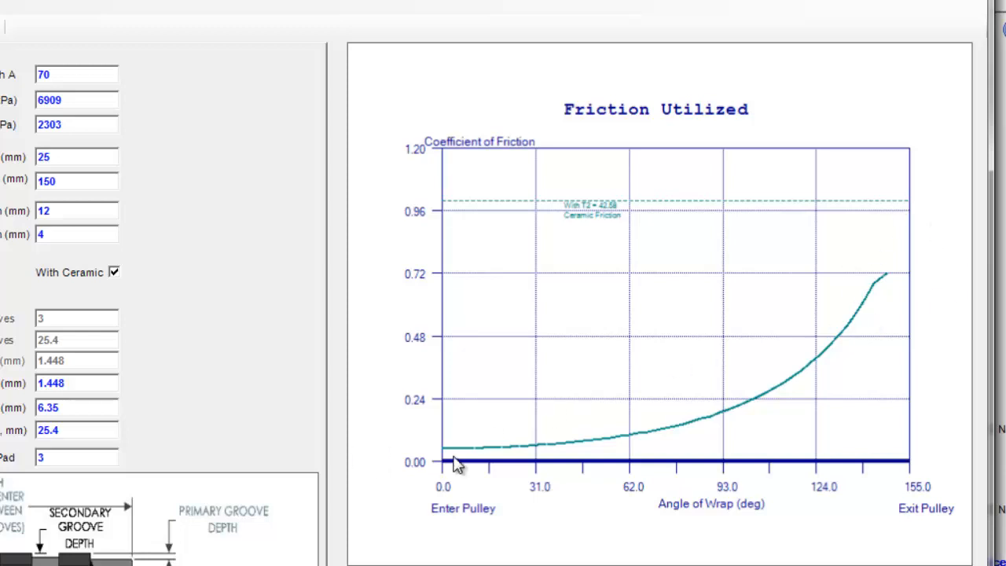
mouse_move(856, 265)
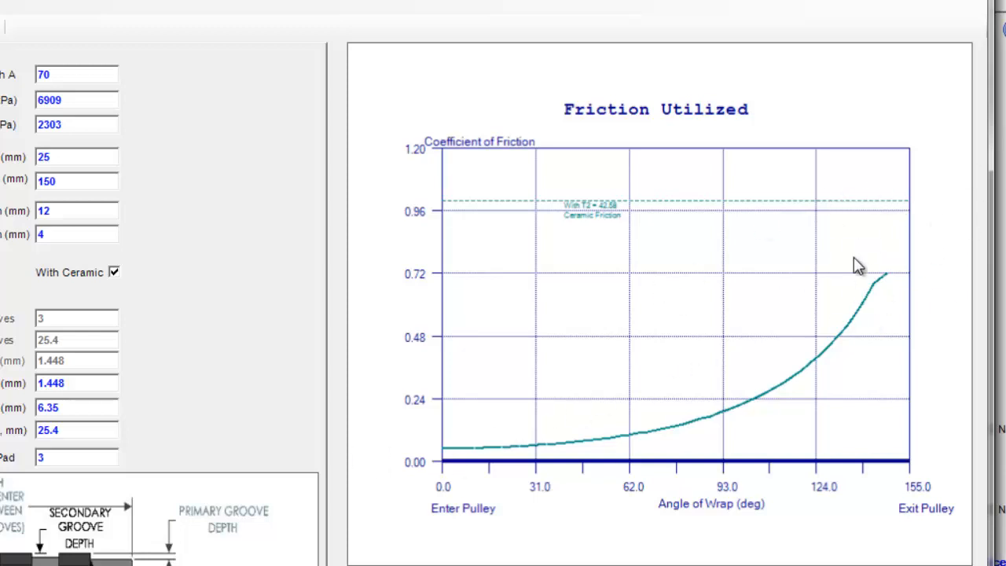
mouse_move(896, 343)
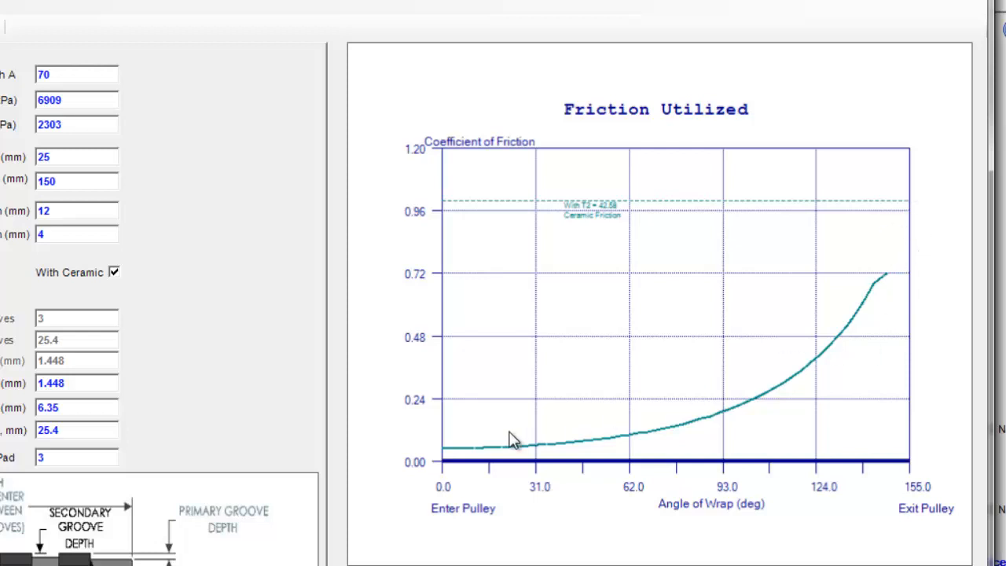
mouse_move(120, 282)
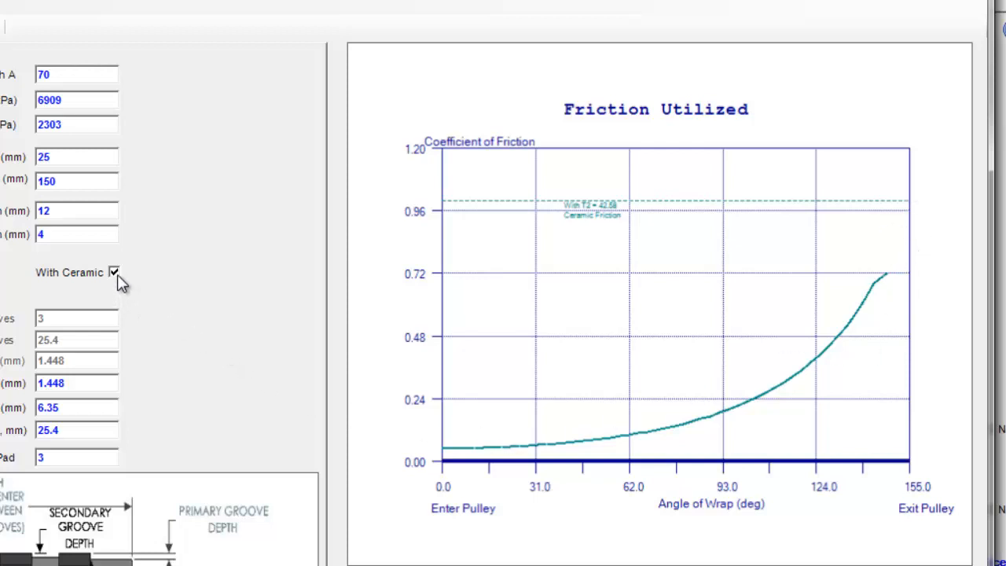